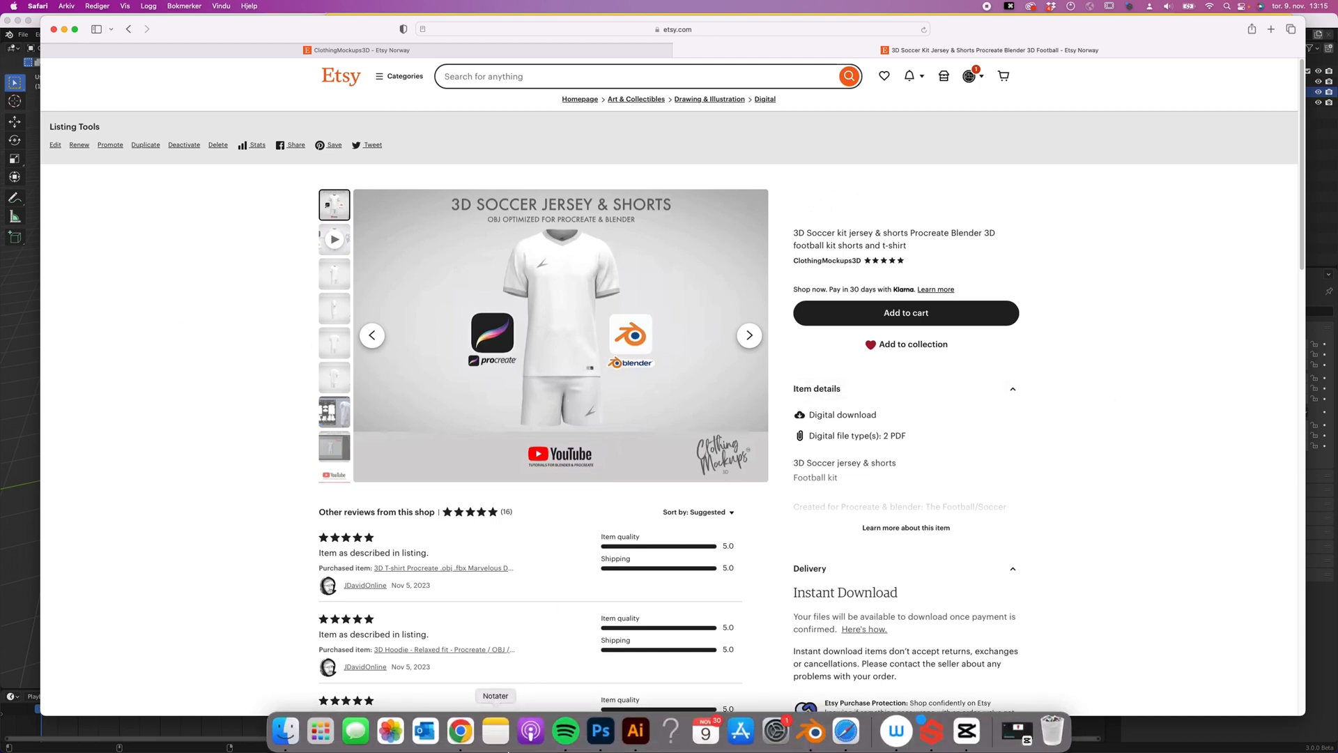
{"action": "mouse_move", "coordinate": [460, 729]}
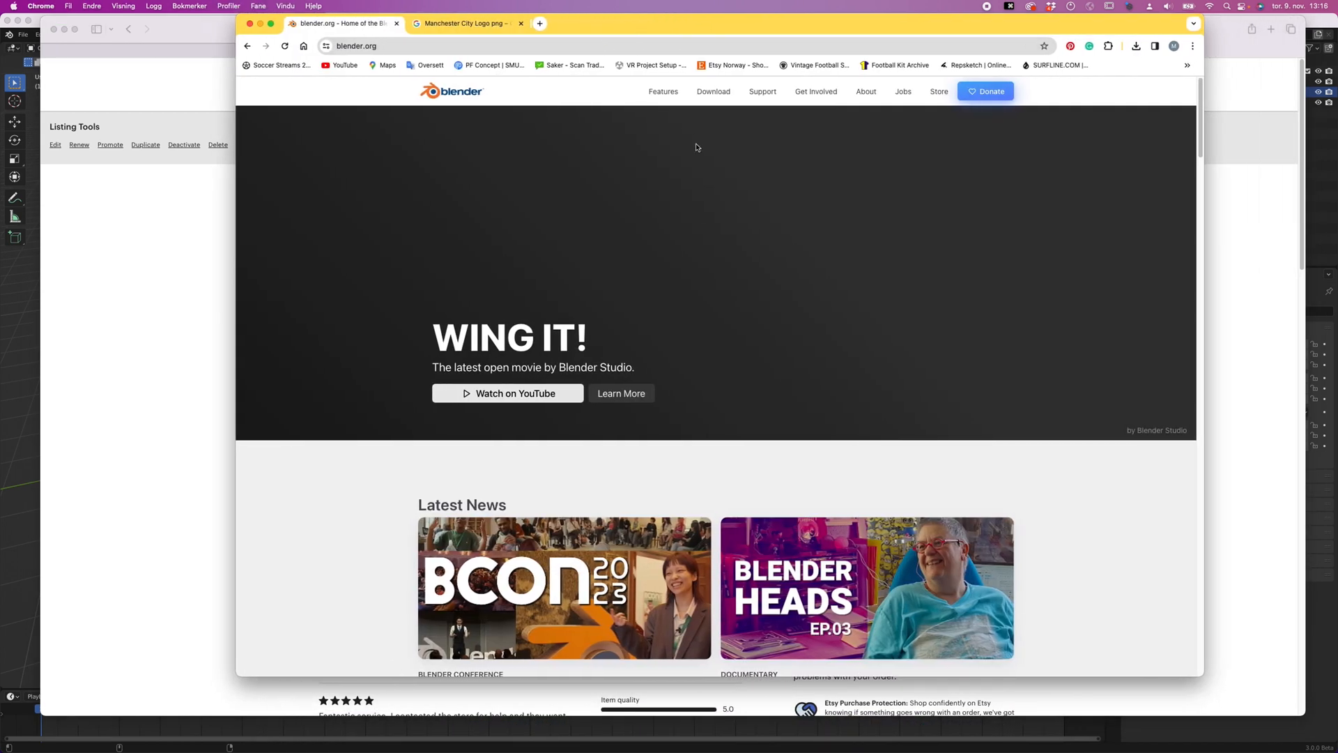
{"action": "mouse_move", "coordinate": [455, 108]}
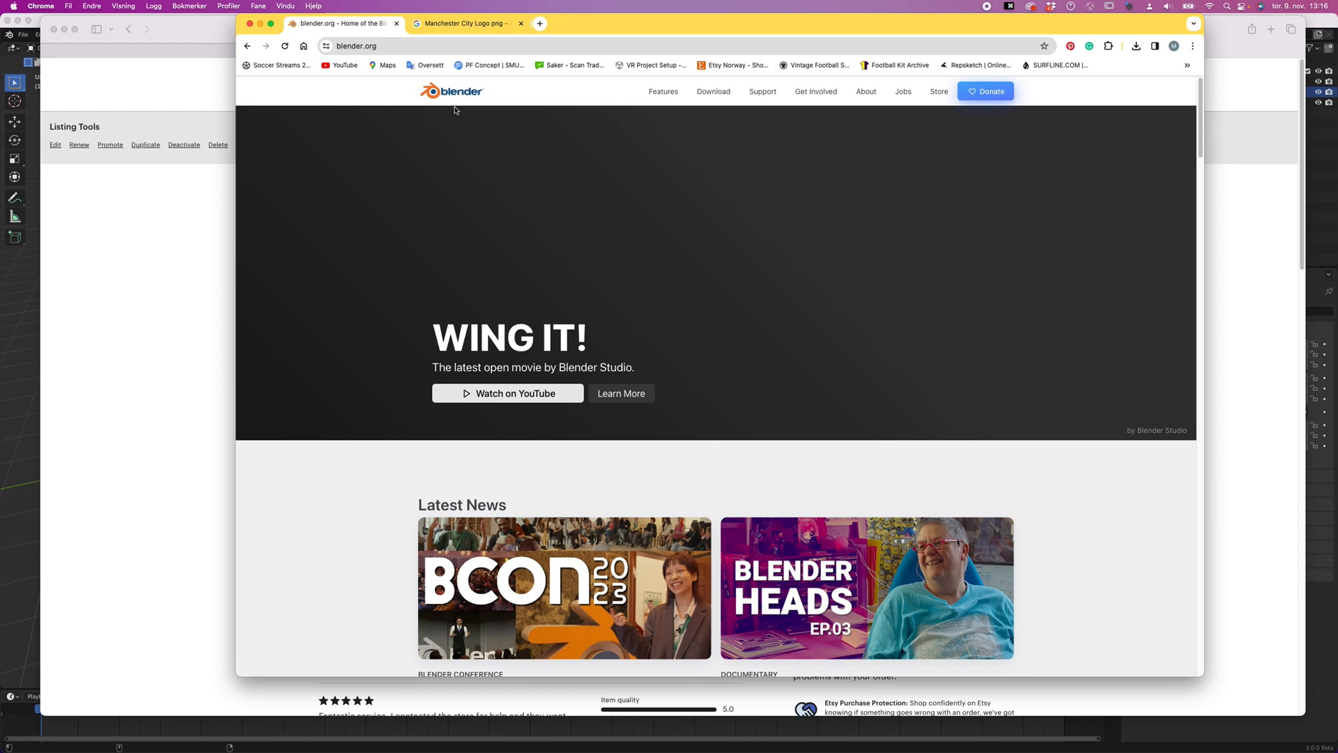
- Go to the Download page from the blender.org top navigation
{"action": "left_click", "coordinate": [712, 92]}
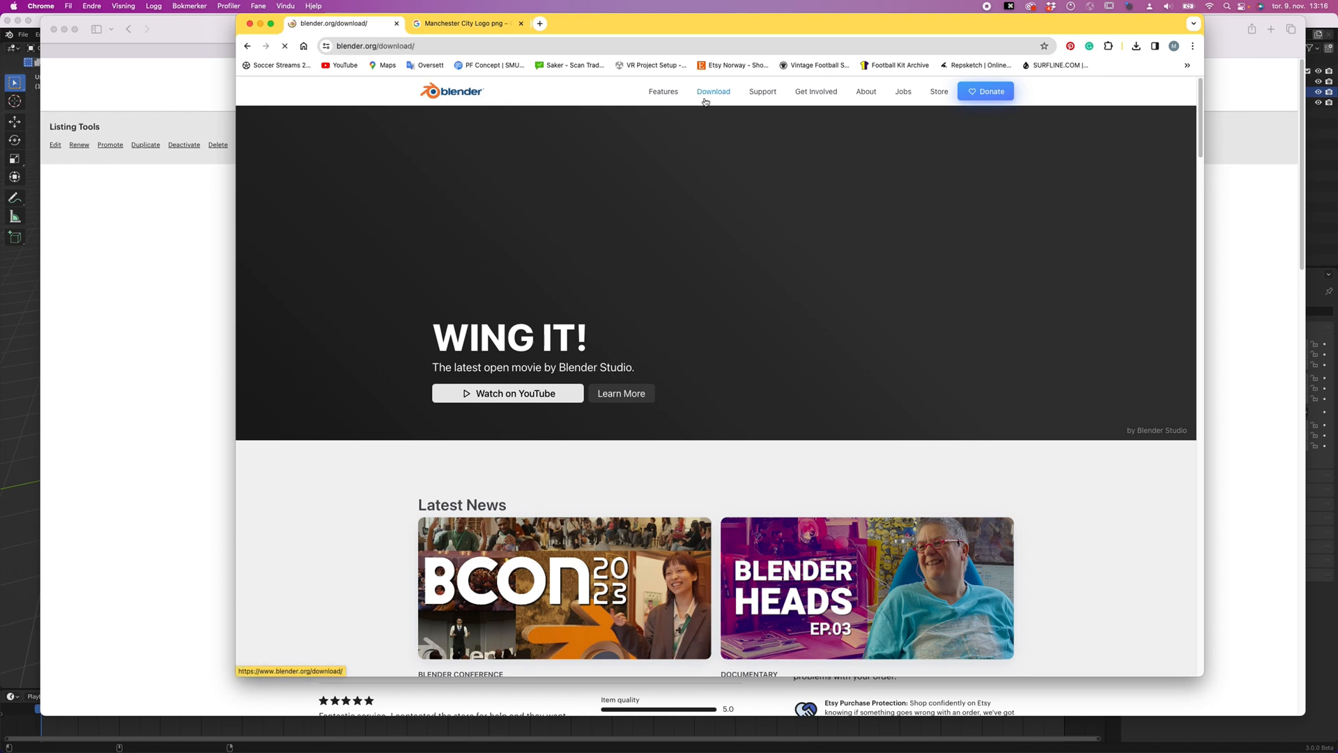
{"action": "left_click", "coordinate": [714, 92]}
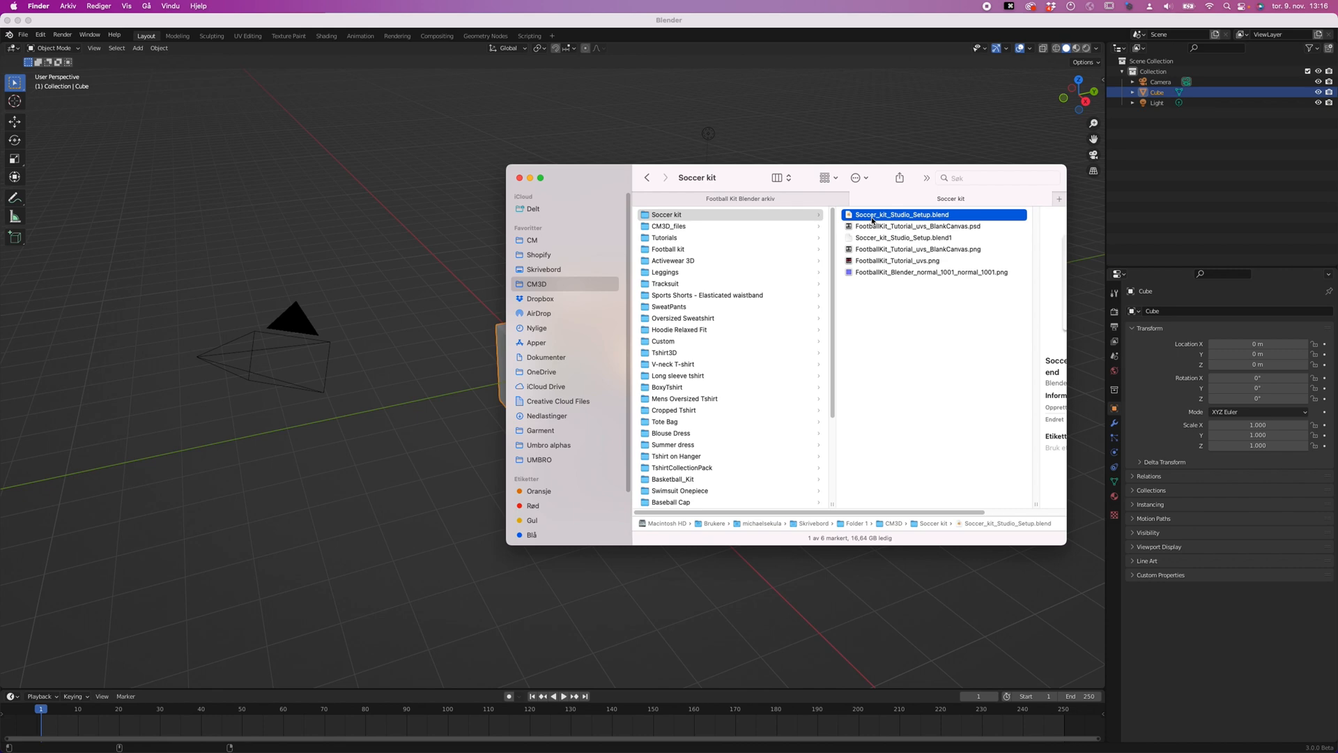
{"action": "mouse_move", "coordinate": [884, 222]}
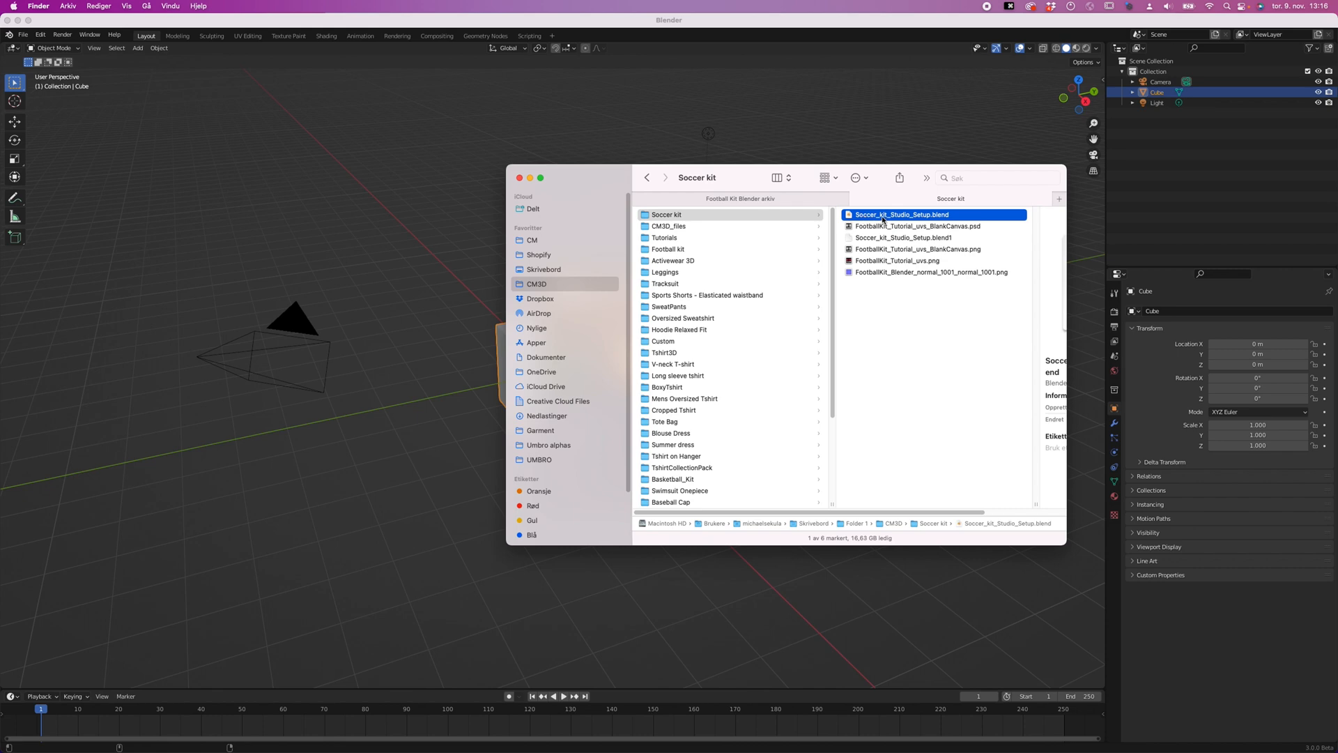
- Drop Soccer_kit_Studio_Setup.blend from the Soccer kit folder into Blender to open it
{"action": "left_click_drag", "start_coordinate": [902, 214], "coordinate": [403, 230]}
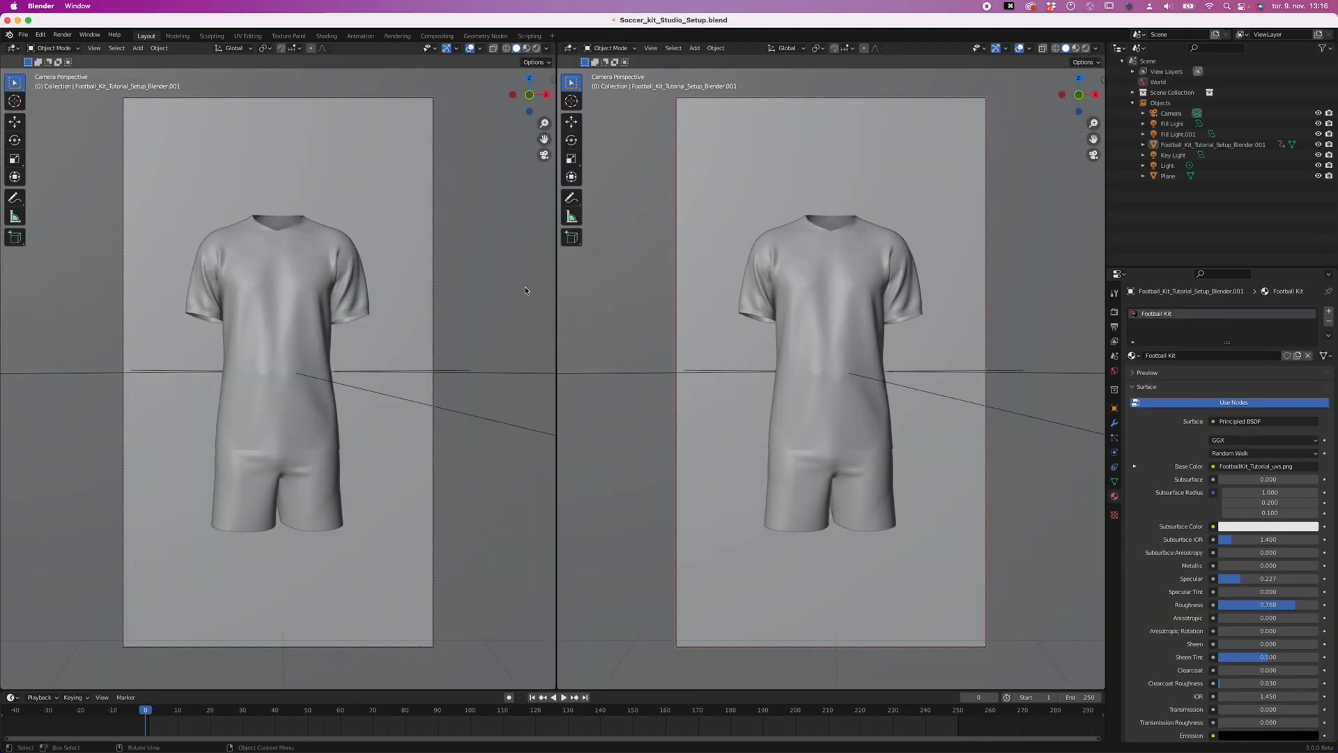
{"action": "mouse_move", "coordinate": [761, 199]}
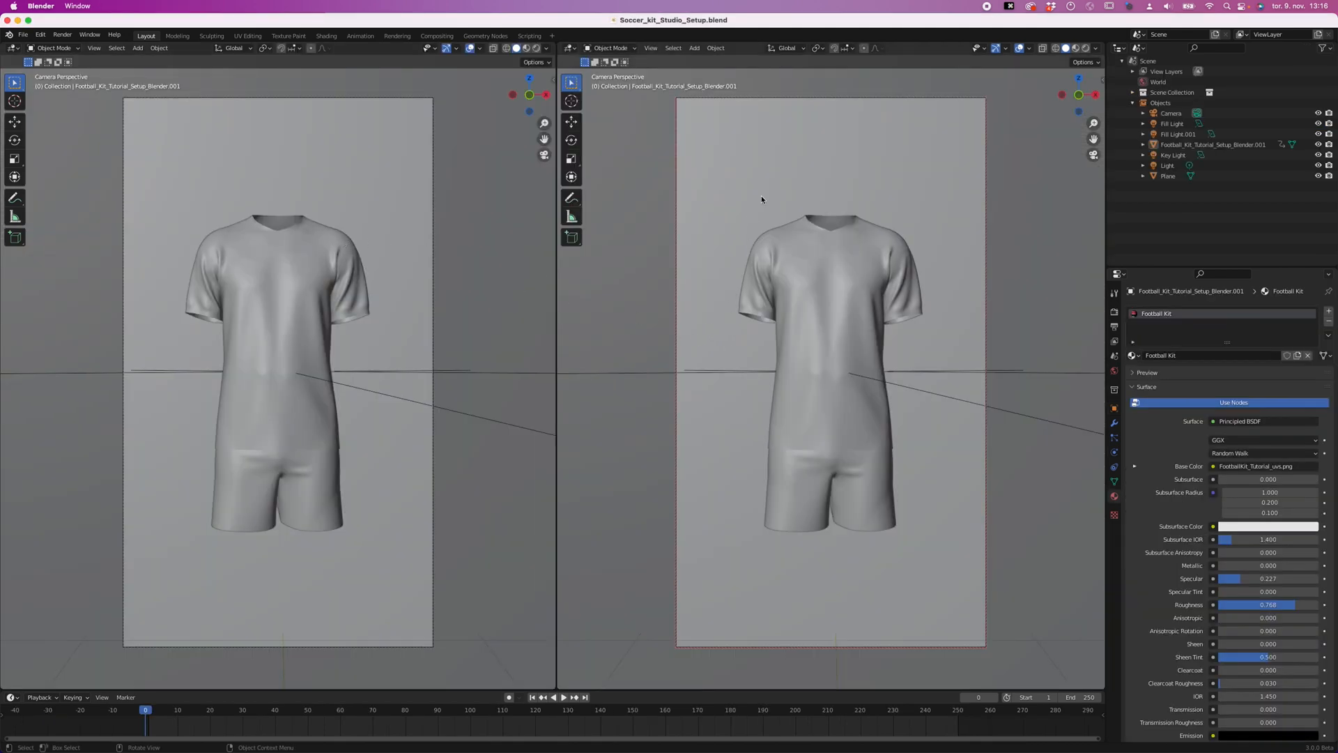
{"action": "mouse_move", "coordinate": [1076, 47]}
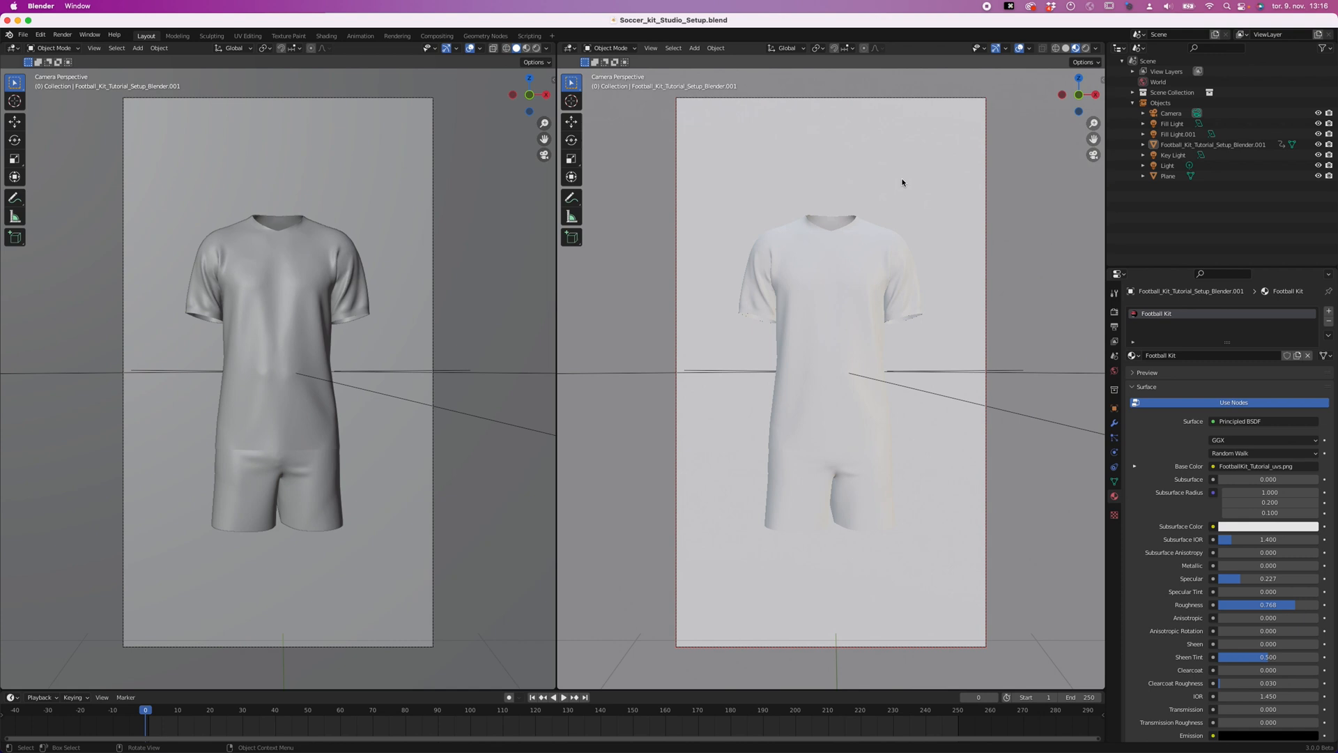
{"action": "mouse_move", "coordinate": [841, 189]}
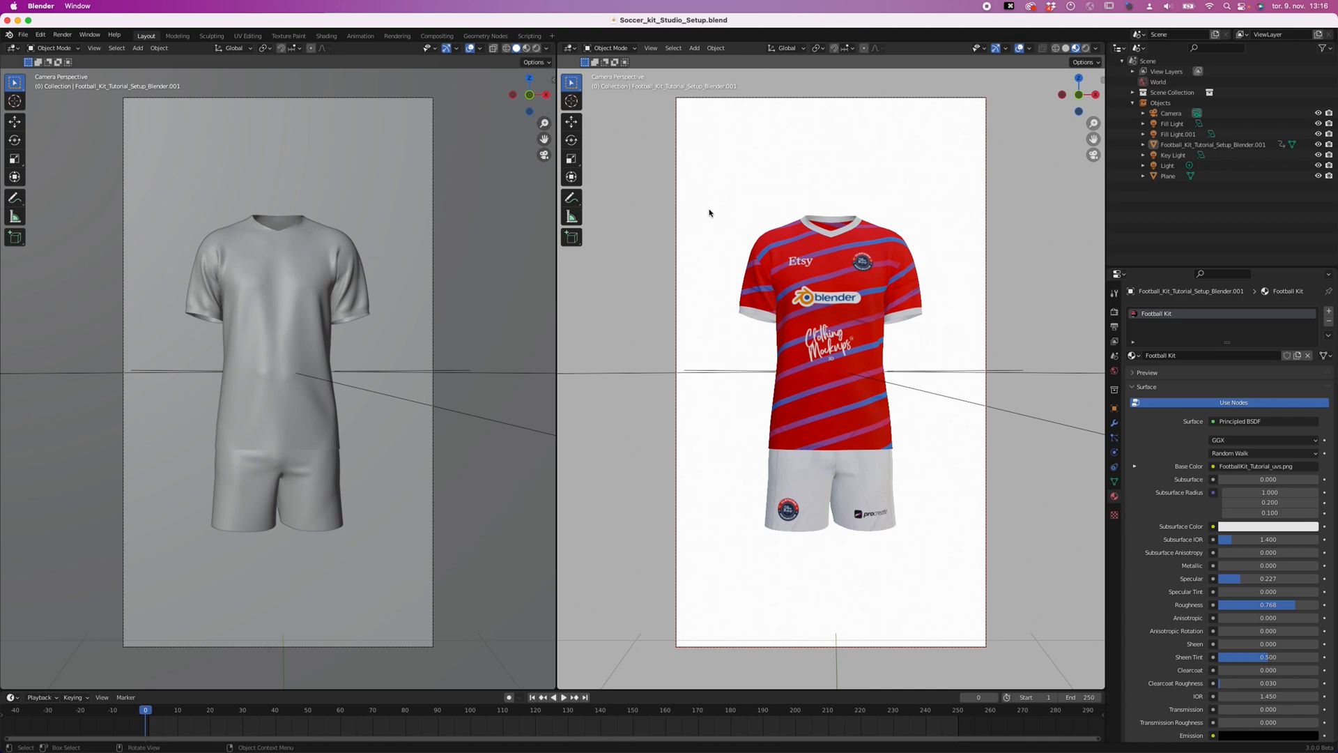
{"action": "mouse_move", "coordinate": [253, 663]}
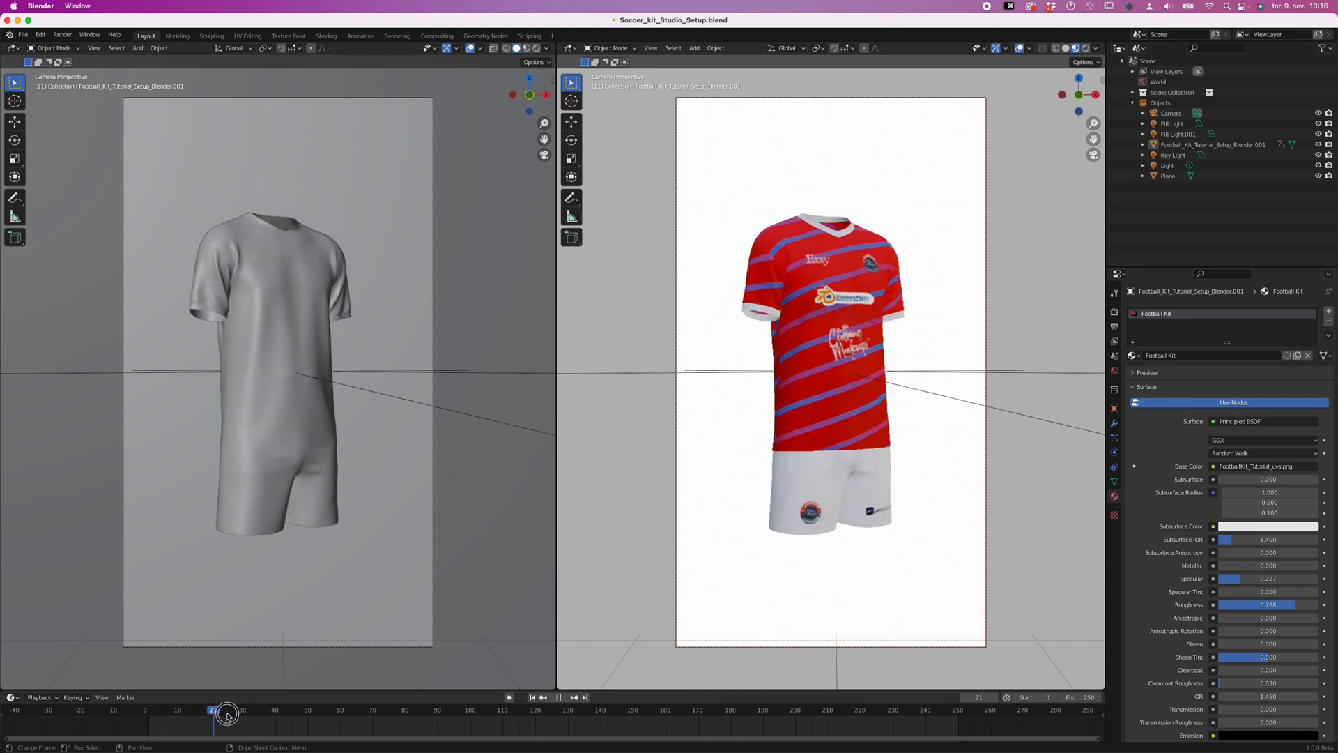
{"action": "left_click_drag", "start_coordinate": [212, 714], "coordinate": [313, 714]}
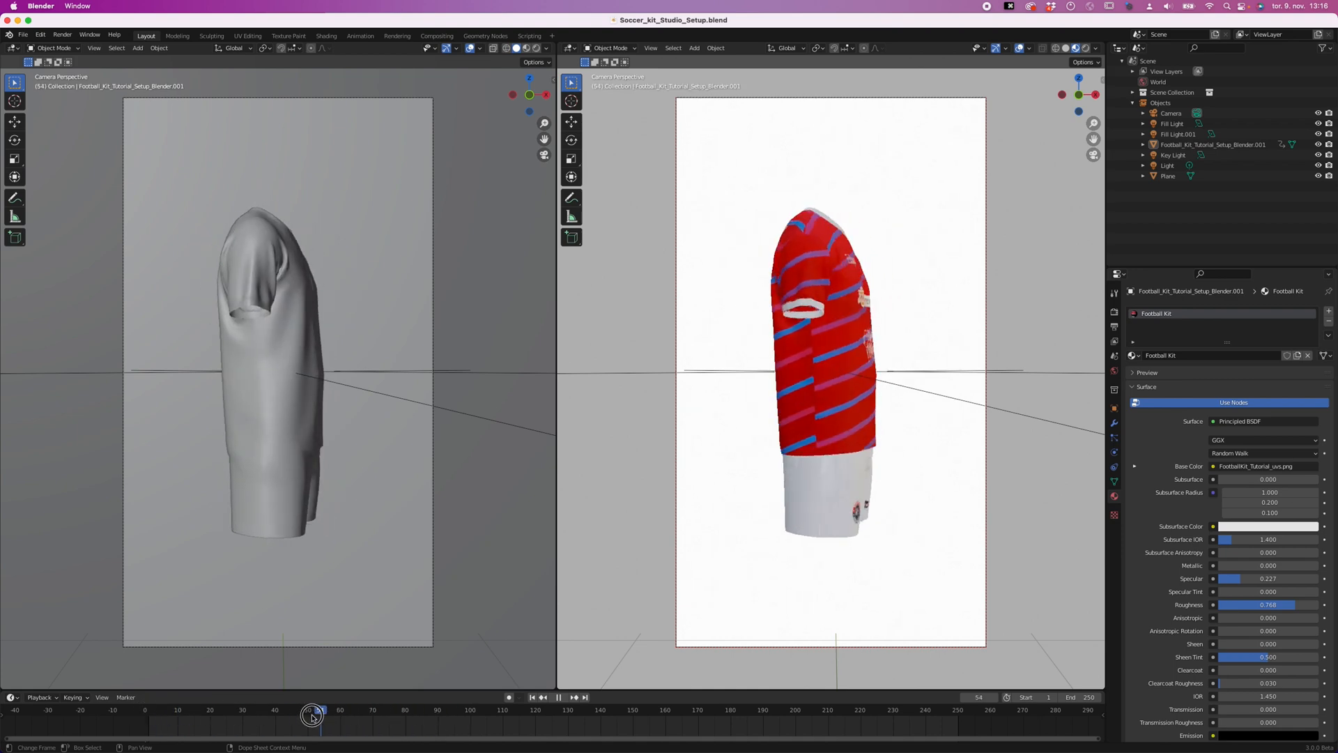
{"action": "left_click_drag", "start_coordinate": [314, 711], "coordinate": [221, 710]}
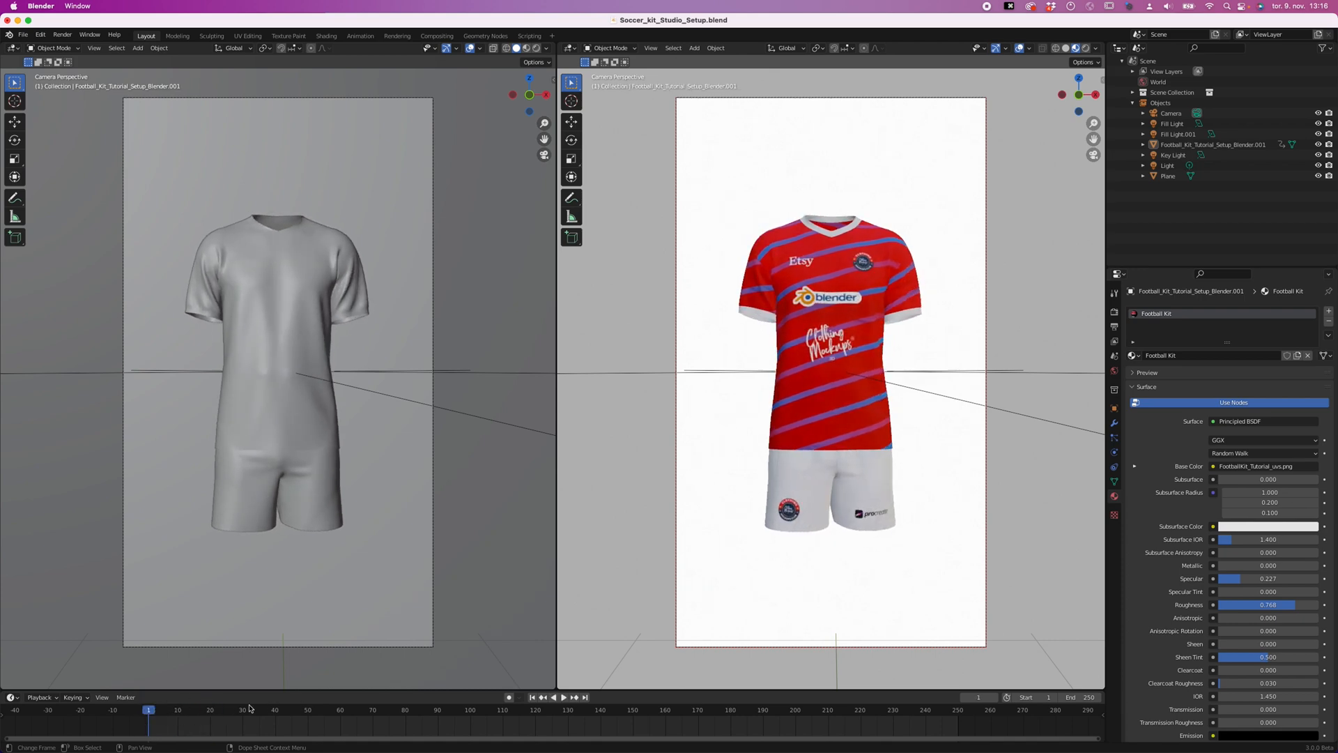
{"action": "left_click", "coordinate": [561, 697]}
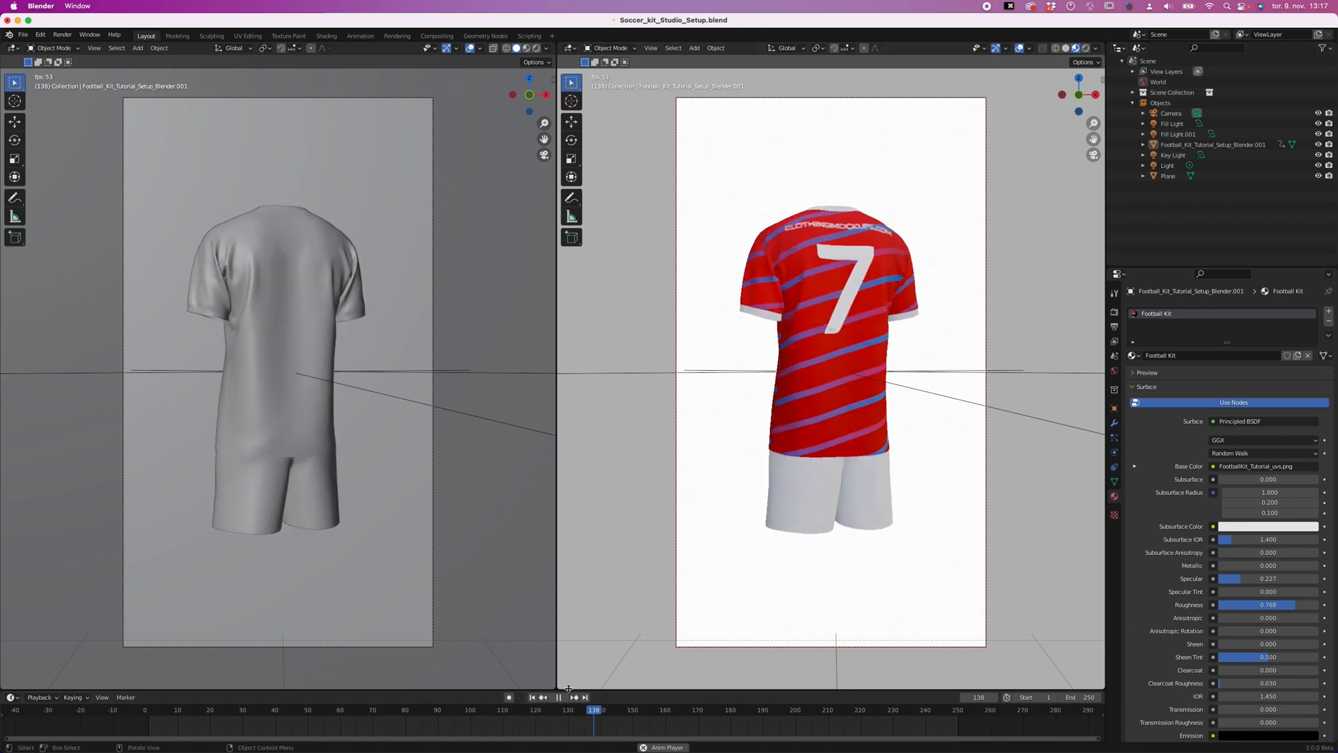
{"action": "left_click", "coordinate": [559, 697]}
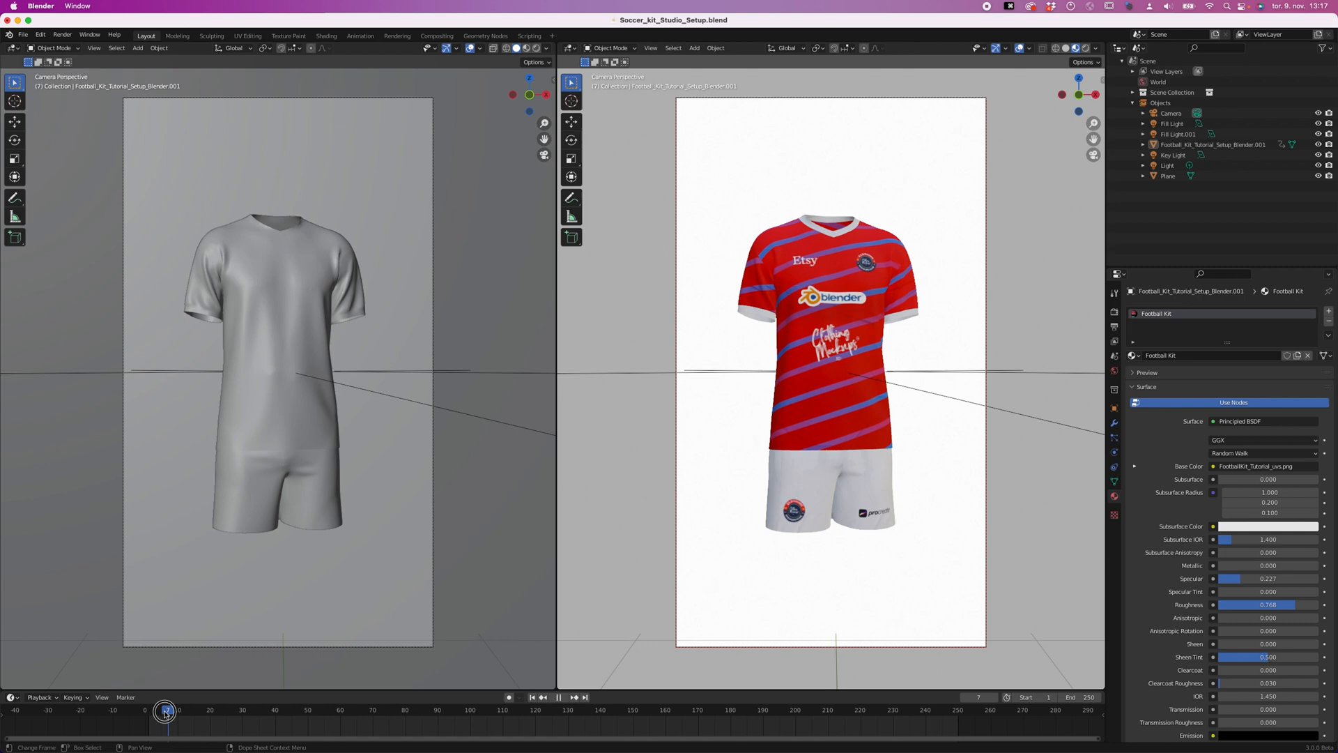
{"action": "left_click_drag", "start_coordinate": [166, 711], "coordinate": [149, 711]}
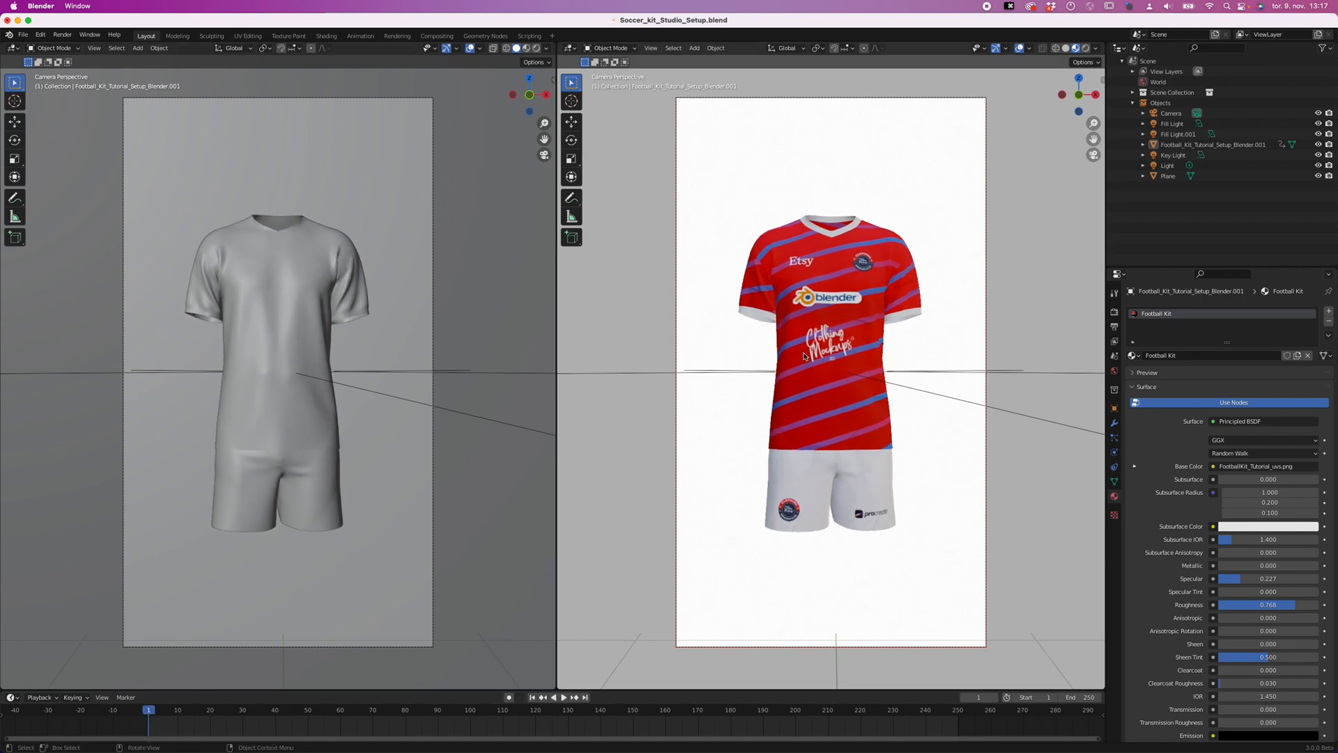
{"action": "mouse_move", "coordinate": [757, 238]}
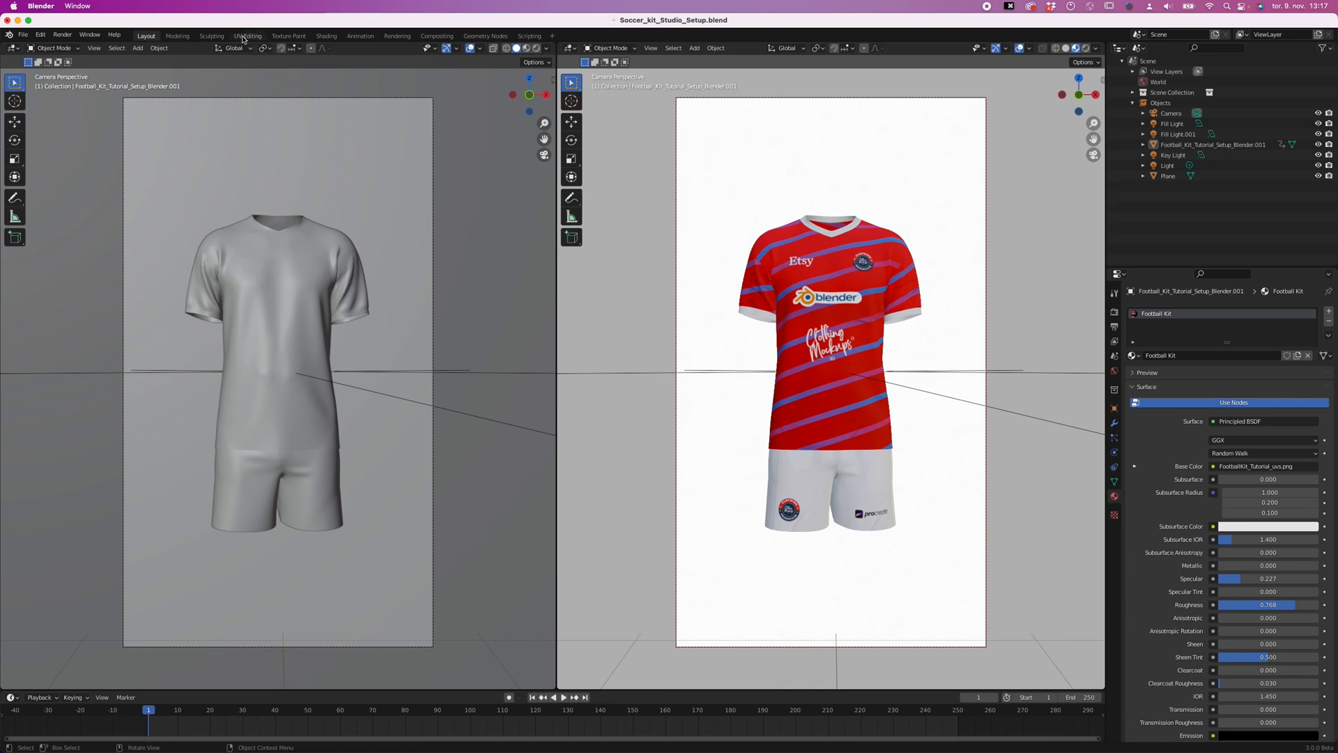
- Switch to the UV Editing workspace to see the kit texture beside the 3D model
{"action": "left_click", "coordinate": [248, 36]}
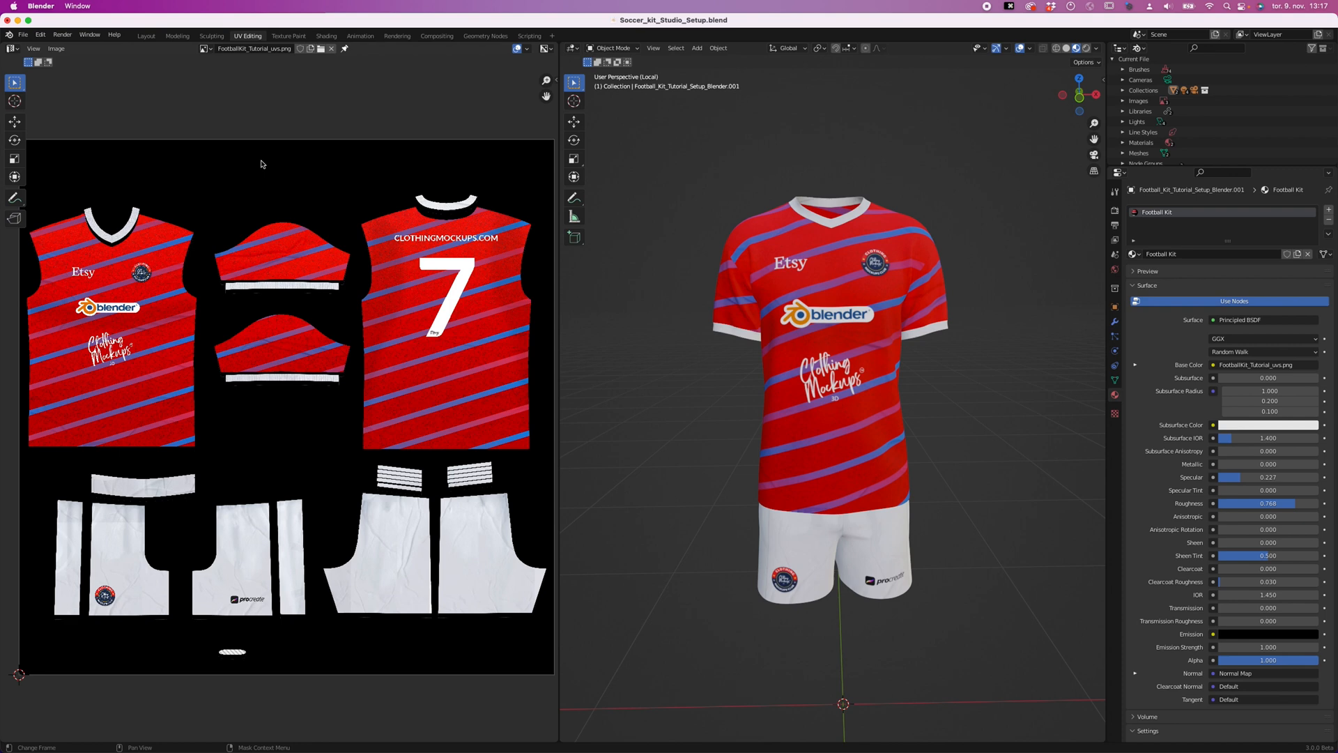
{"action": "mouse_move", "coordinate": [246, 158]}
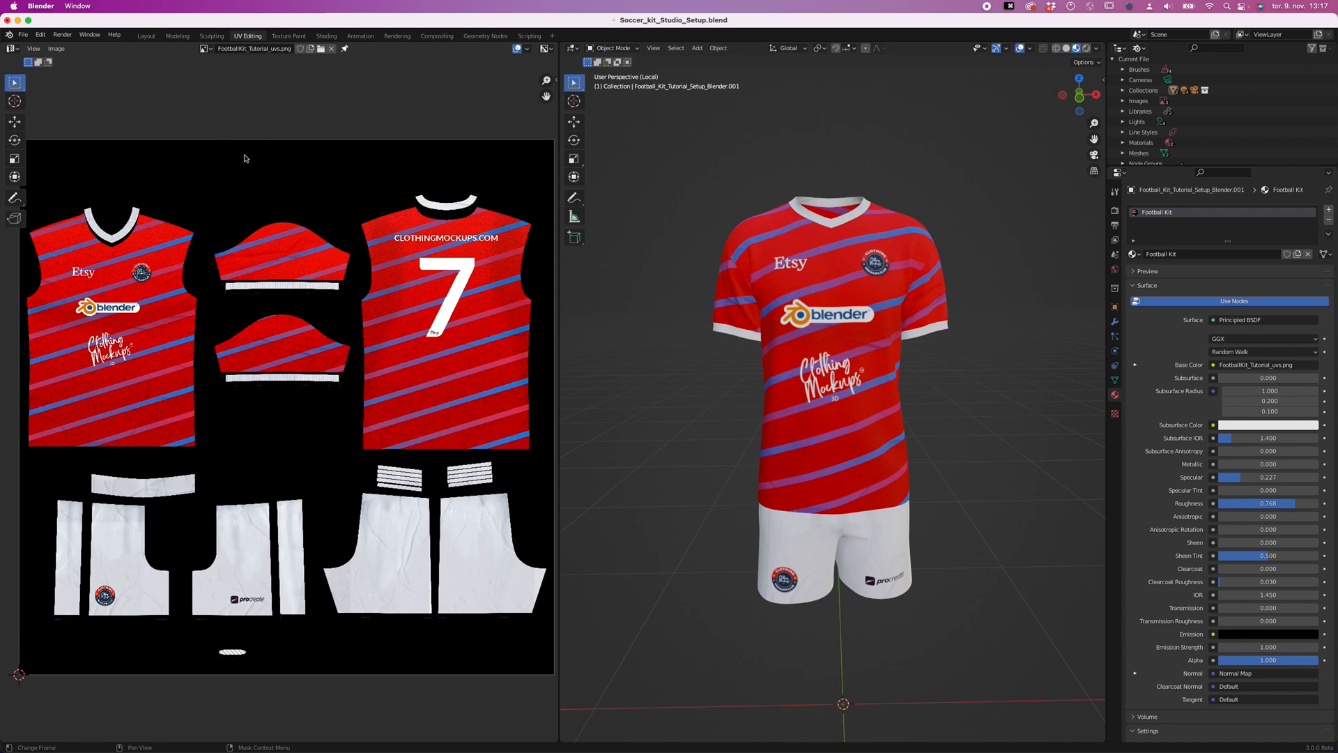
{"action": "mouse_move", "coordinate": [285, 728]}
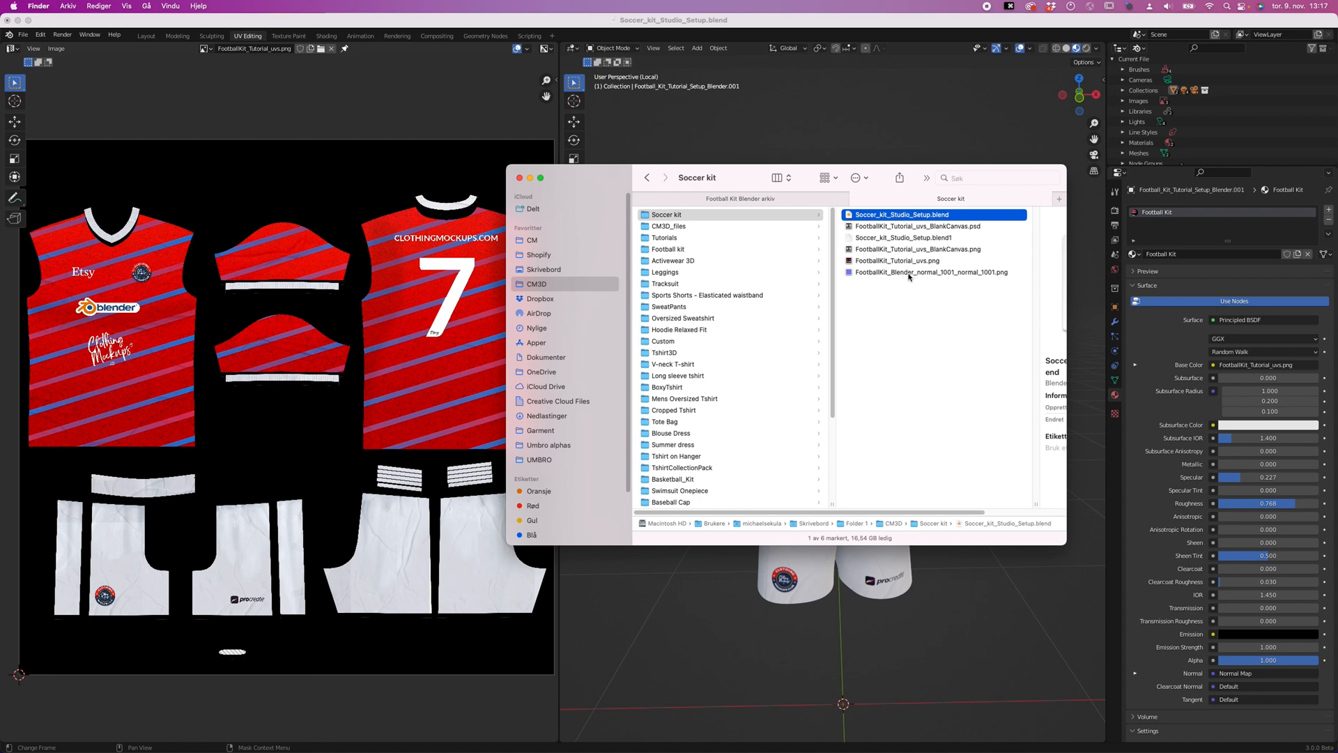
- Send FootballKit_Tutorial_uvs_BlankCanvas.psd from Finder to Photoshop in the Dock
{"action": "left_click", "coordinate": [800, 261]}
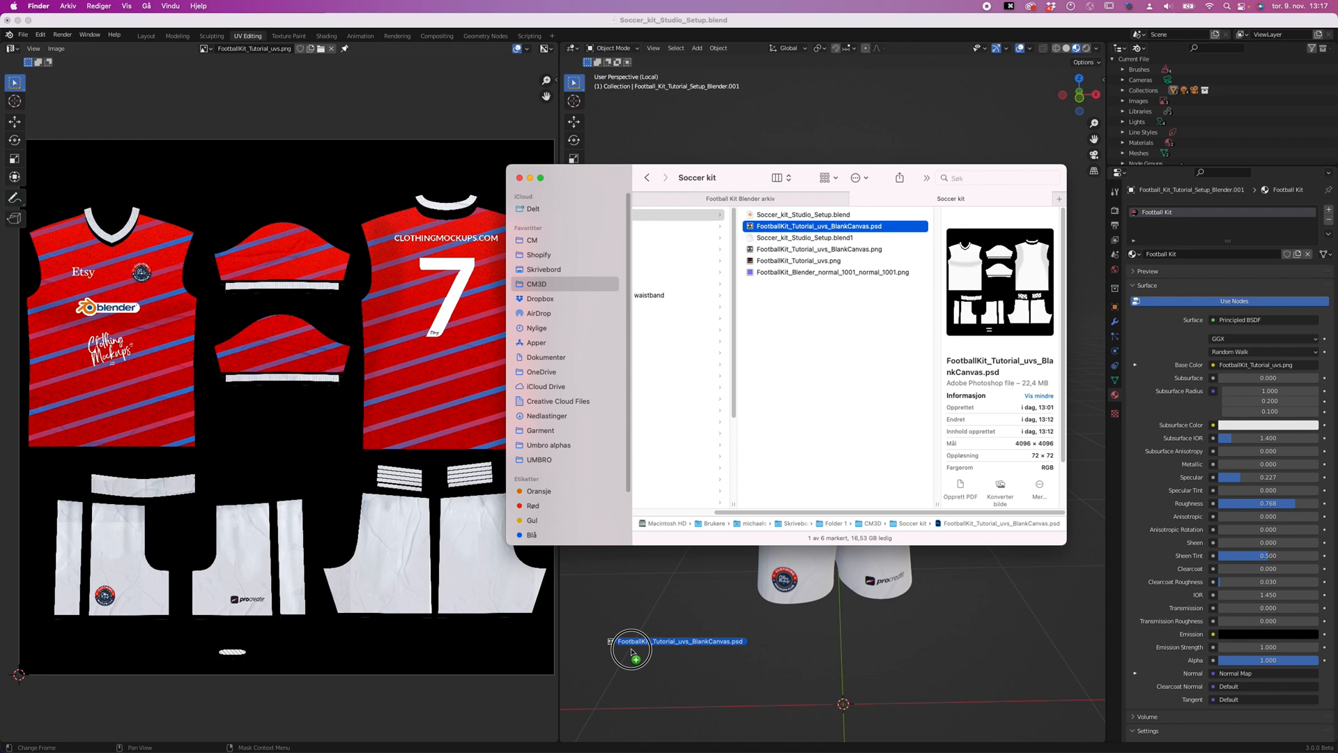
{"action": "left_click", "coordinate": [601, 727]}
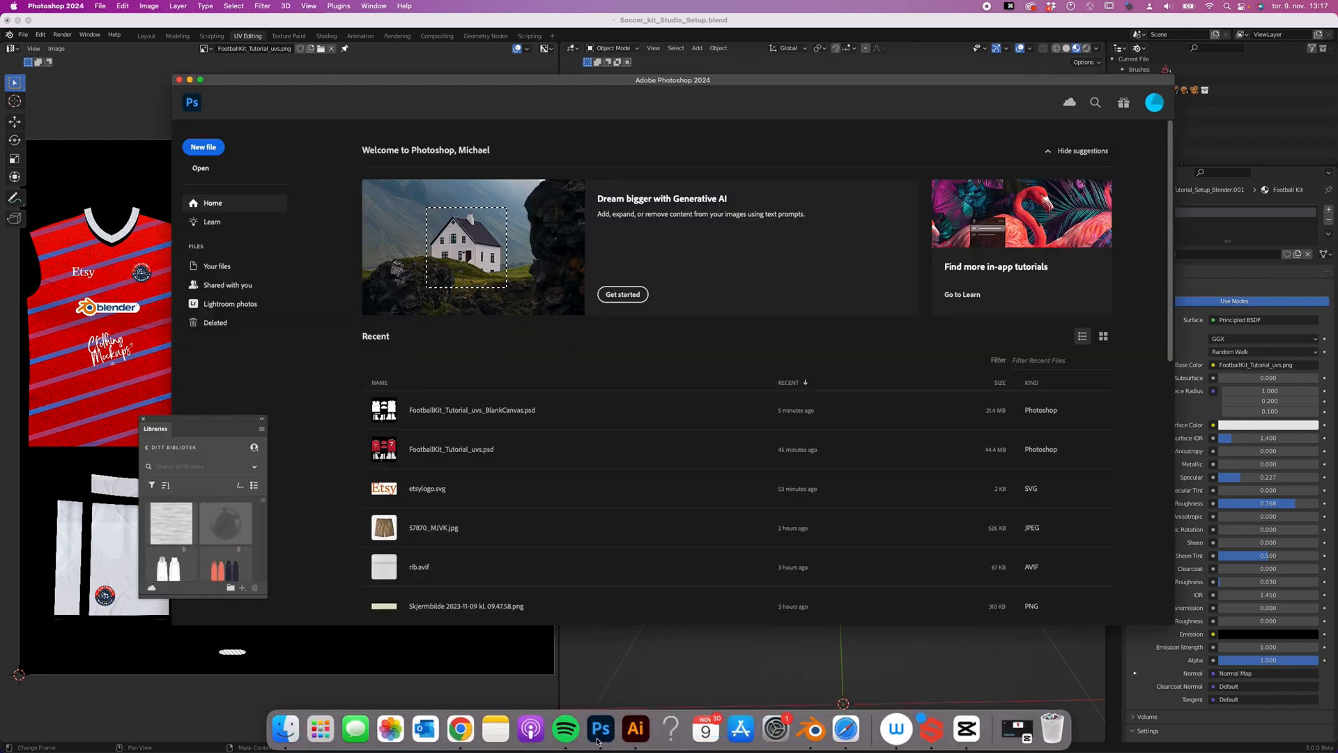
- Open FootballKit_Tutorial_uvs_BlankCanvas.psd from Photoshop's Recent files and start a shape on the canvas
{"action": "double_click", "coordinate": [473, 409]}
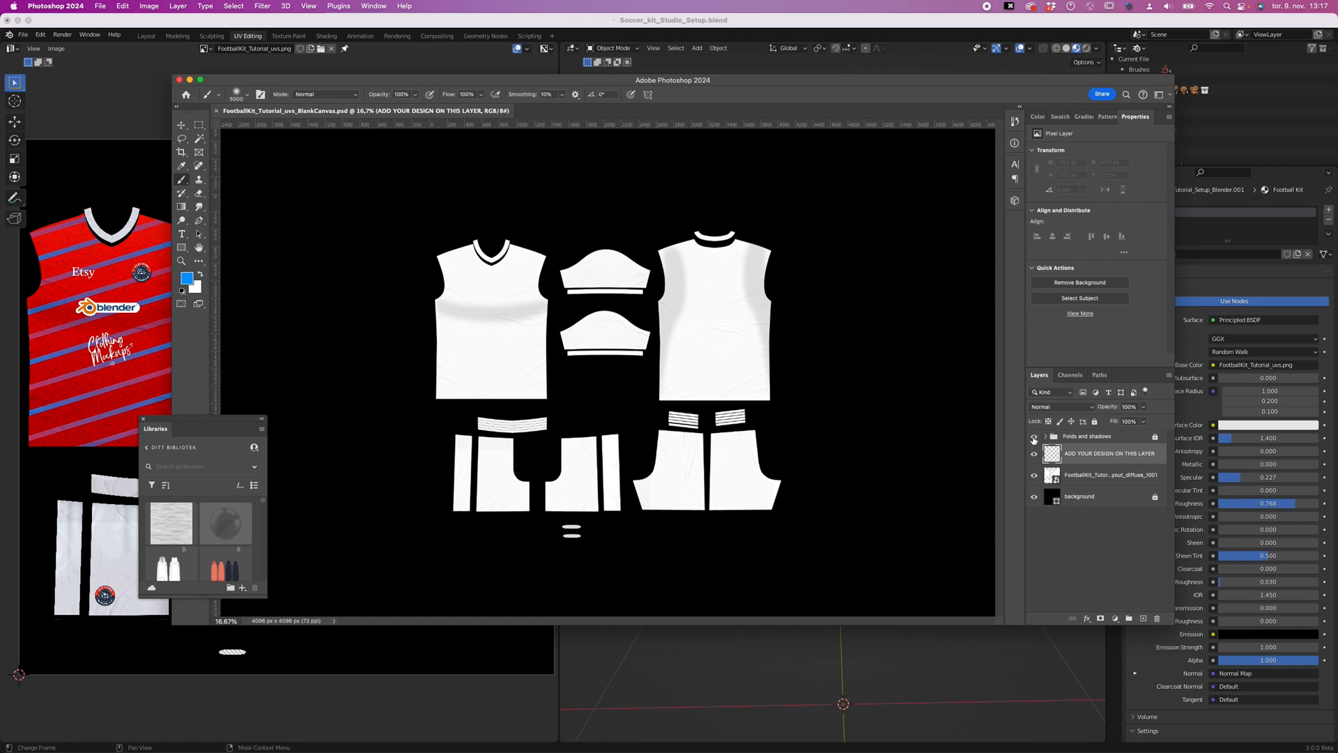
{"action": "mouse_move", "coordinate": [1033, 450]}
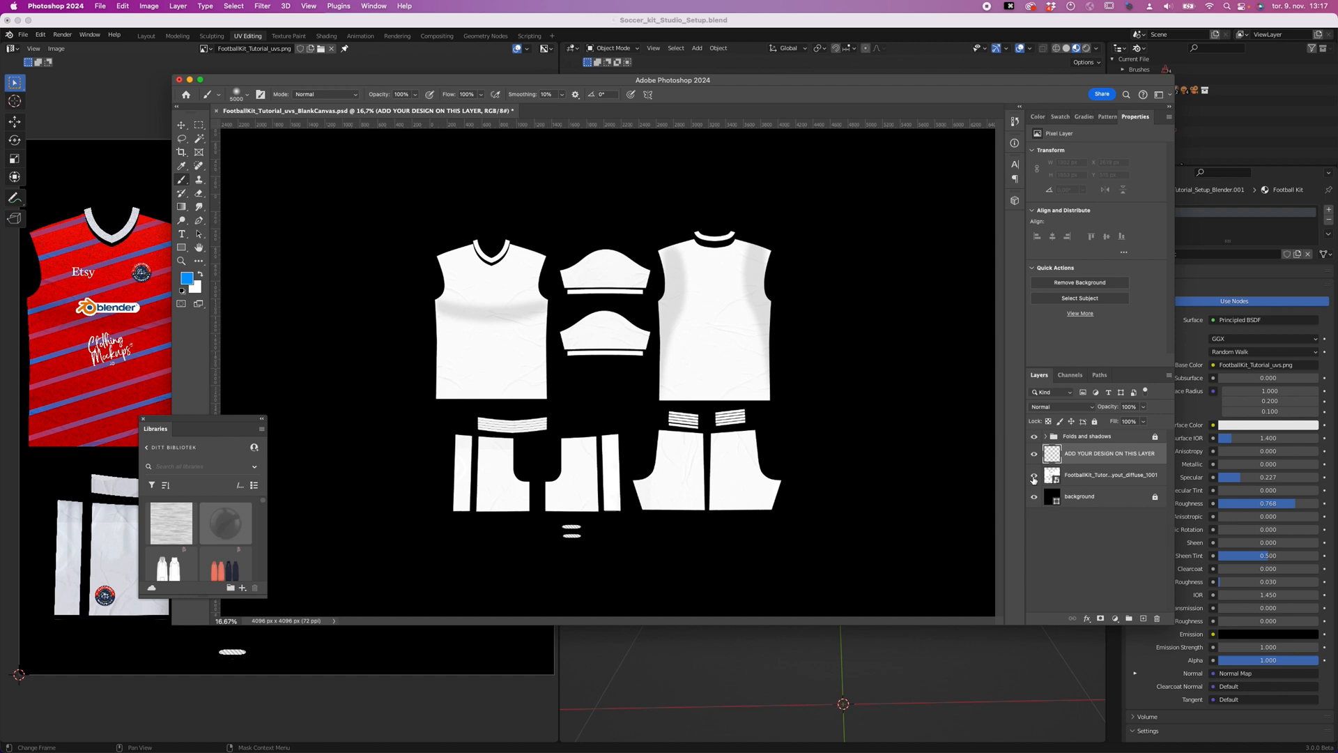
{"action": "left_click", "coordinate": [1033, 496]}
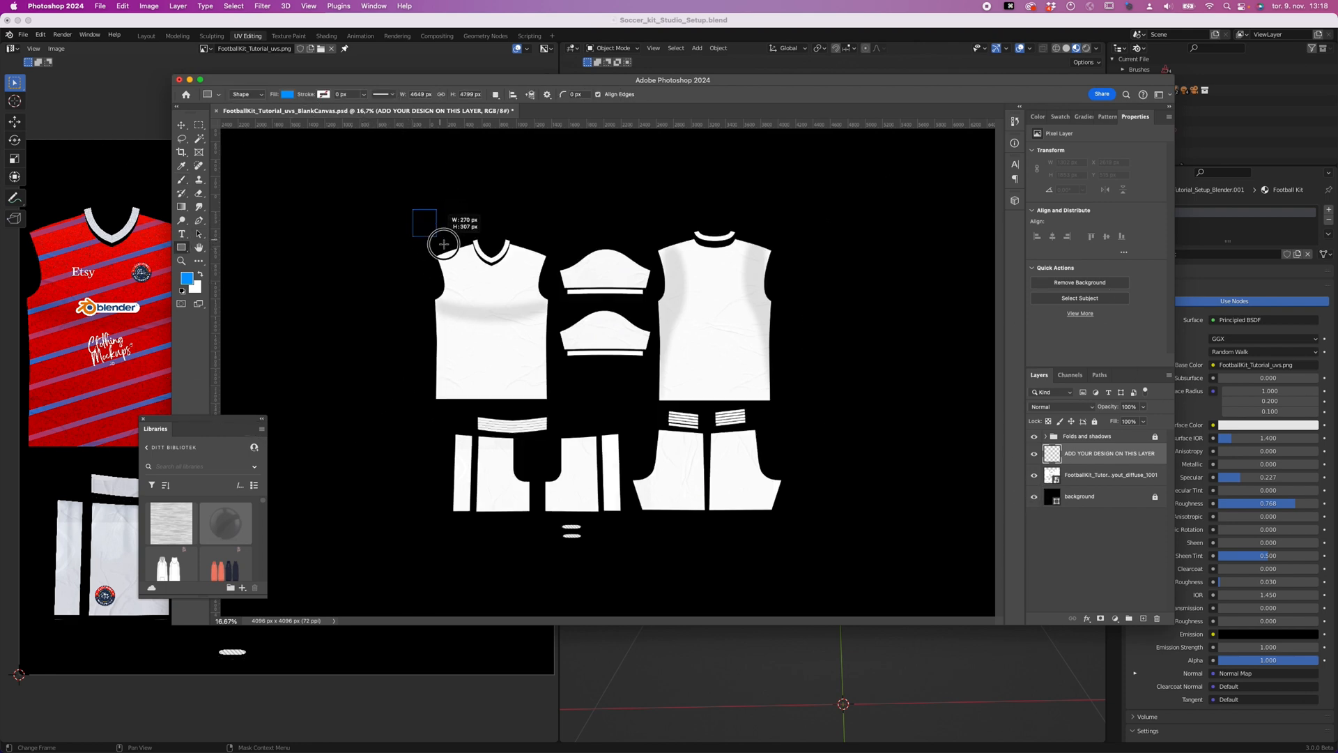
- Draw a solid blue rectangle covering the shirt pieces on the design layer
{"action": "left_click_drag", "start_coordinate": [444, 243], "coordinate": [803, 402]}
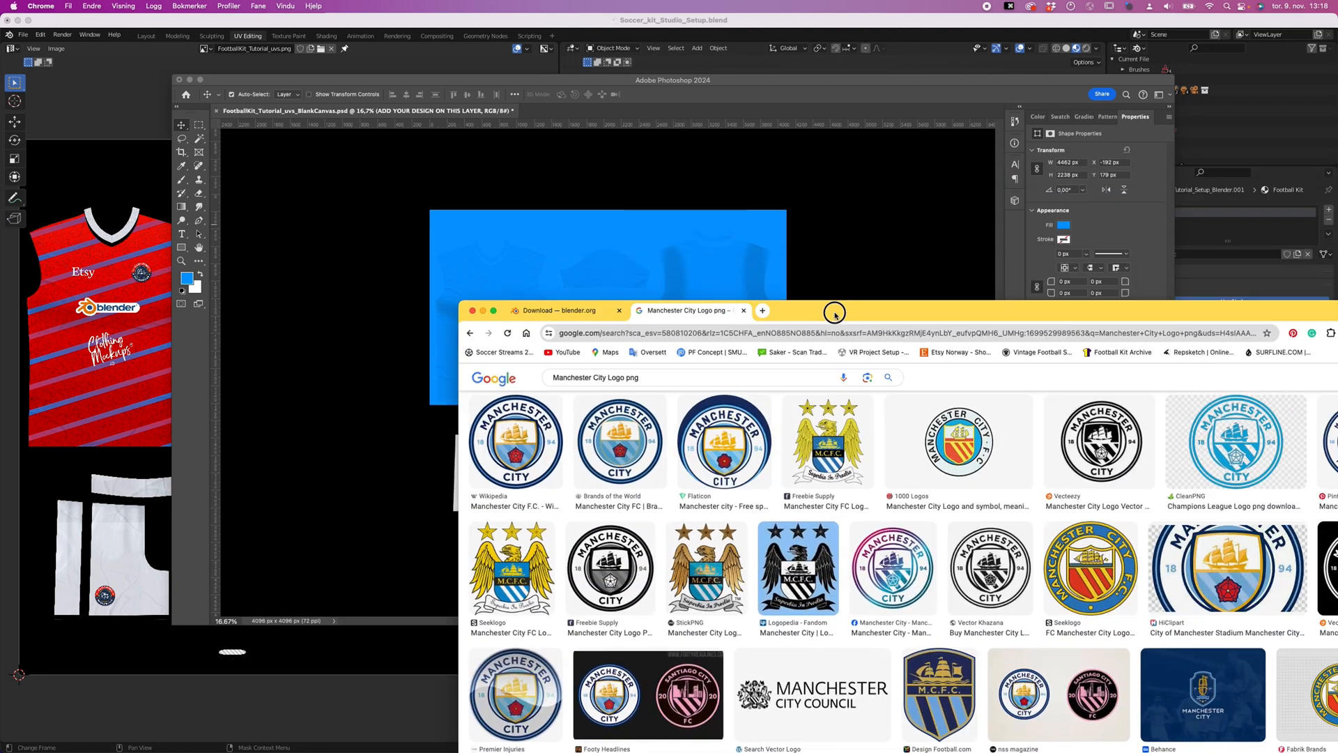
- Scale the Manchester City badge onto the shirt front, then place a second copy on the shorts leg
{"action": "left_click", "coordinate": [514, 439]}
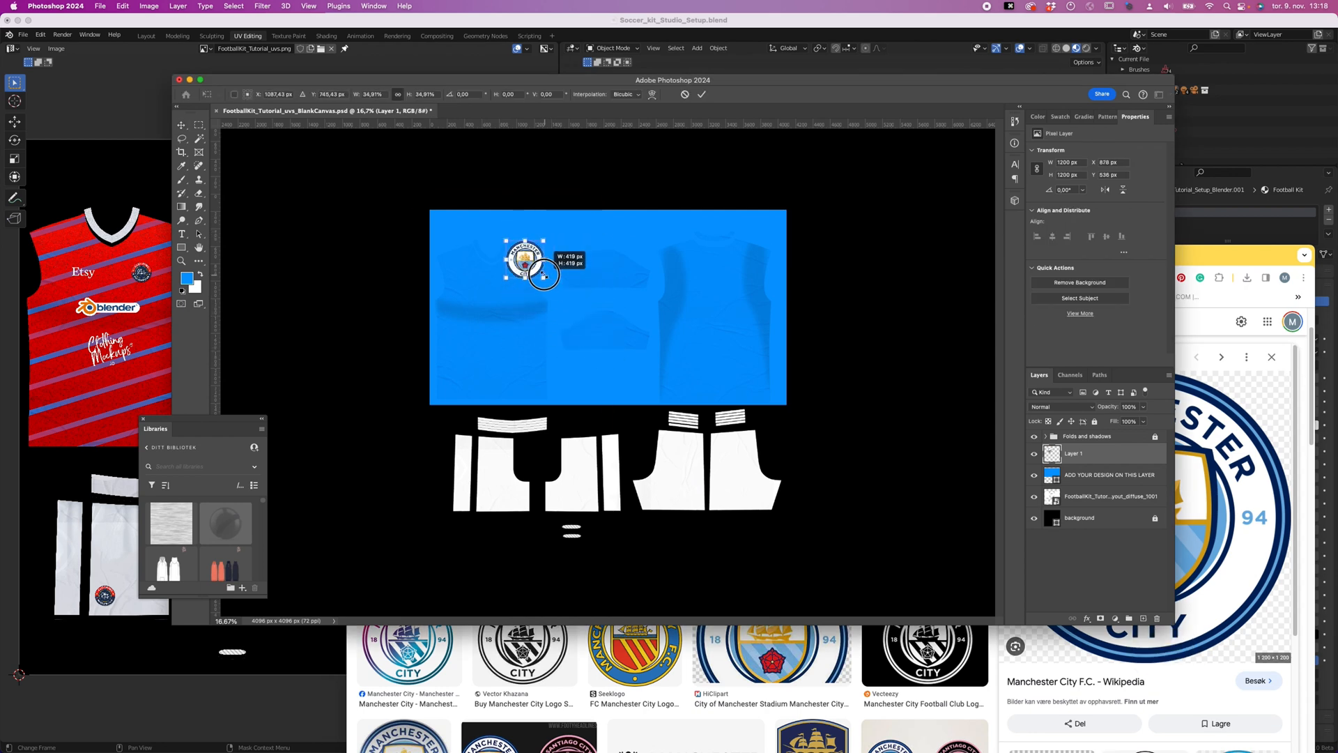
{"action": "left_click_drag", "start_coordinate": [544, 275], "coordinate": [515, 287]}
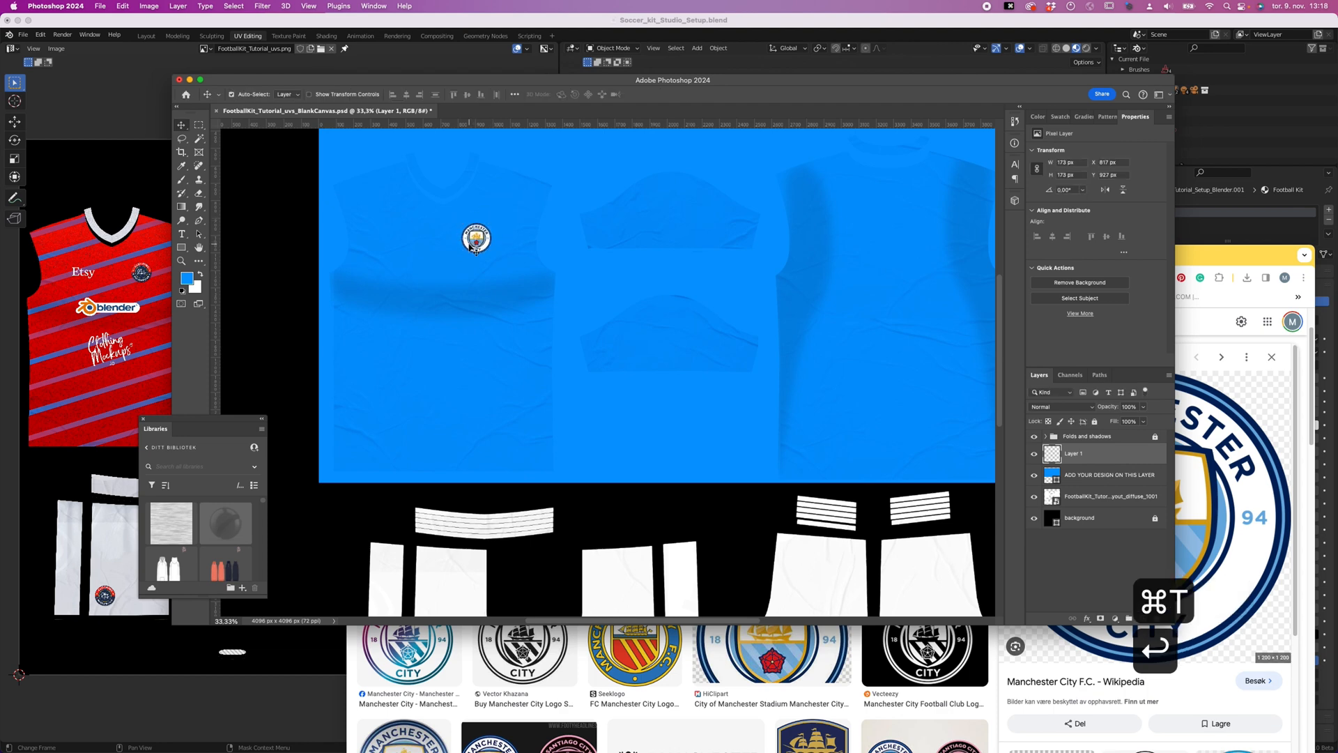
{"action": "key", "text": "cmd+v"}
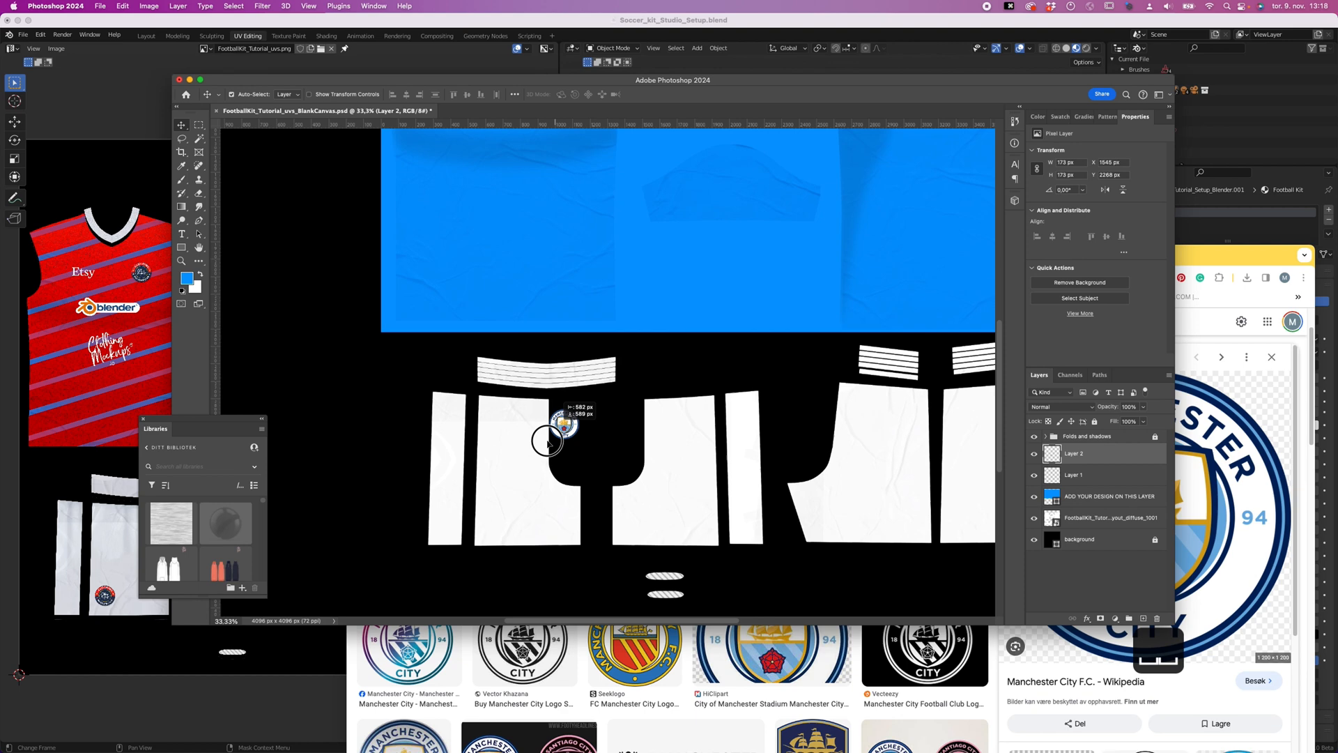
{"action": "left_click_drag", "start_coordinate": [563, 424], "coordinate": [507, 517]}
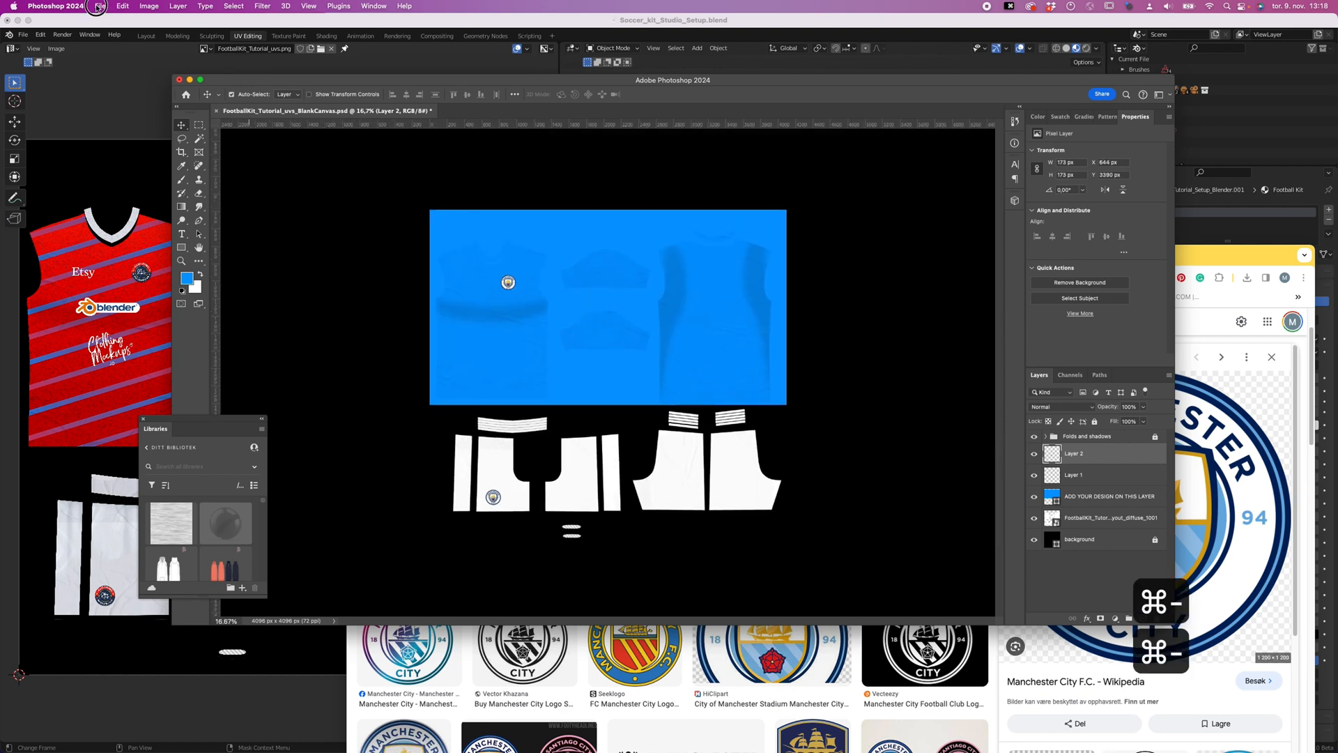
- Export the design as FootballKit_Tutorial_uvs_MC.png into the Soccer kit folder
{"action": "left_click", "coordinate": [102, 6]}
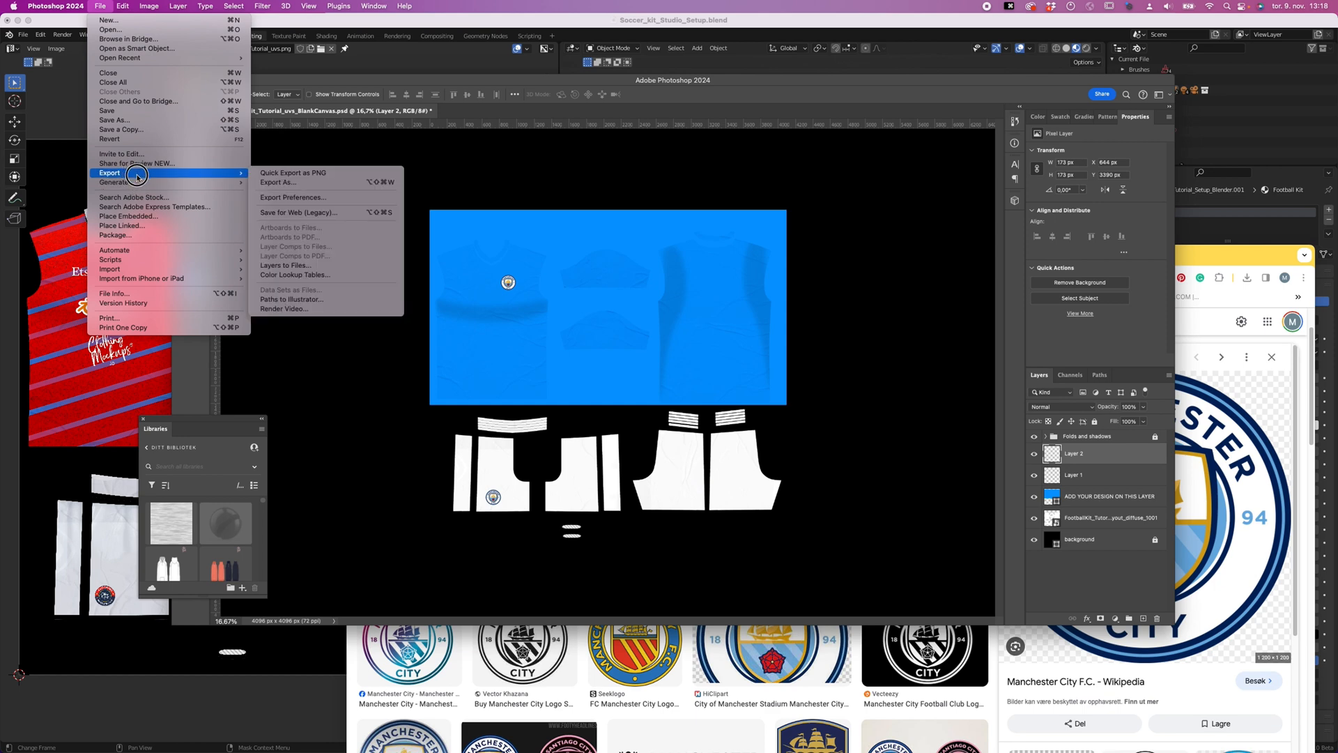
{"action": "left_click", "coordinate": [444, 233]}
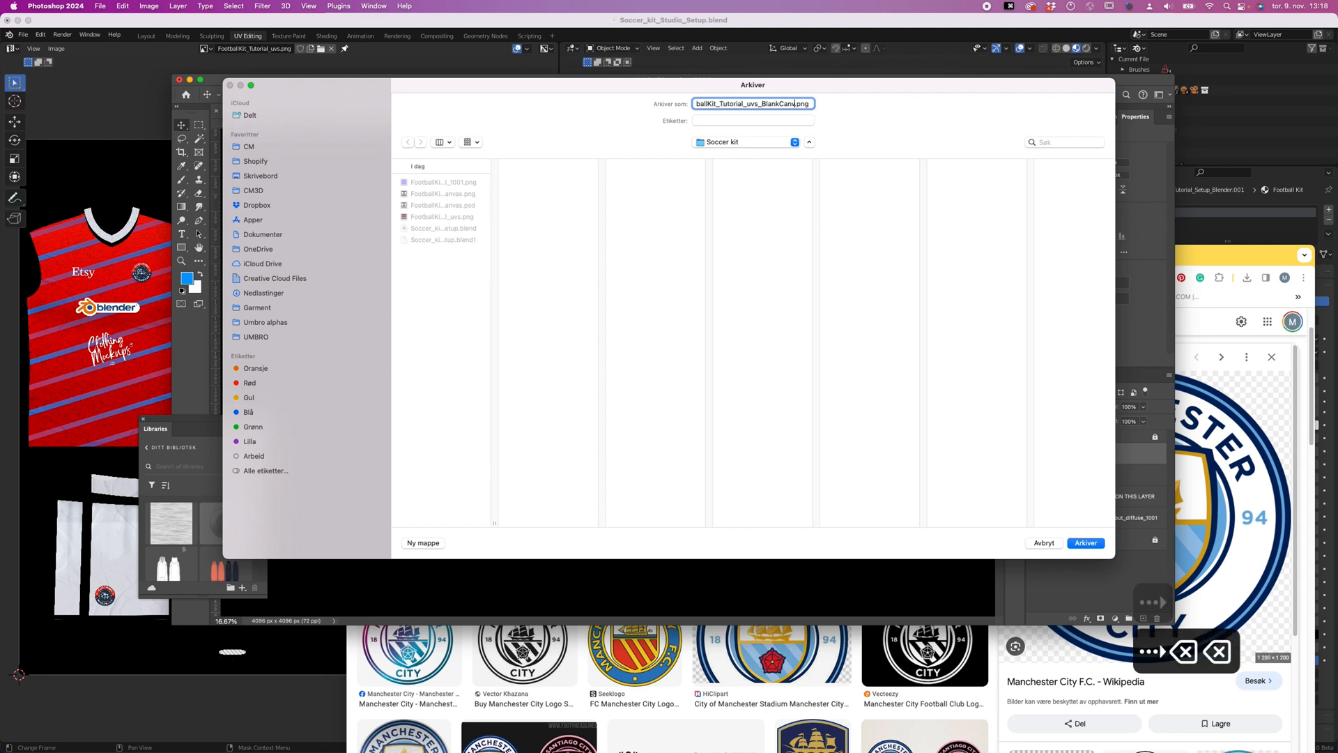
{"action": "type", "text": "FootballKit_Tutorial_uvs_.png"}
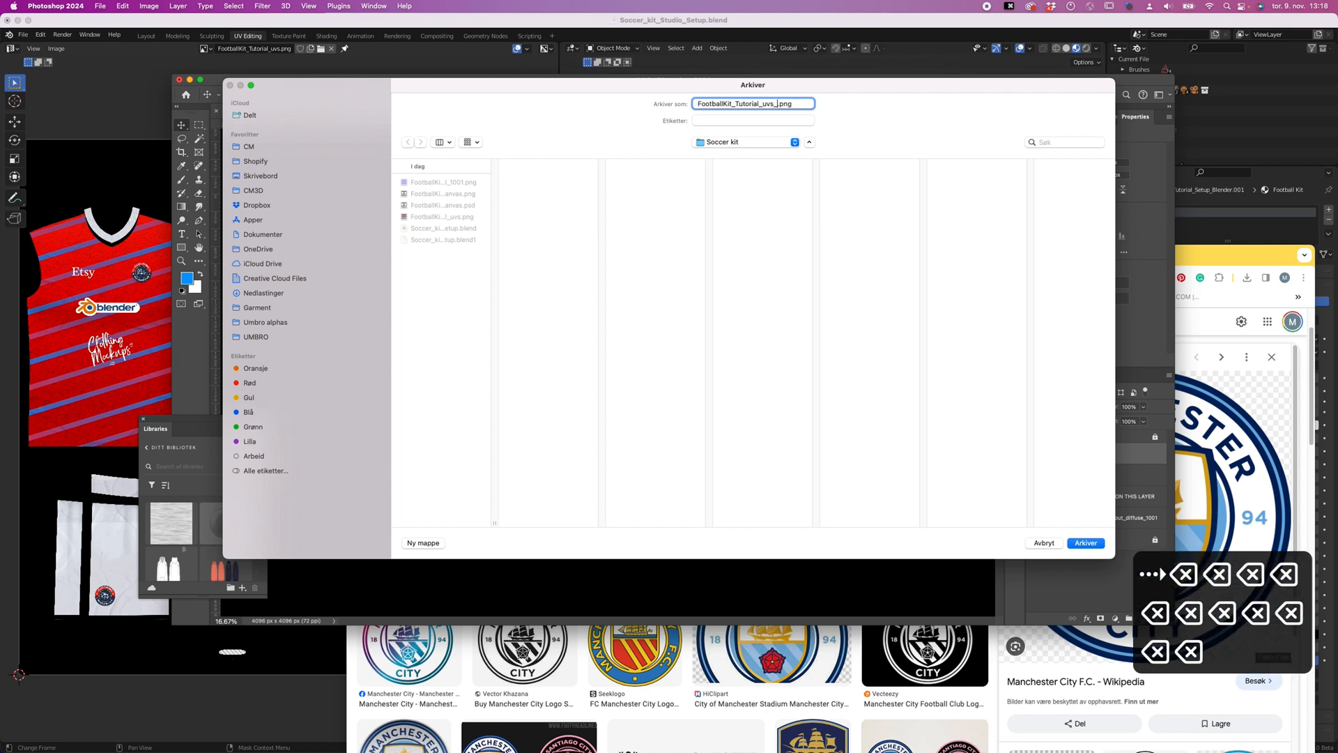
{"action": "type", "text": "MC"}
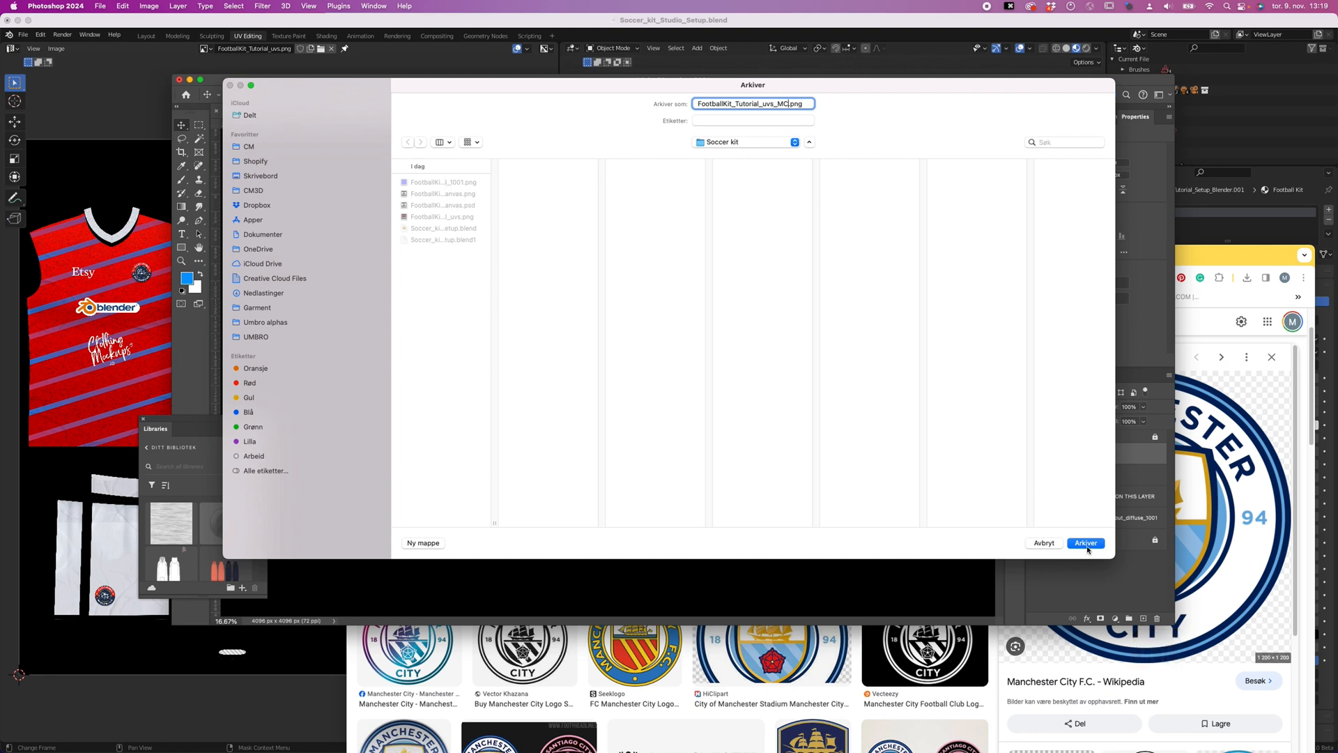
{"action": "left_click", "coordinate": [1086, 543]}
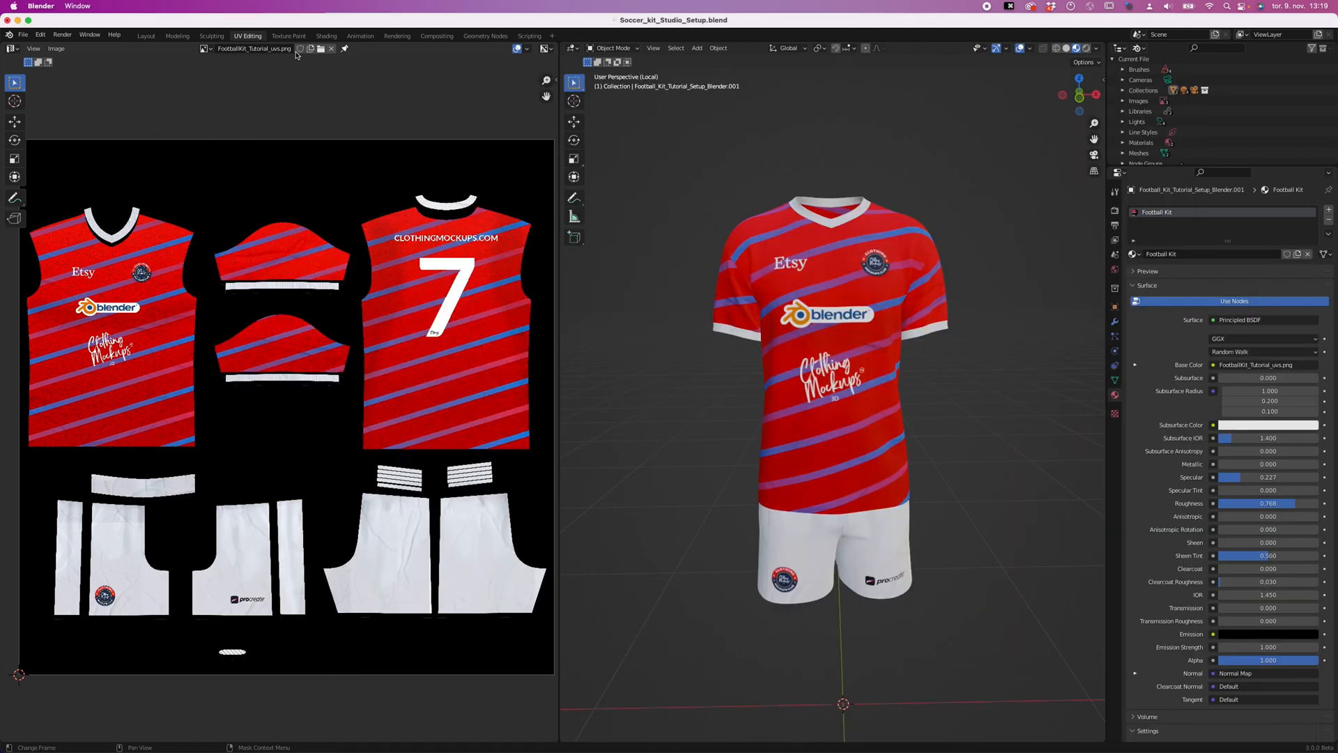
- Load FootballKit_Tutorial_uvs_MC.png into the UV Editor's image view
{"action": "left_click", "coordinate": [321, 49]}
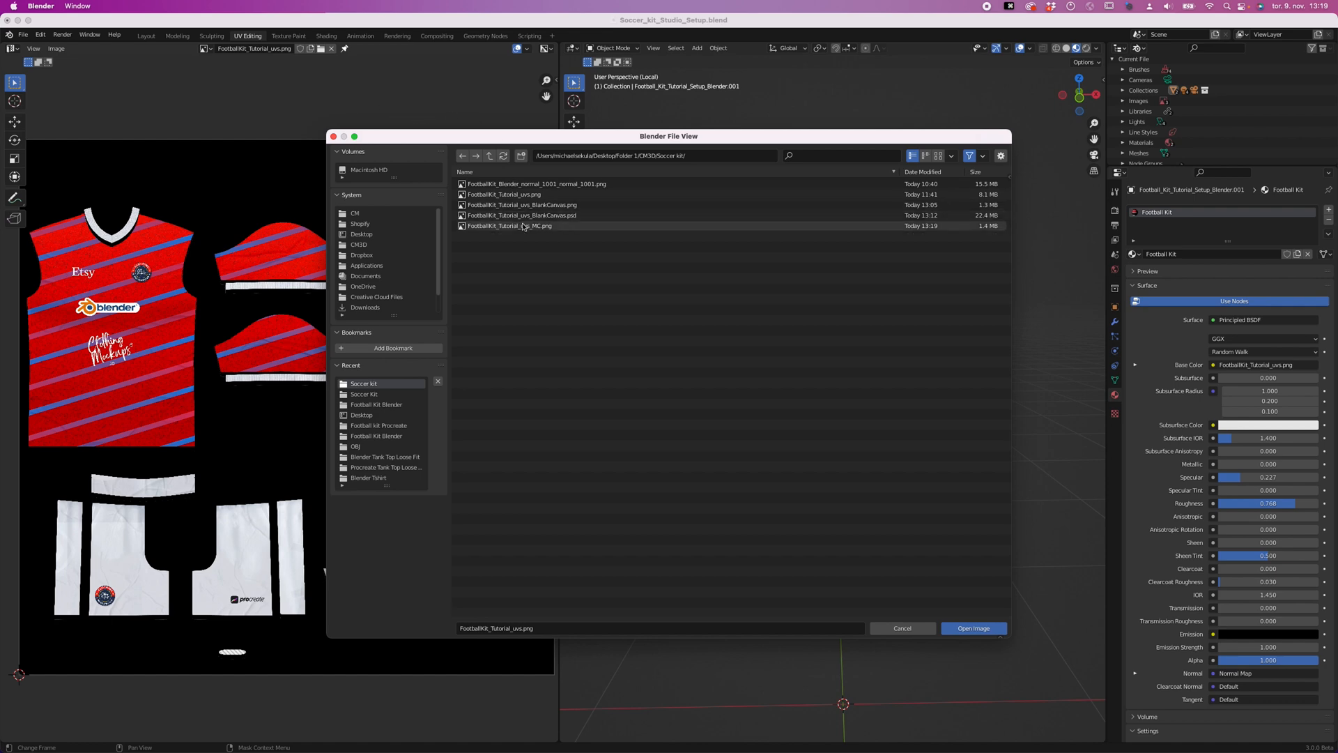
{"action": "left_click", "coordinate": [509, 226]}
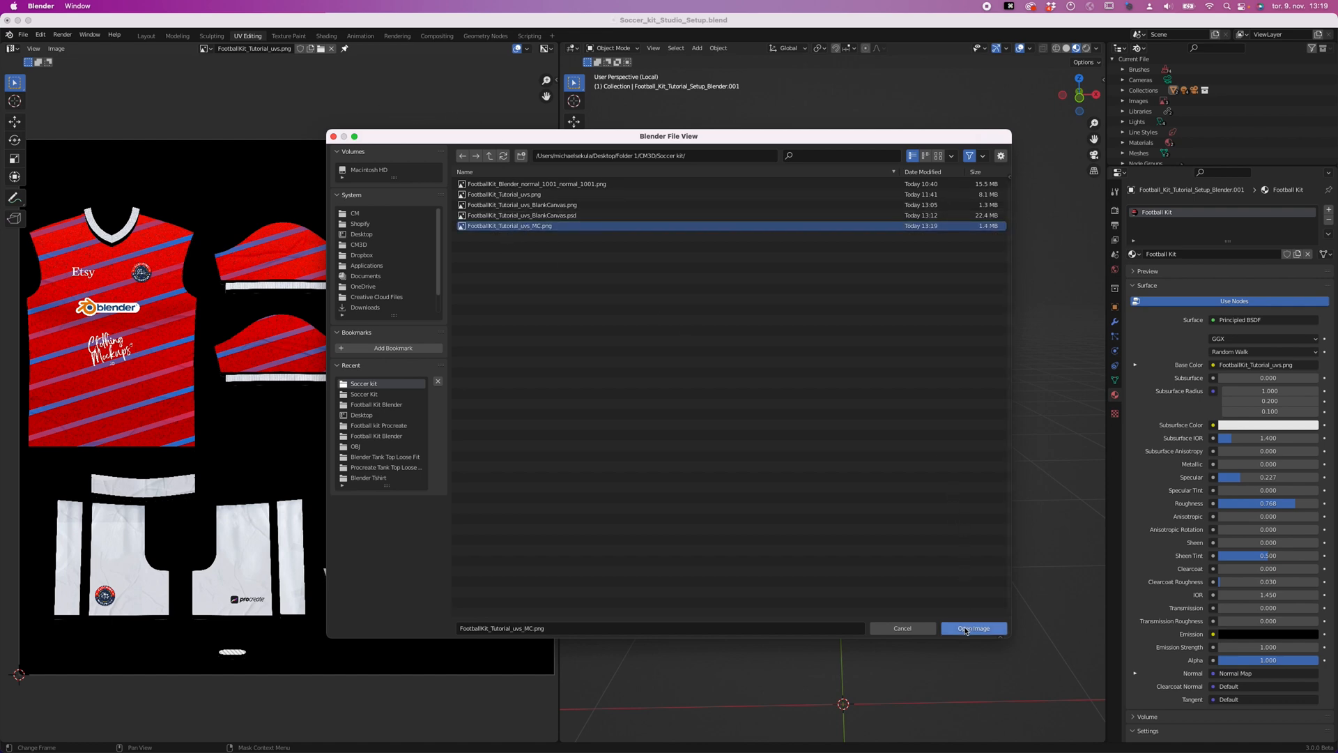
{"action": "left_click", "coordinate": [973, 628]}
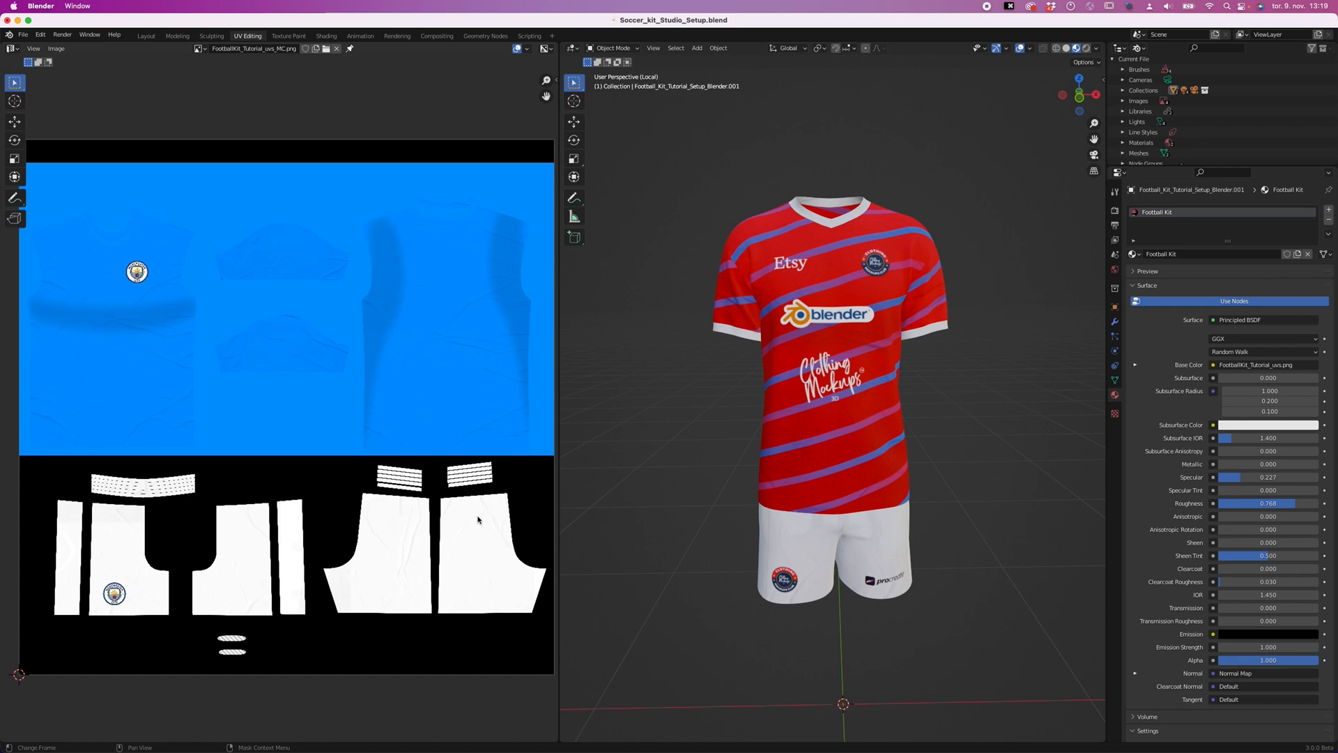
{"action": "mouse_move", "coordinate": [845, 336]}
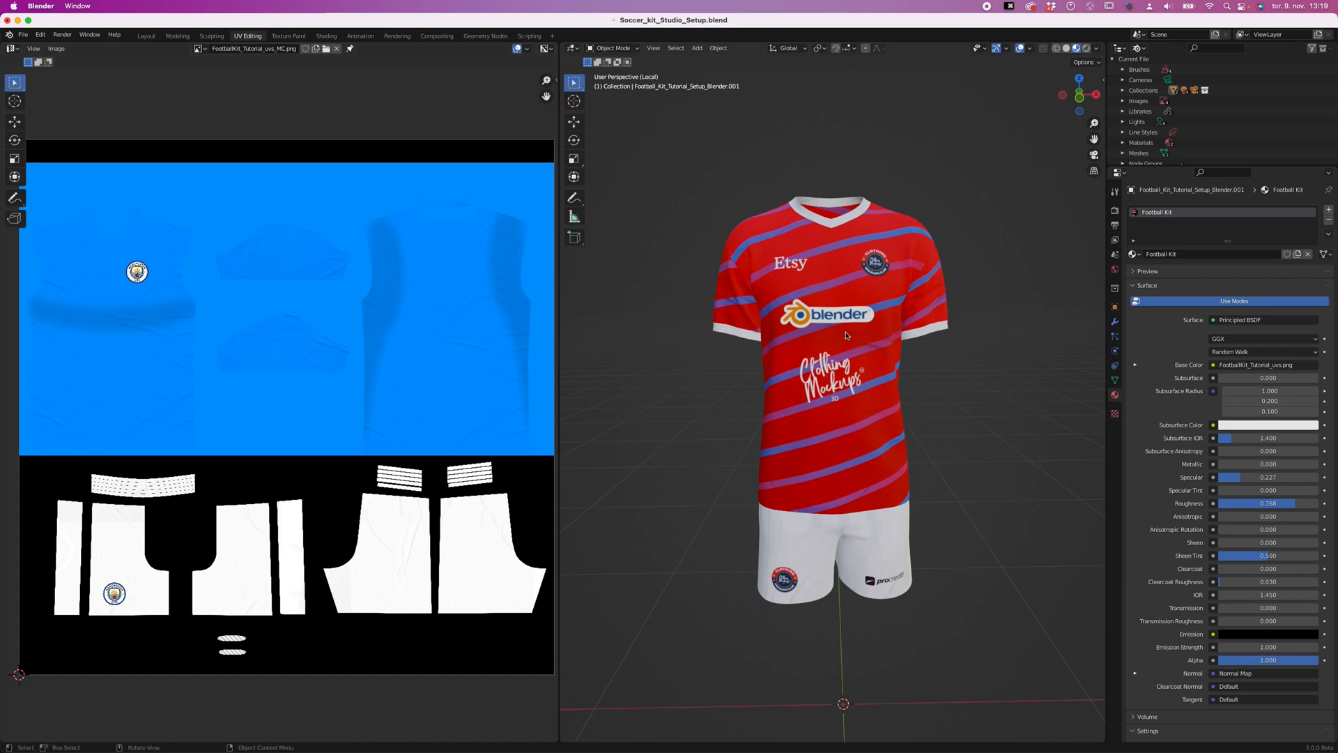
{"action": "mouse_move", "coordinate": [860, 330]}
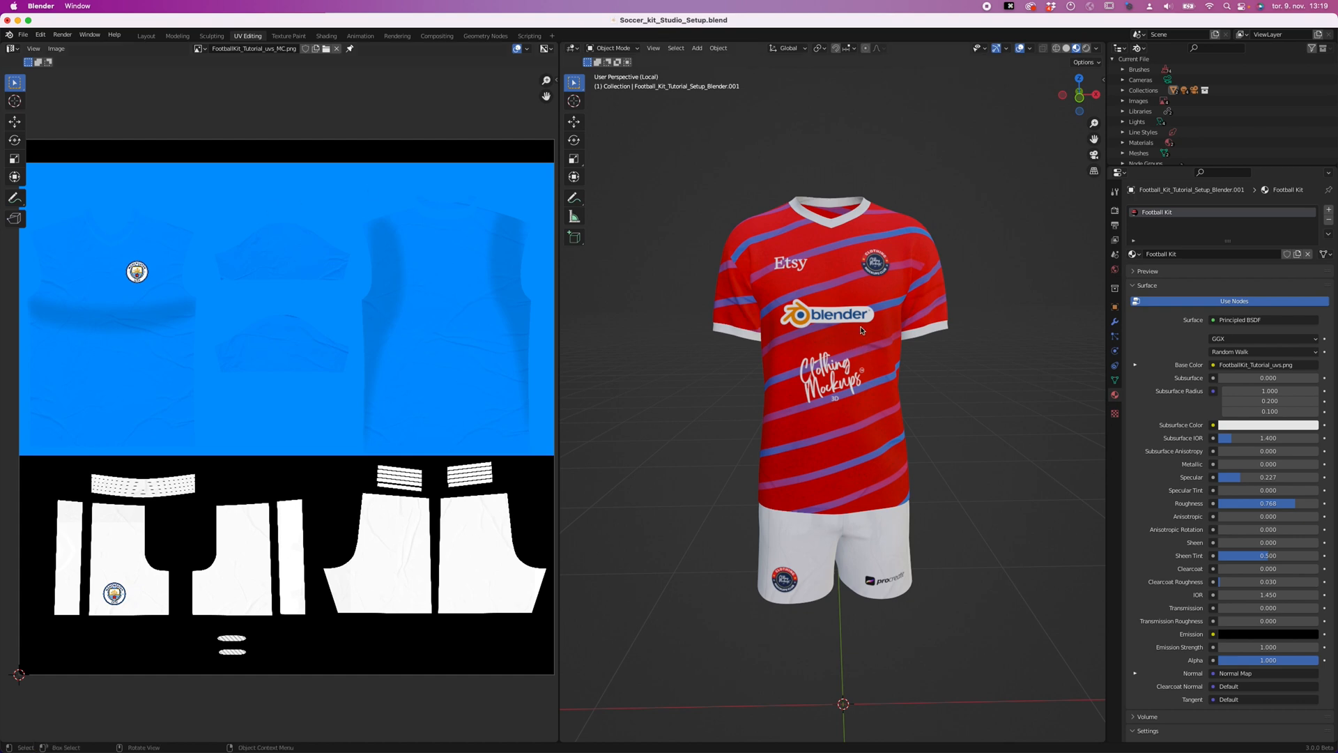
{"action": "mouse_move", "coordinate": [864, 296]}
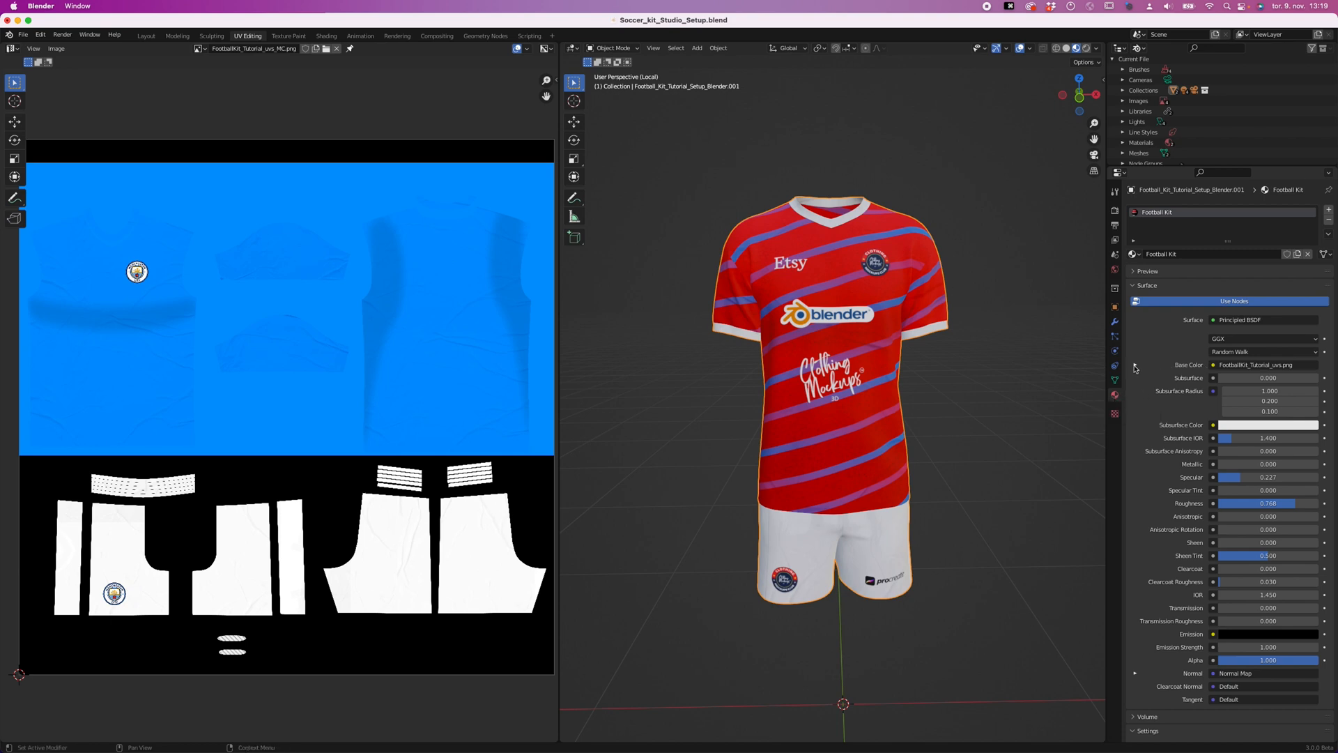
- Set the material's Base Color image texture to the MC texture so the kit turns blue
{"action": "left_click", "coordinate": [1136, 378]}
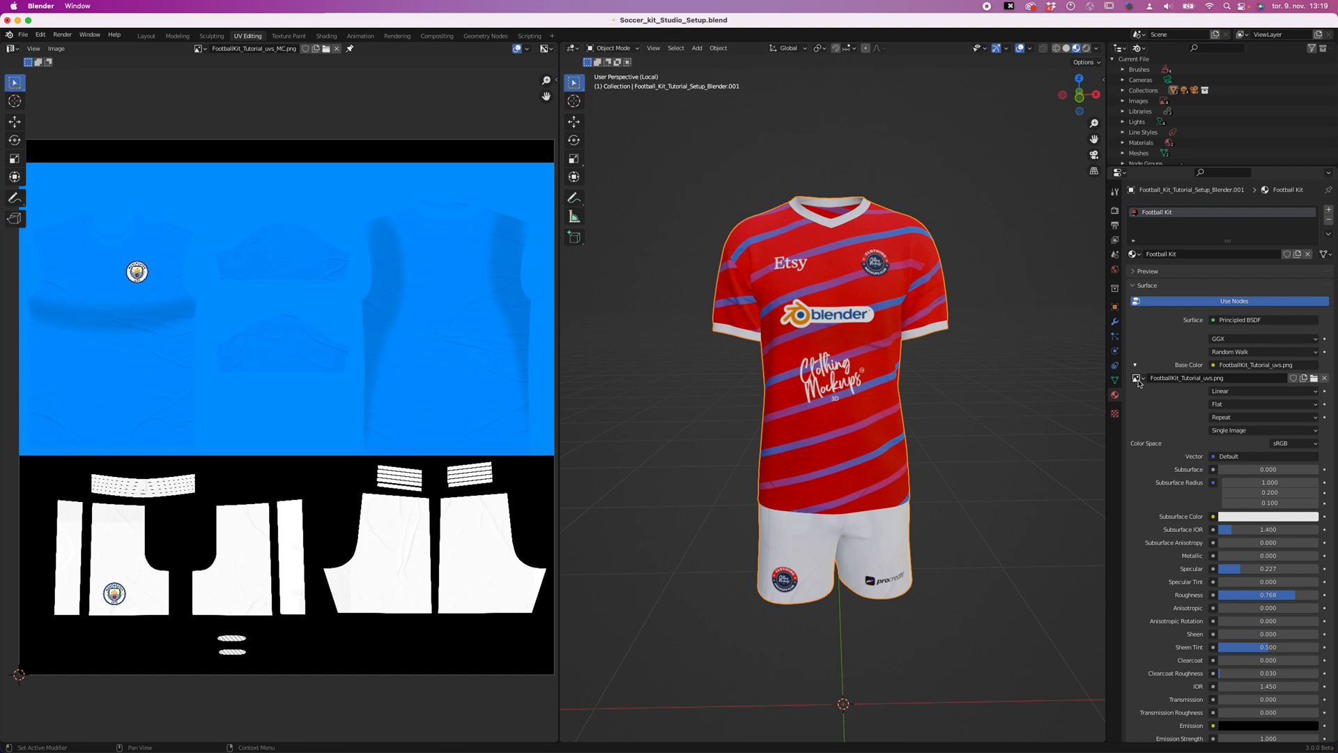
{"action": "left_click", "coordinate": [1139, 378]}
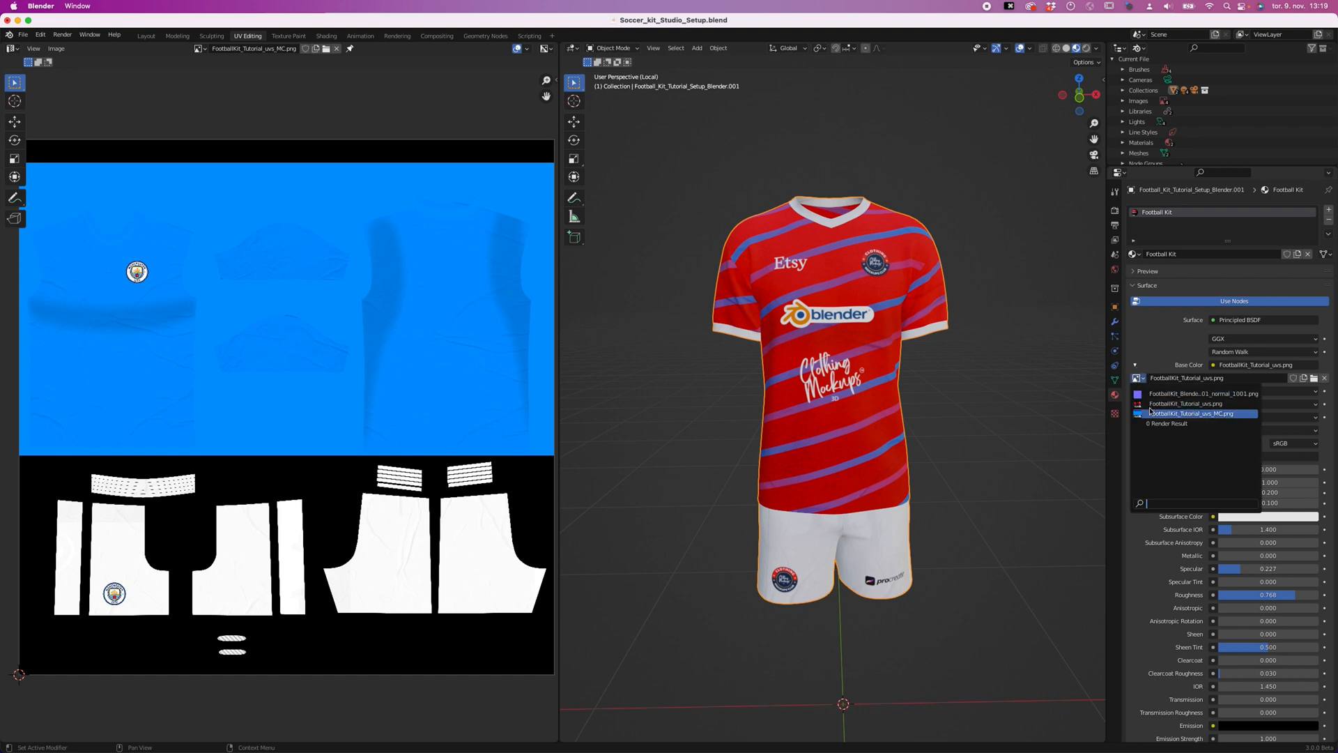
{"action": "left_click", "coordinate": [1189, 413]}
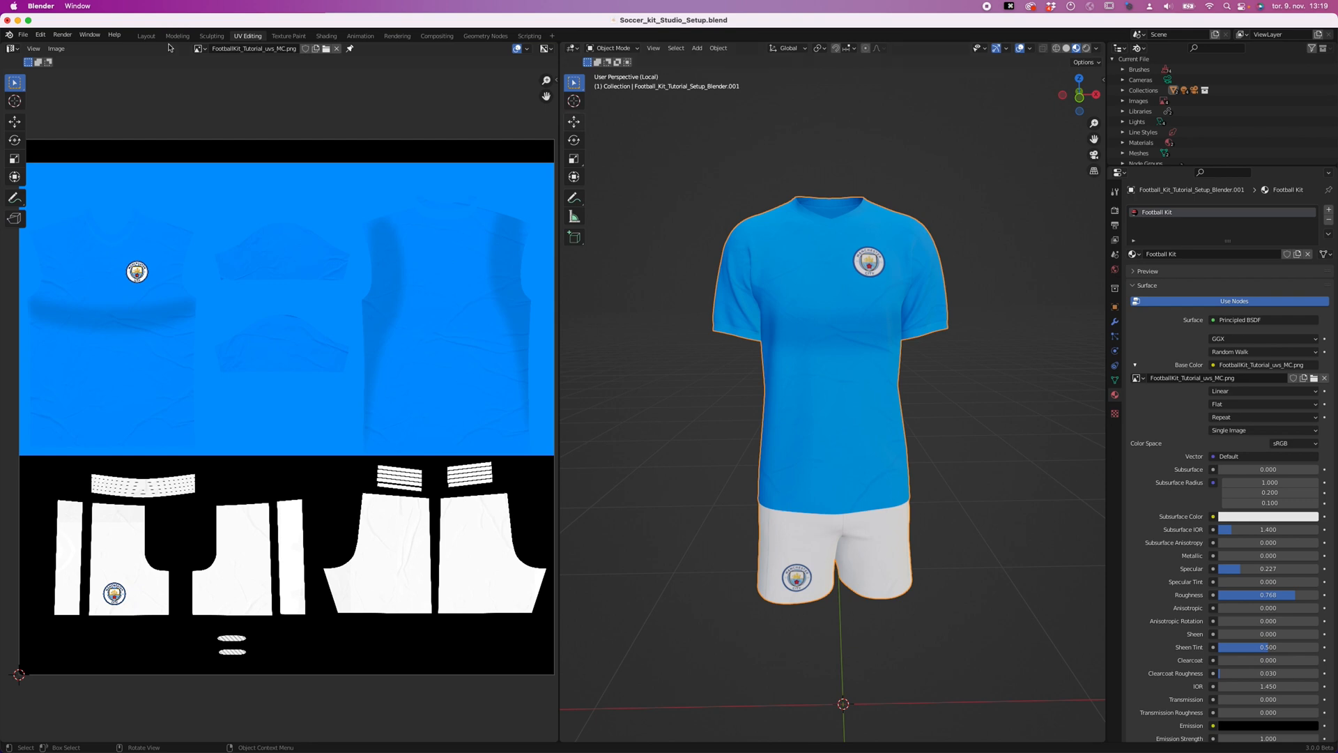
- Return to the Layout workspace and stop the turntable playback near frame 1
{"action": "left_click", "coordinate": [145, 36]}
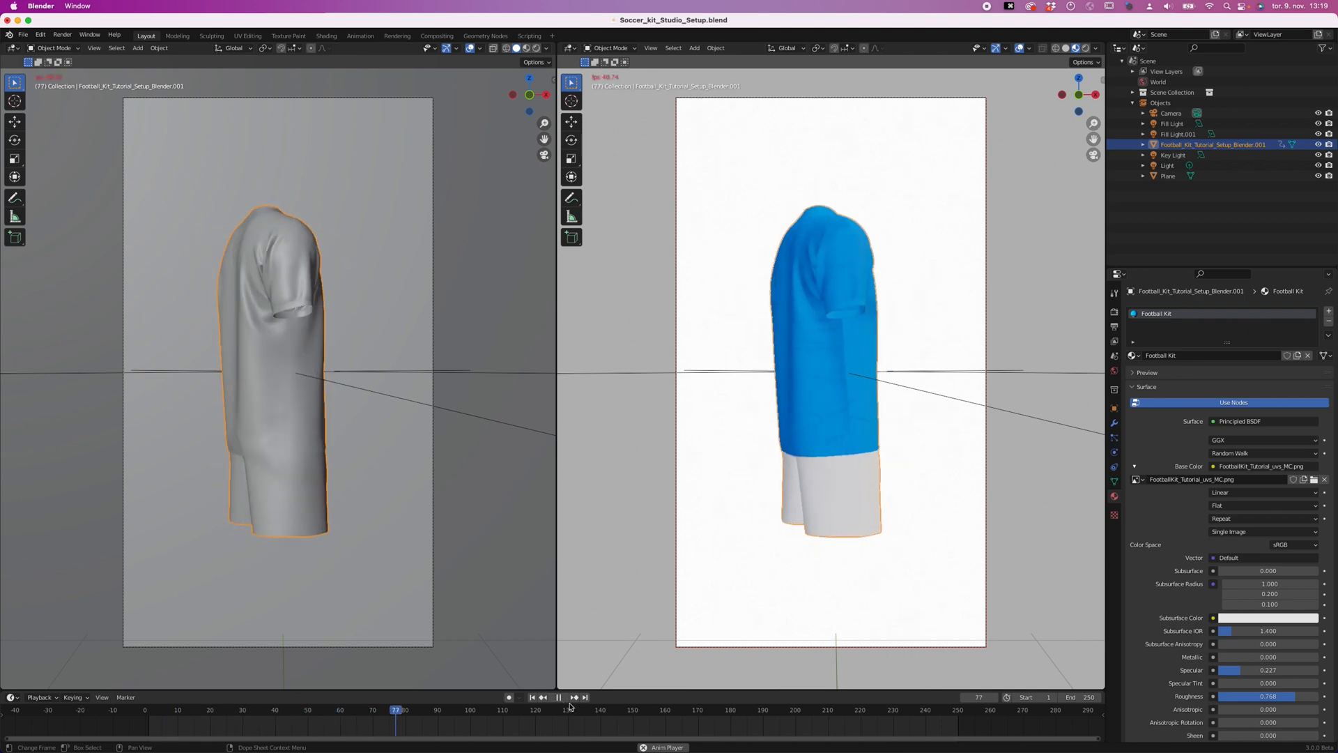
{"action": "left_click", "coordinate": [559, 697]}
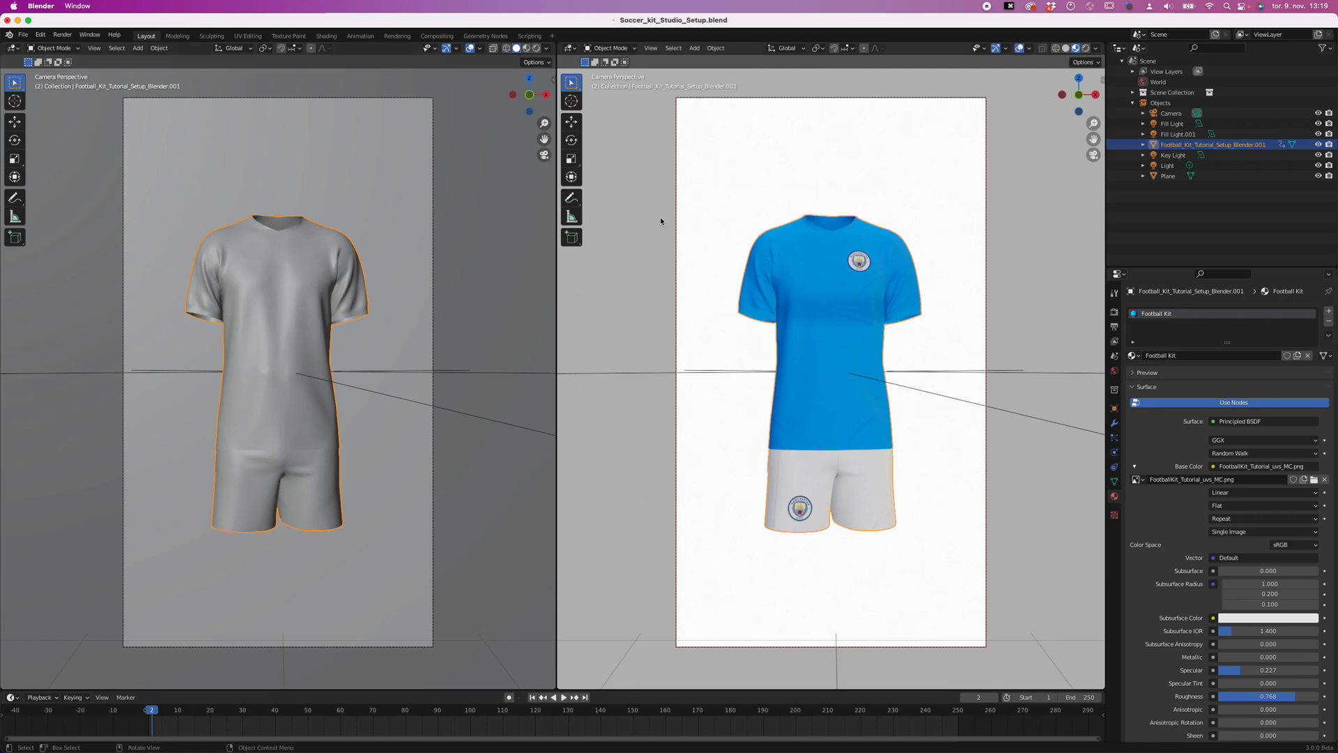
- Set the backdrop plane's Base Color value to 0 so it renders pure black
{"action": "left_click", "coordinate": [1168, 175]}
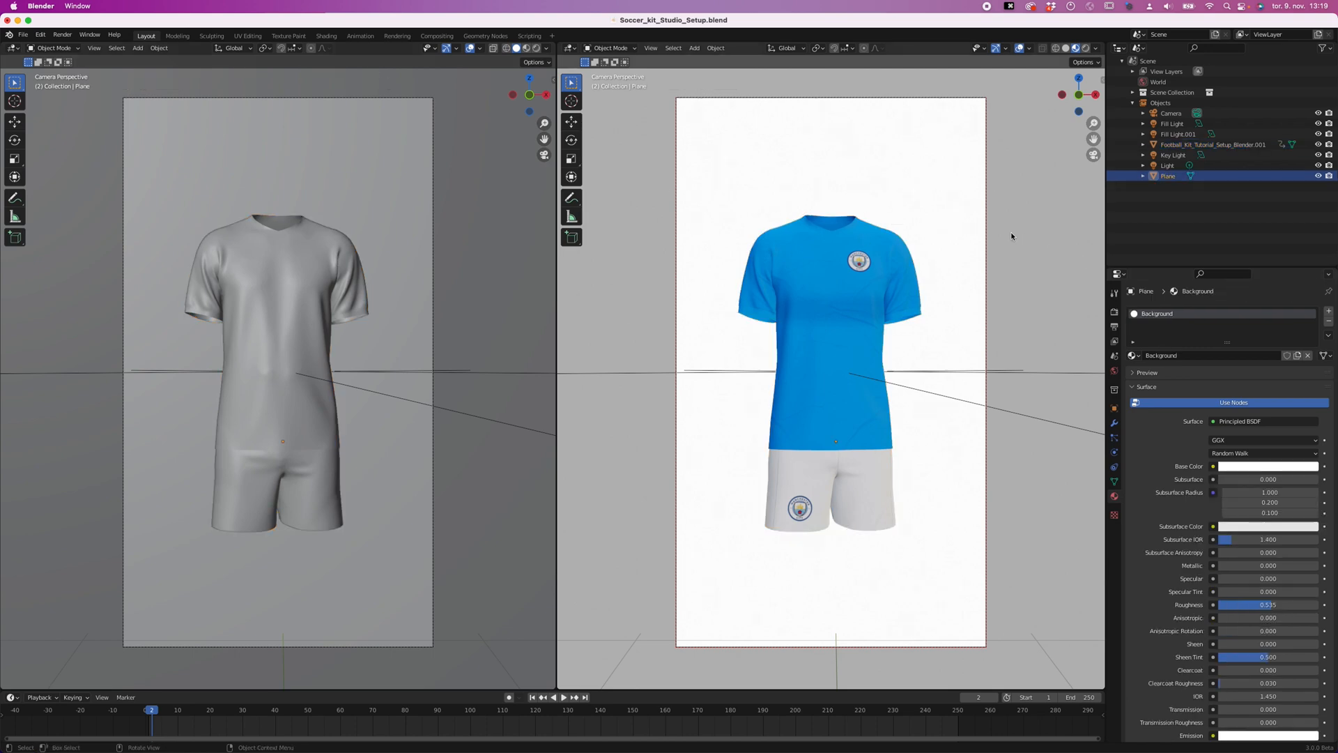
{"action": "mouse_move", "coordinate": [1016, 479]}
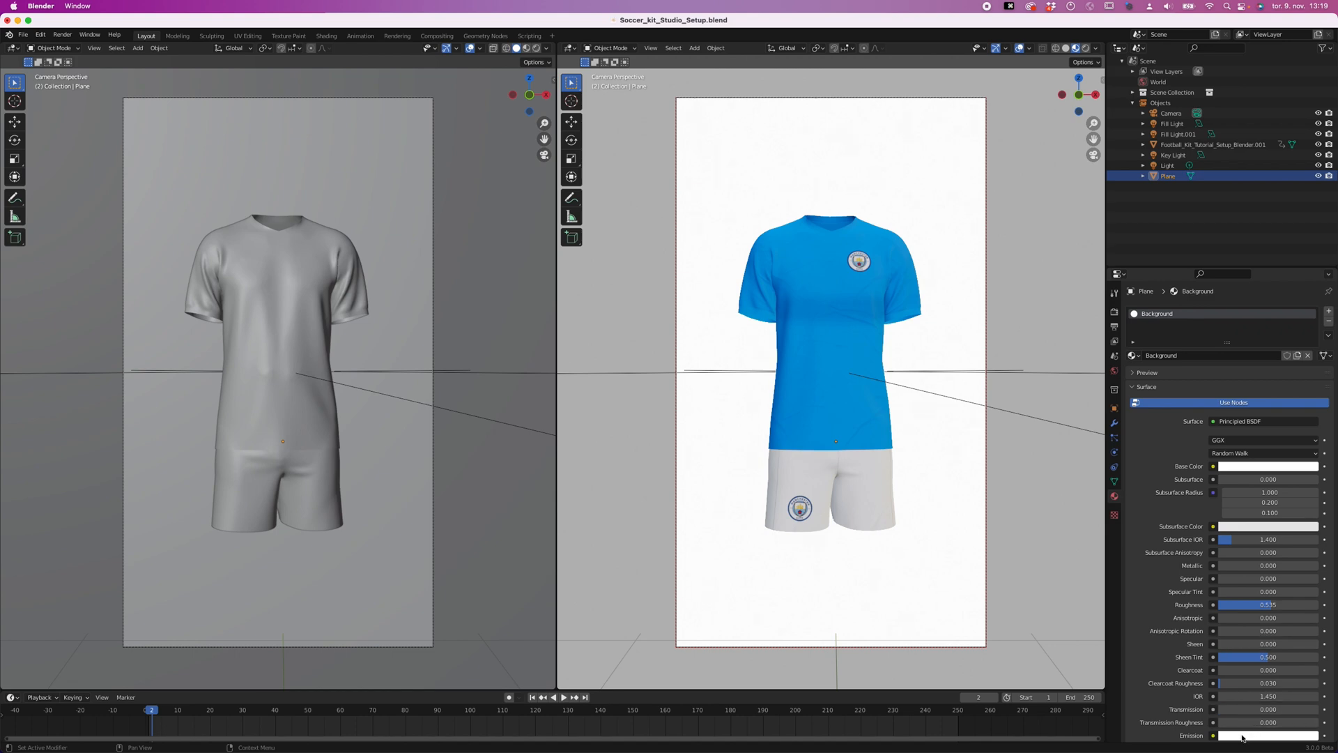
{"action": "mouse_move", "coordinate": [1229, 688]}
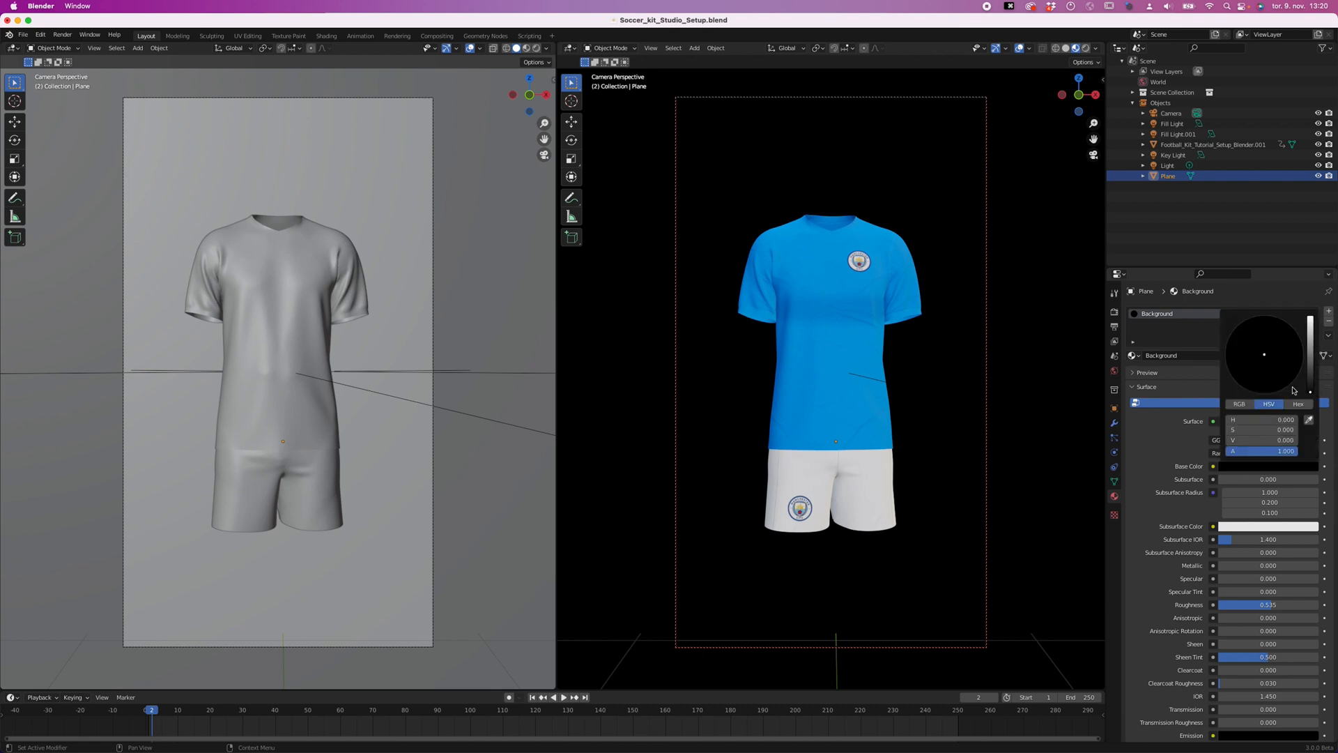
{"action": "left_click", "coordinate": [1261, 372]}
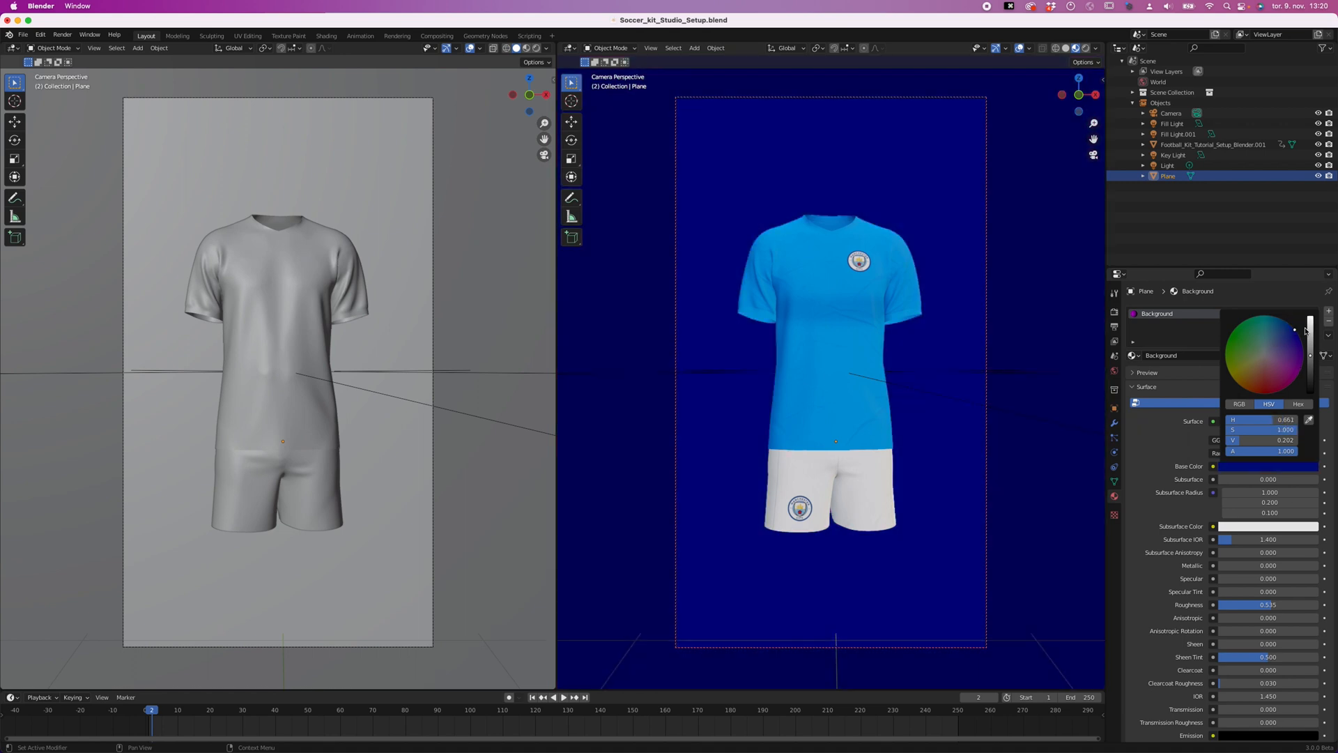
{"action": "left_click_drag", "start_coordinate": [1310, 332], "coordinate": [1310, 391]}
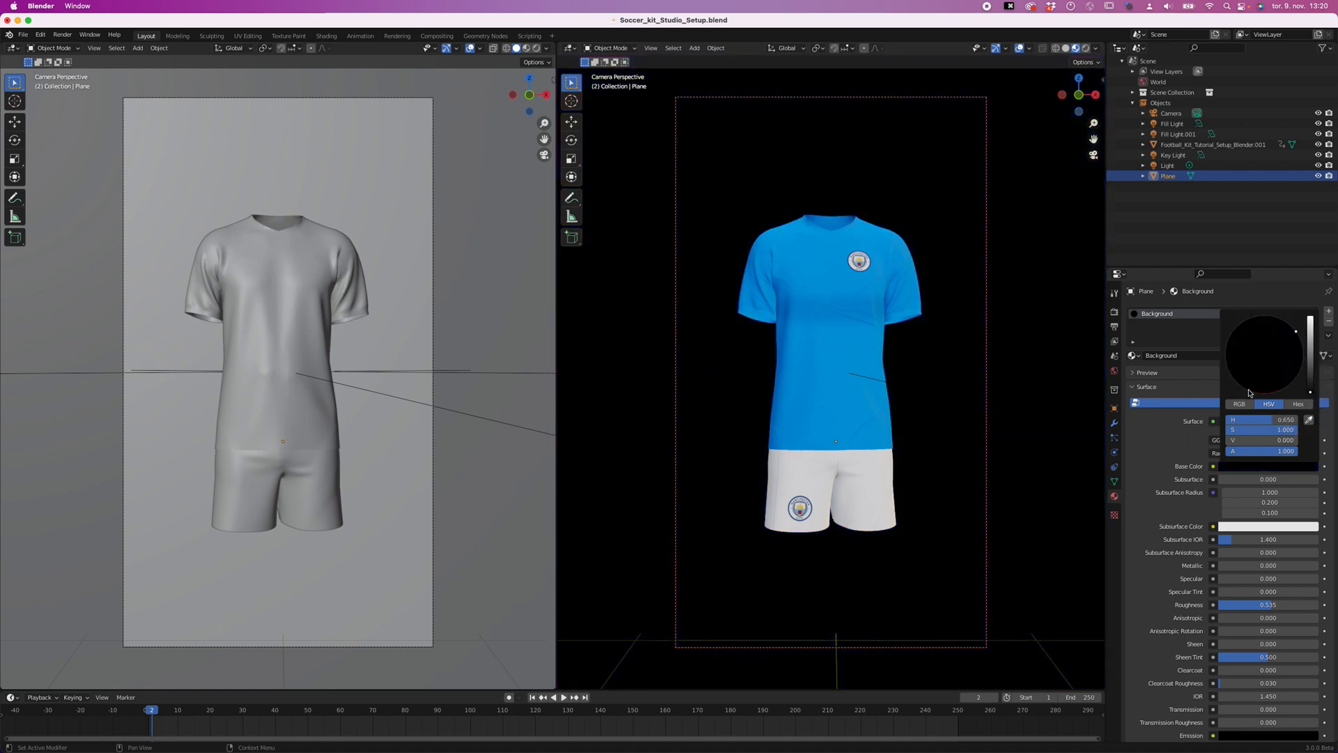
{"action": "left_click", "coordinate": [1115, 386]}
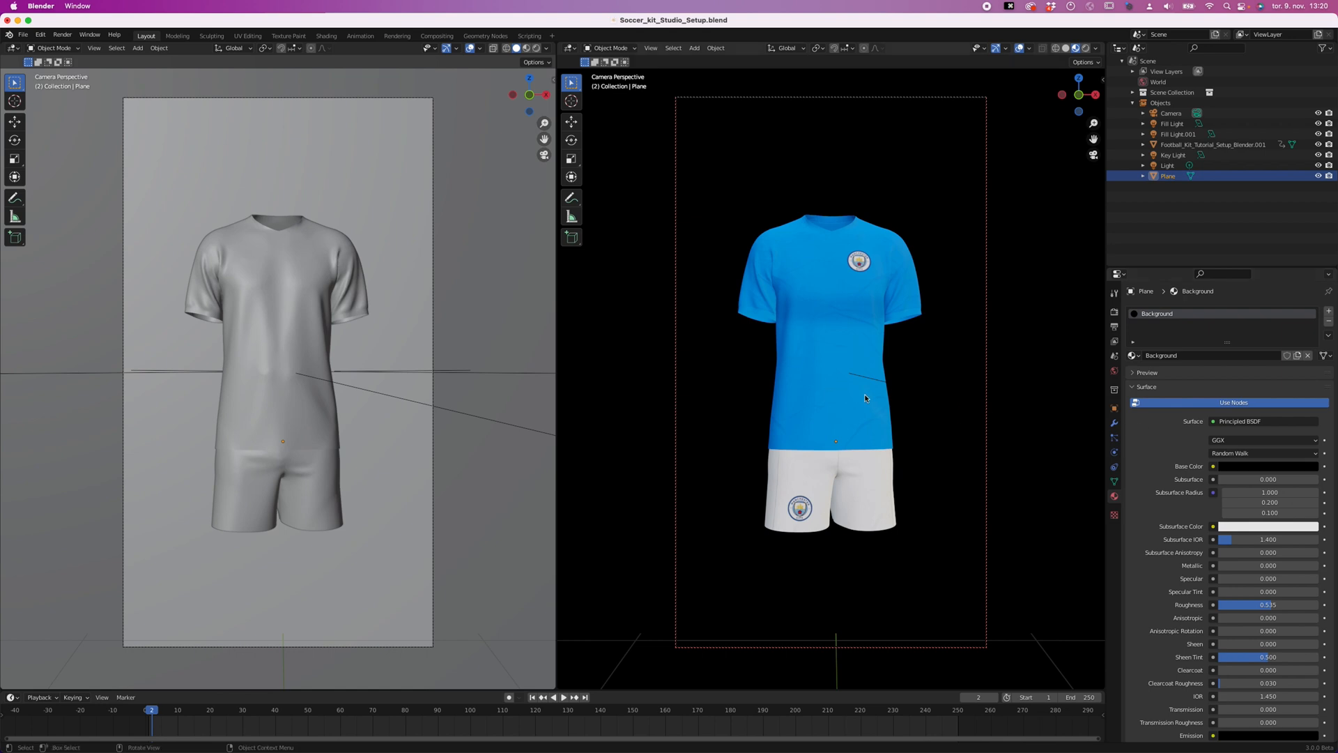
{"action": "mouse_move", "coordinate": [1008, 429]}
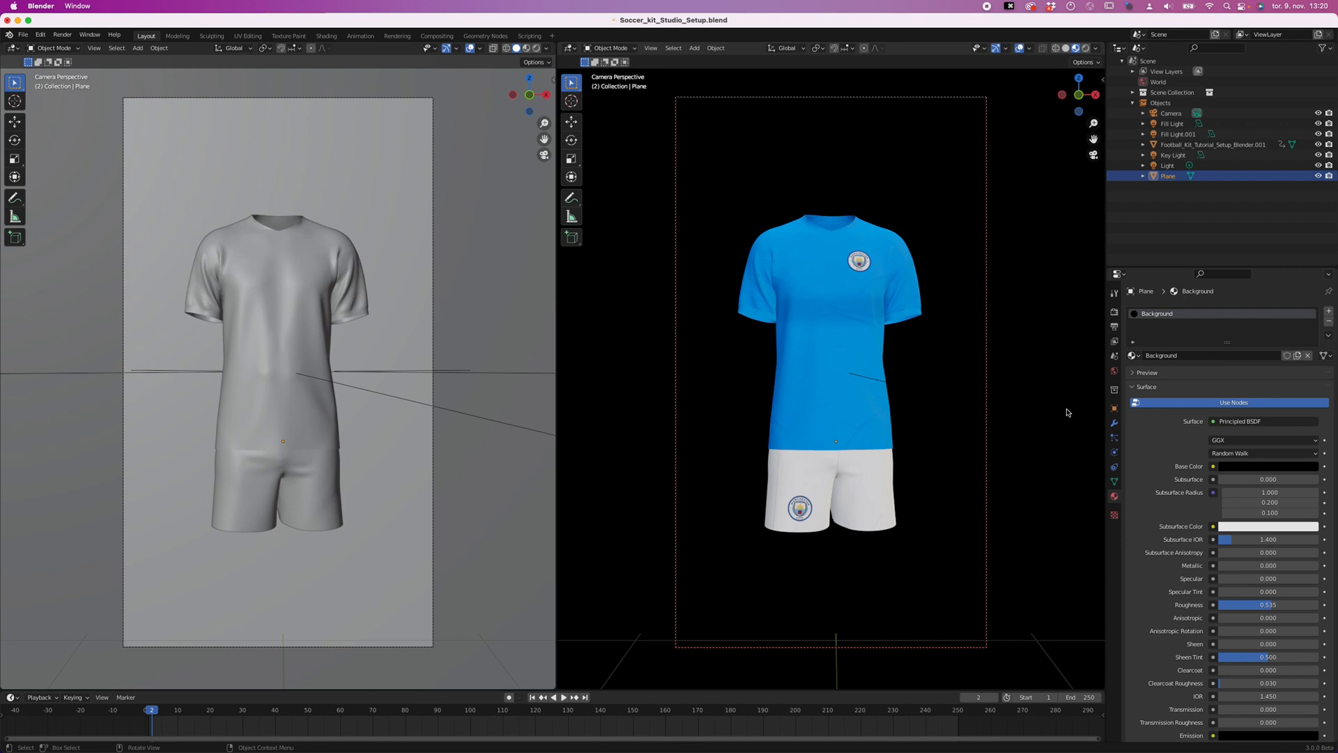
{"action": "mouse_move", "coordinate": [457, 424]}
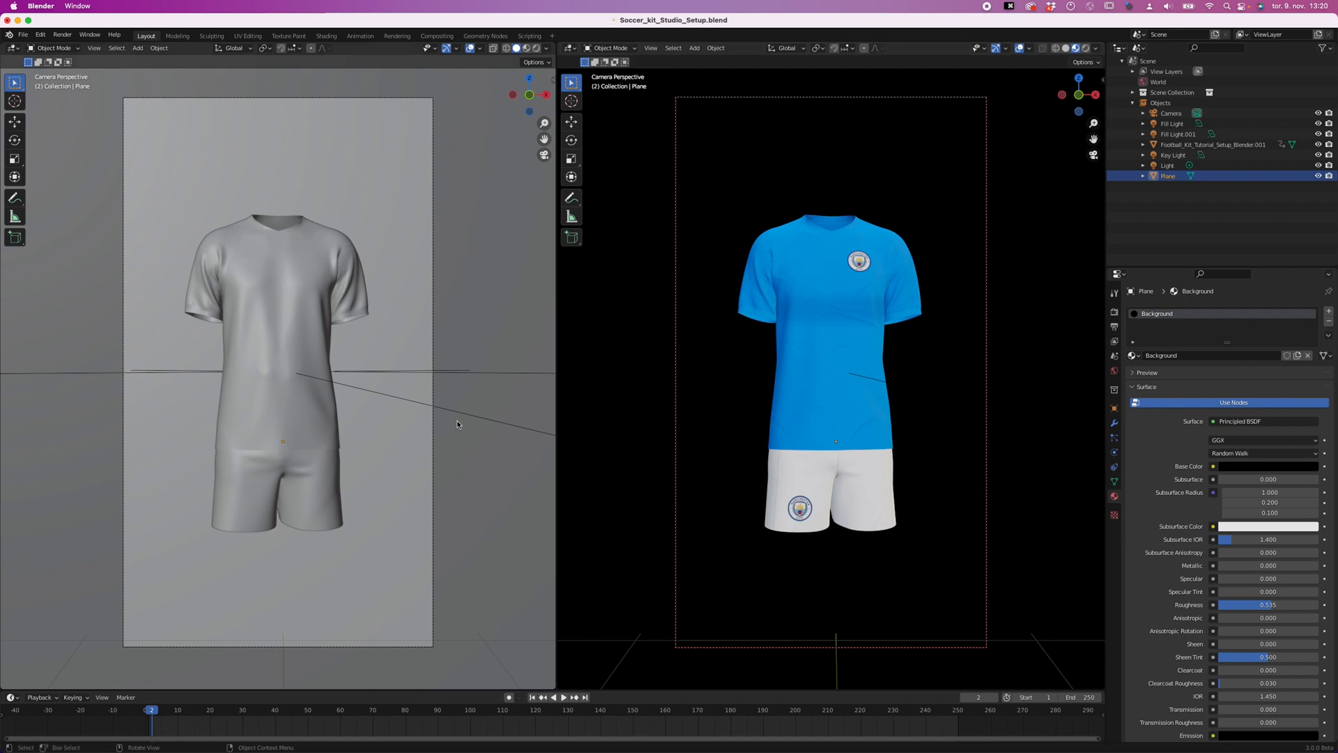
{"action": "left_click", "coordinate": [1179, 134]}
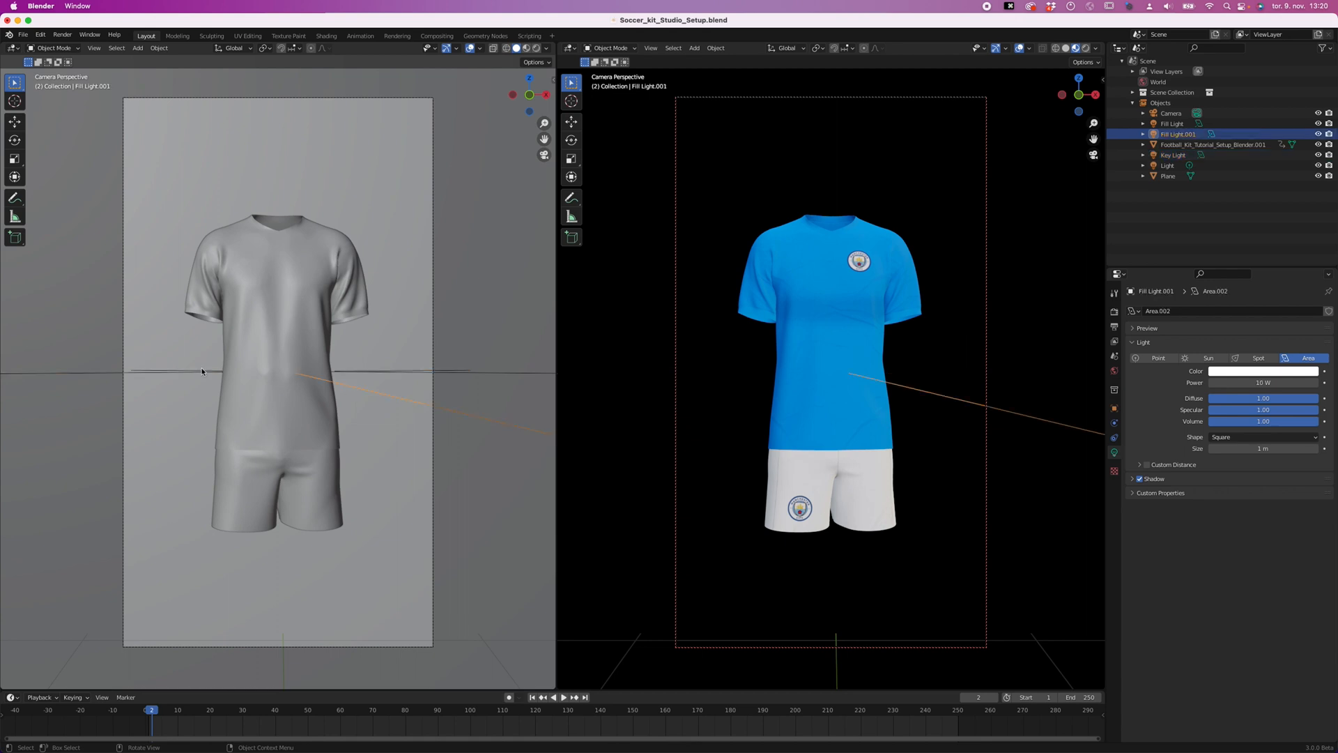
- Select the Key Light among the scene lights and enter 50 W for its power
{"action": "left_click", "coordinate": [1171, 154]}
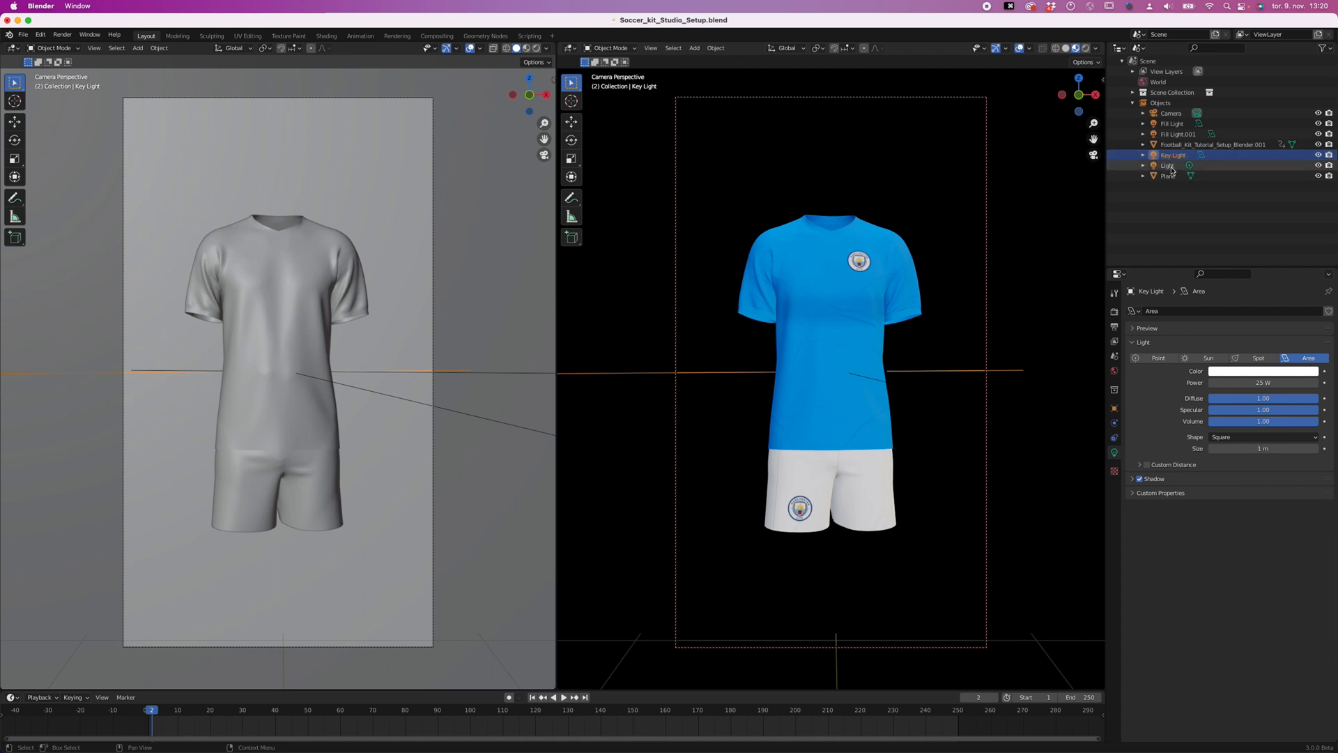
{"action": "left_click", "coordinate": [1167, 165]}
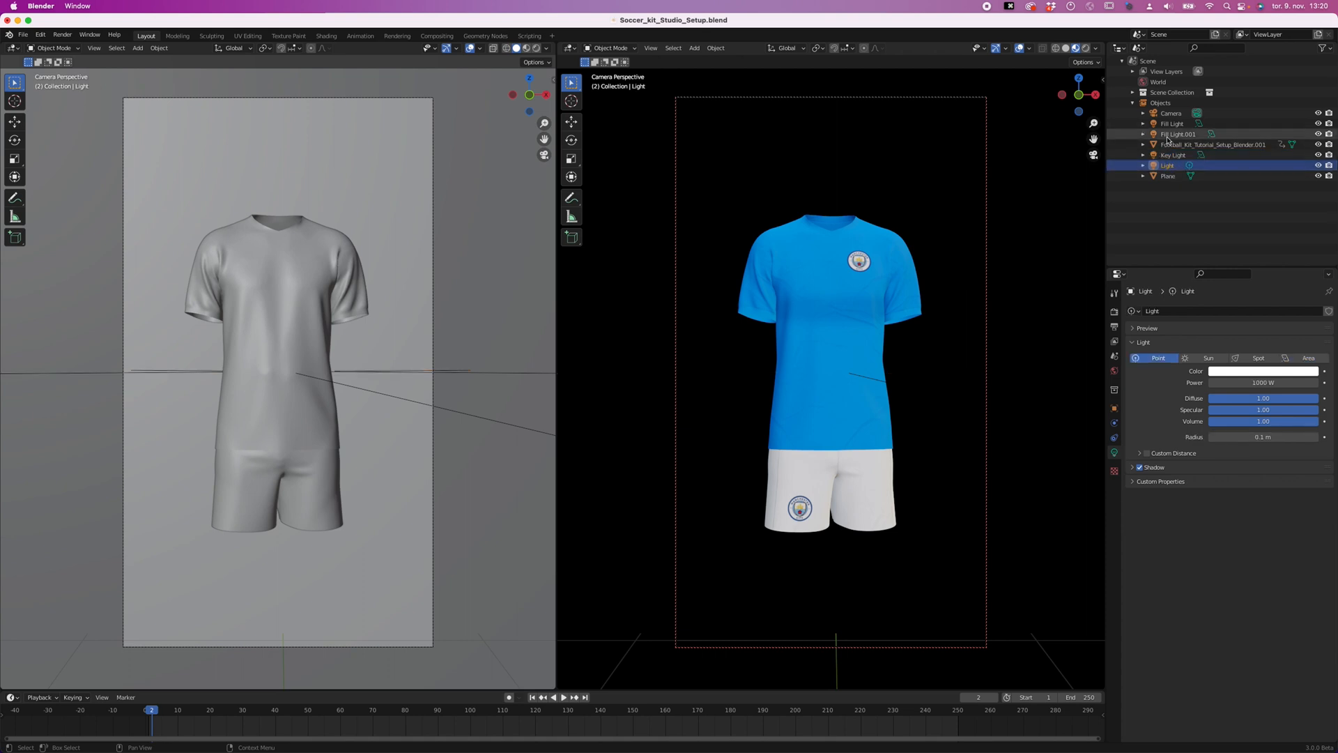
{"action": "left_click", "coordinate": [1172, 122]}
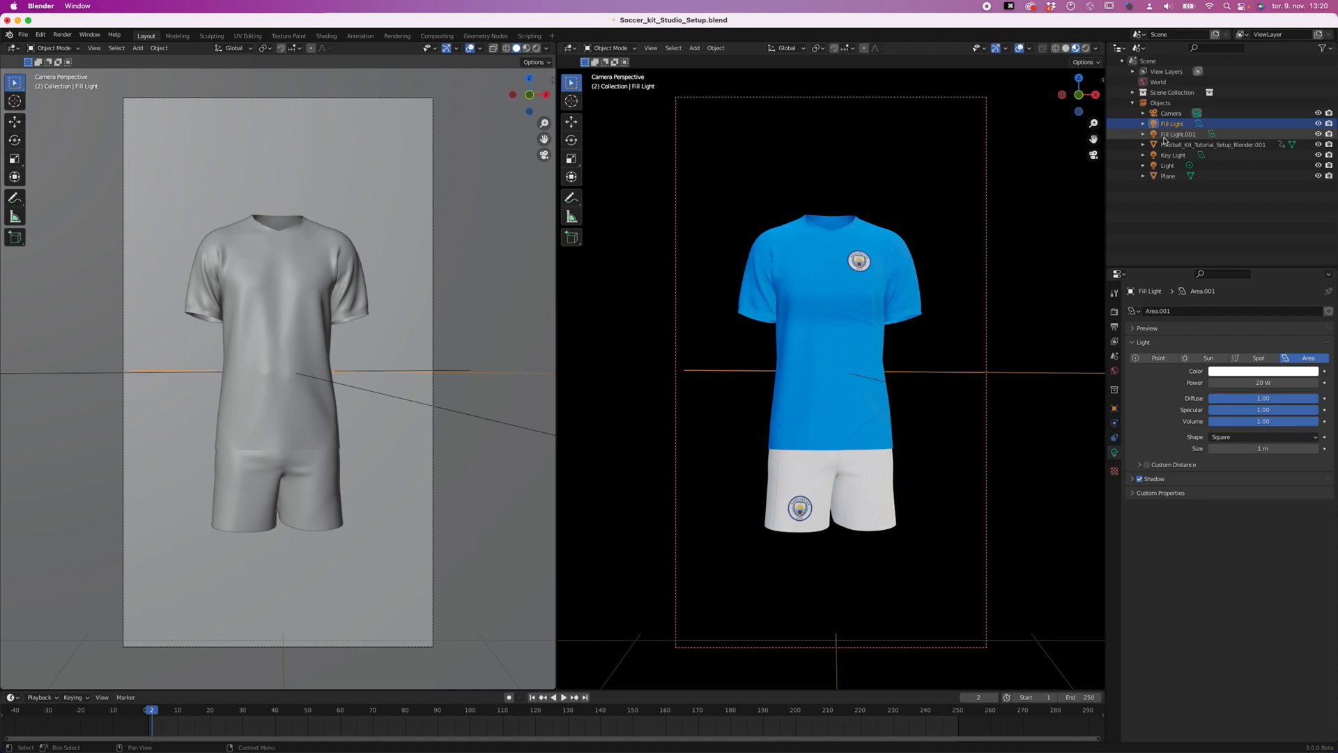
{"action": "left_click", "coordinate": [1174, 154]}
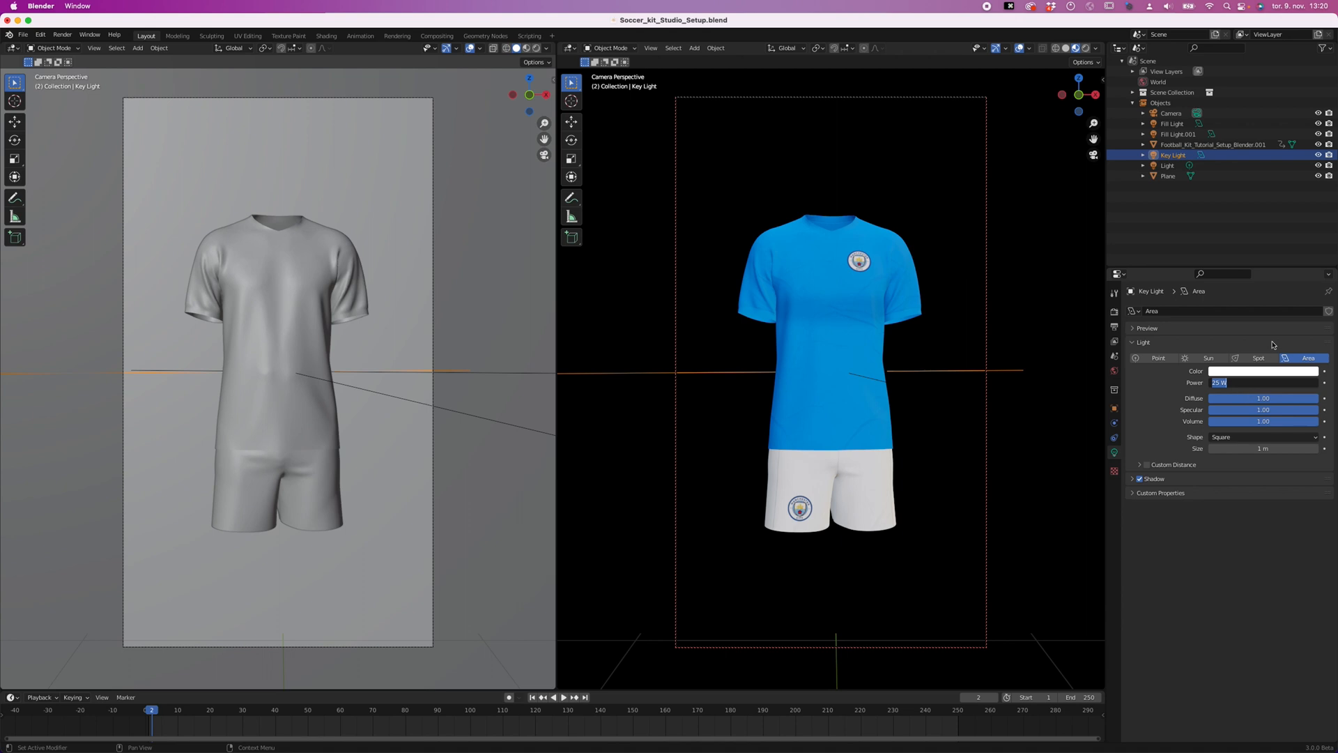
{"action": "type", "text": "50"}
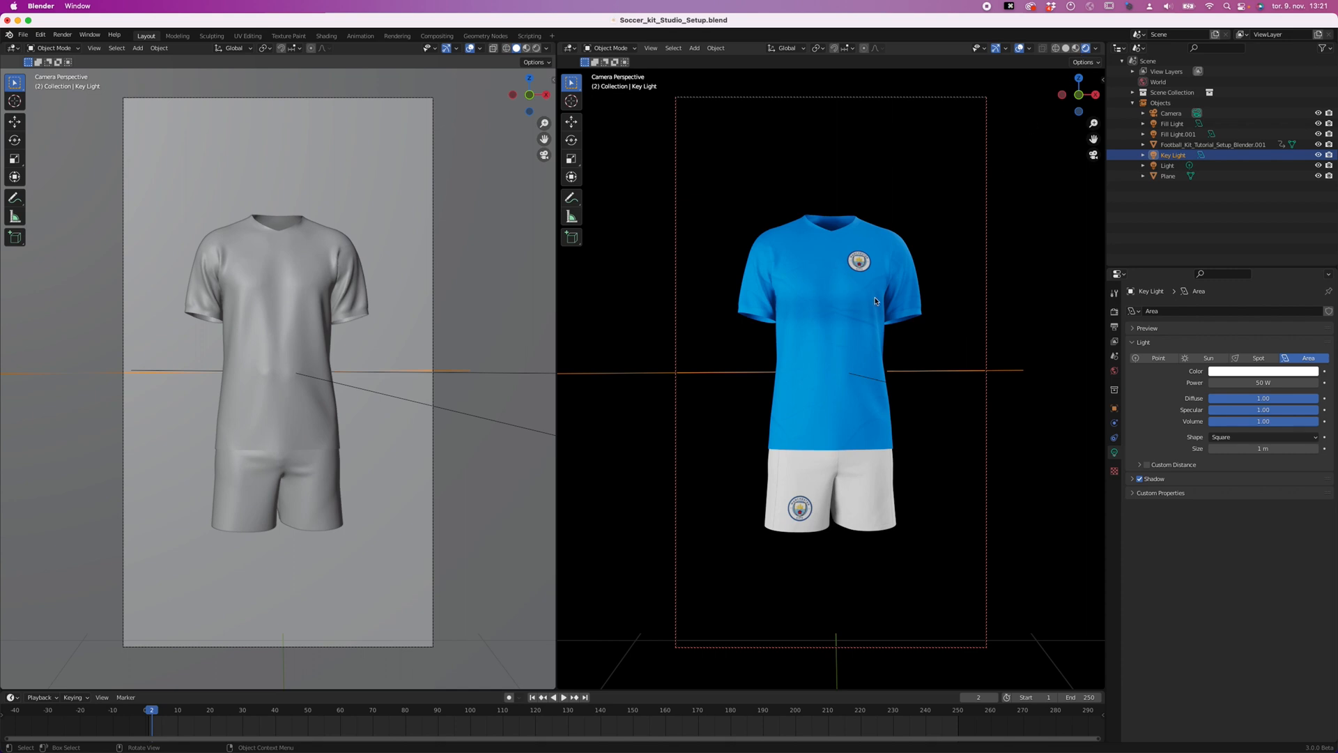
- Nudge the Key Light power up from 50 W to about 67 W
{"action": "left_click_drag", "start_coordinate": [1263, 382], "coordinate": [1236, 385]}
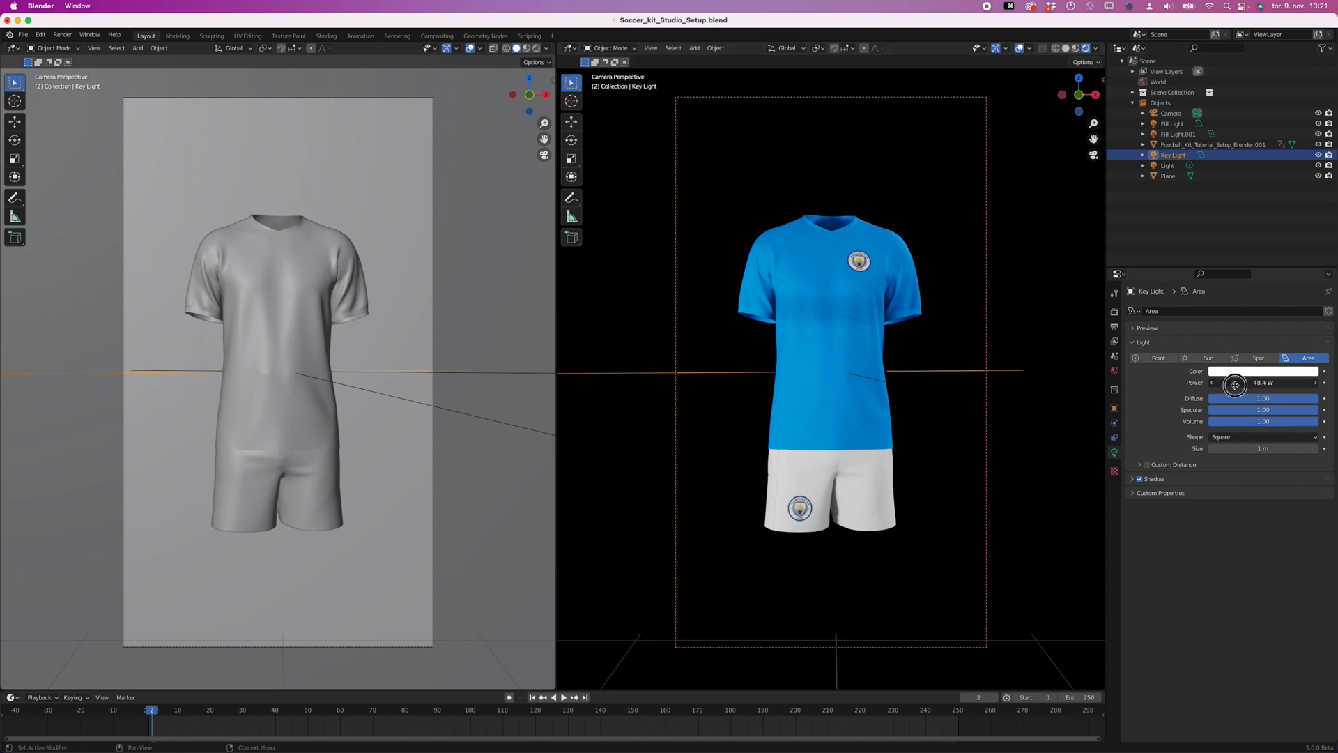
{"action": "left_click_drag", "start_coordinate": [1262, 382], "coordinate": [1245, 390]}
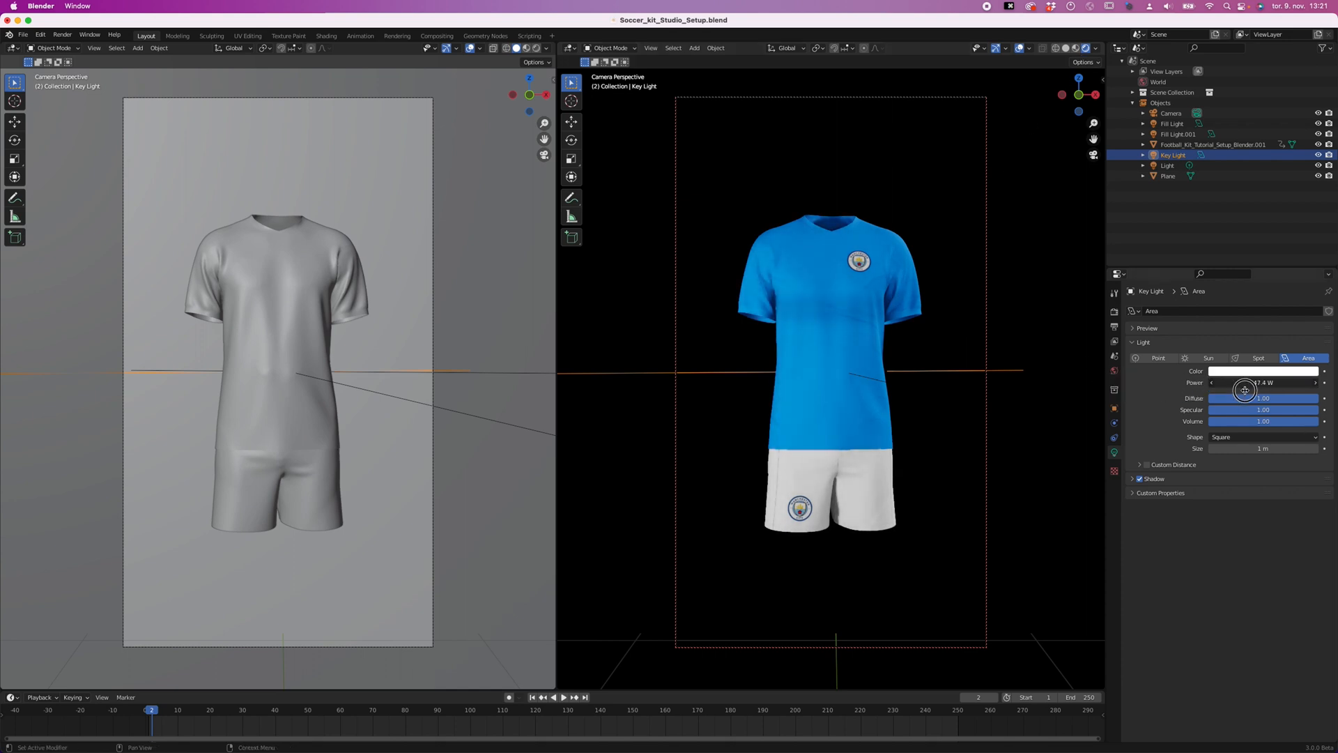
{"action": "left_click_drag", "start_coordinate": [1245, 390], "coordinate": [1288, 388]}
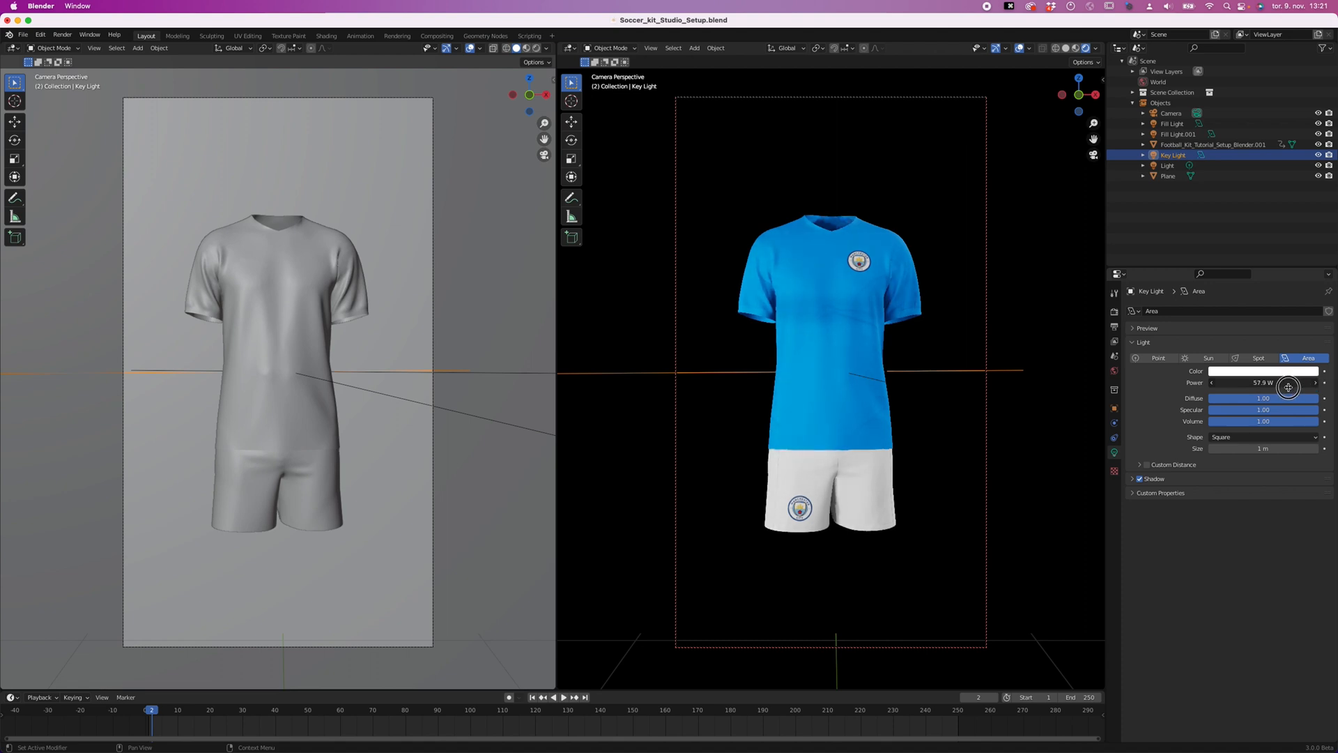
{"action": "left_click_drag", "start_coordinate": [1263, 382], "coordinate": [1288, 382]}
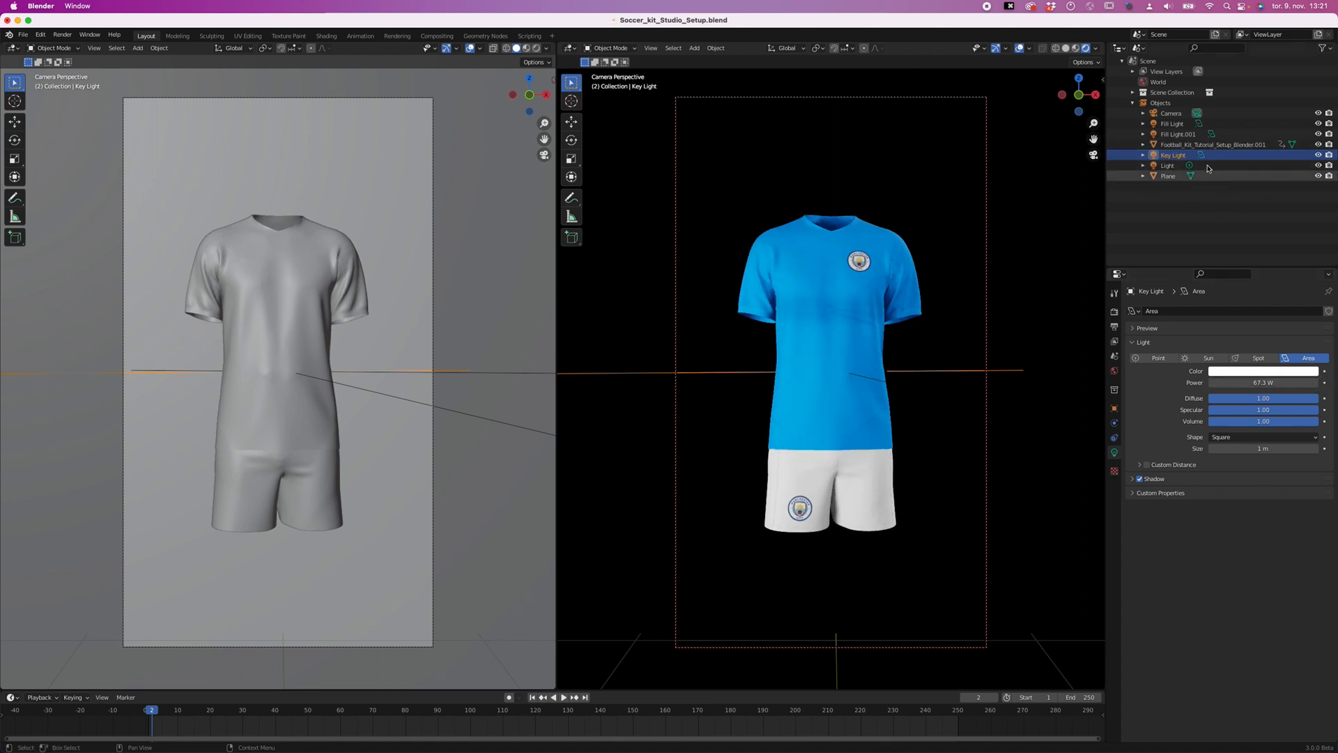
- Set the point light named Light to 70 W and stop the timeline playback
{"action": "left_click", "coordinate": [1169, 164]}
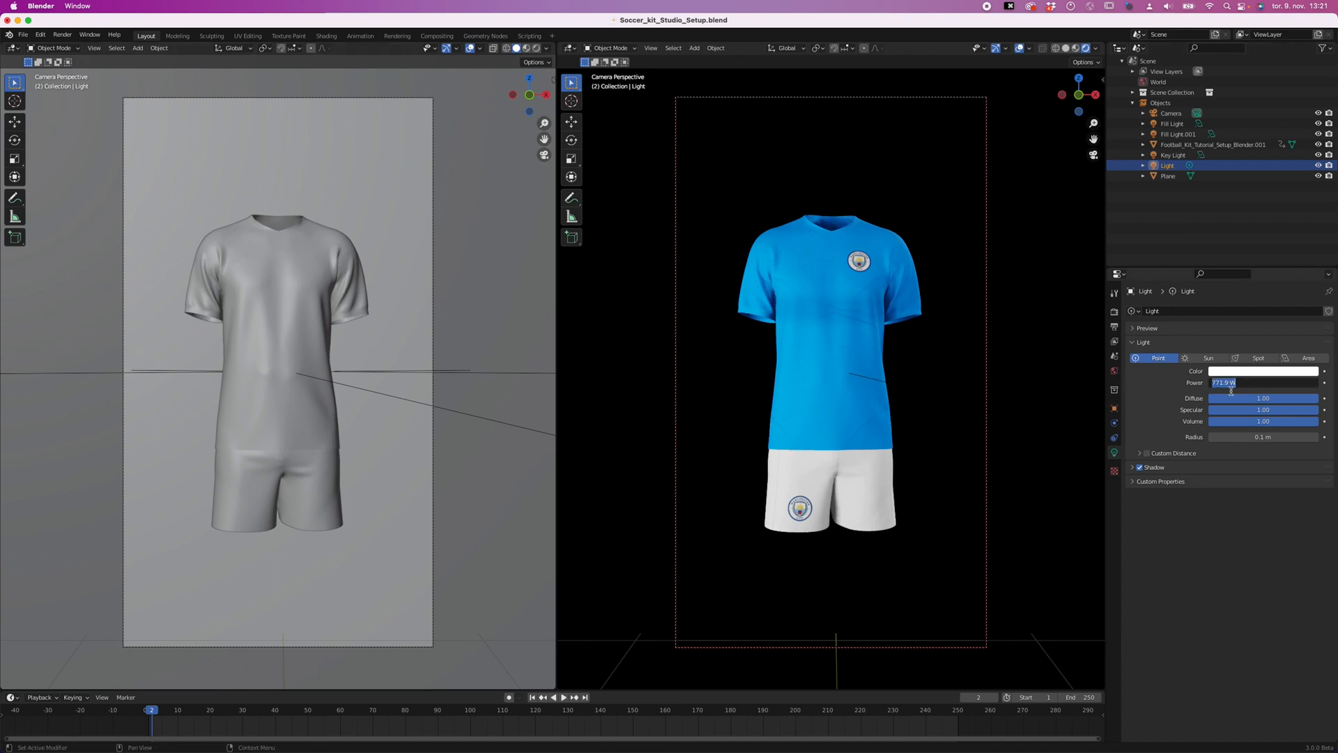
{"action": "type", "text": "70"}
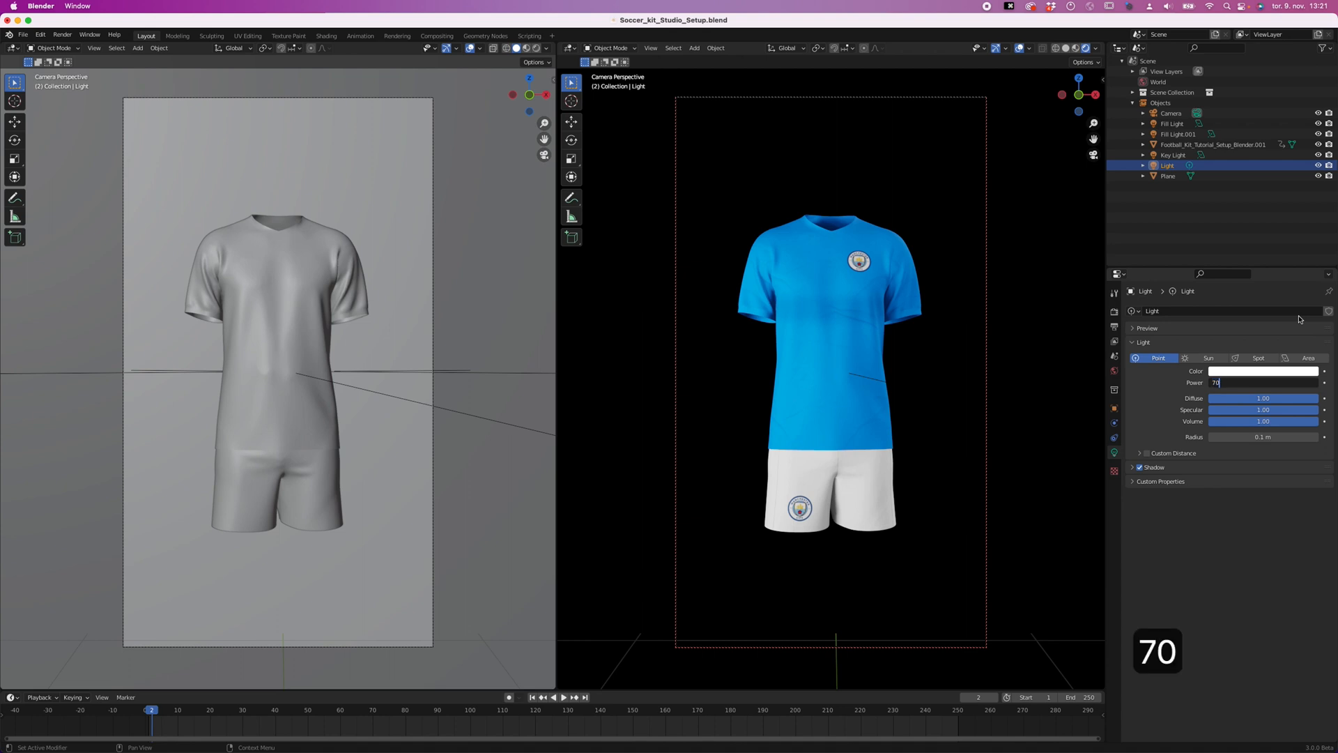
{"action": "key", "text": "Return"}
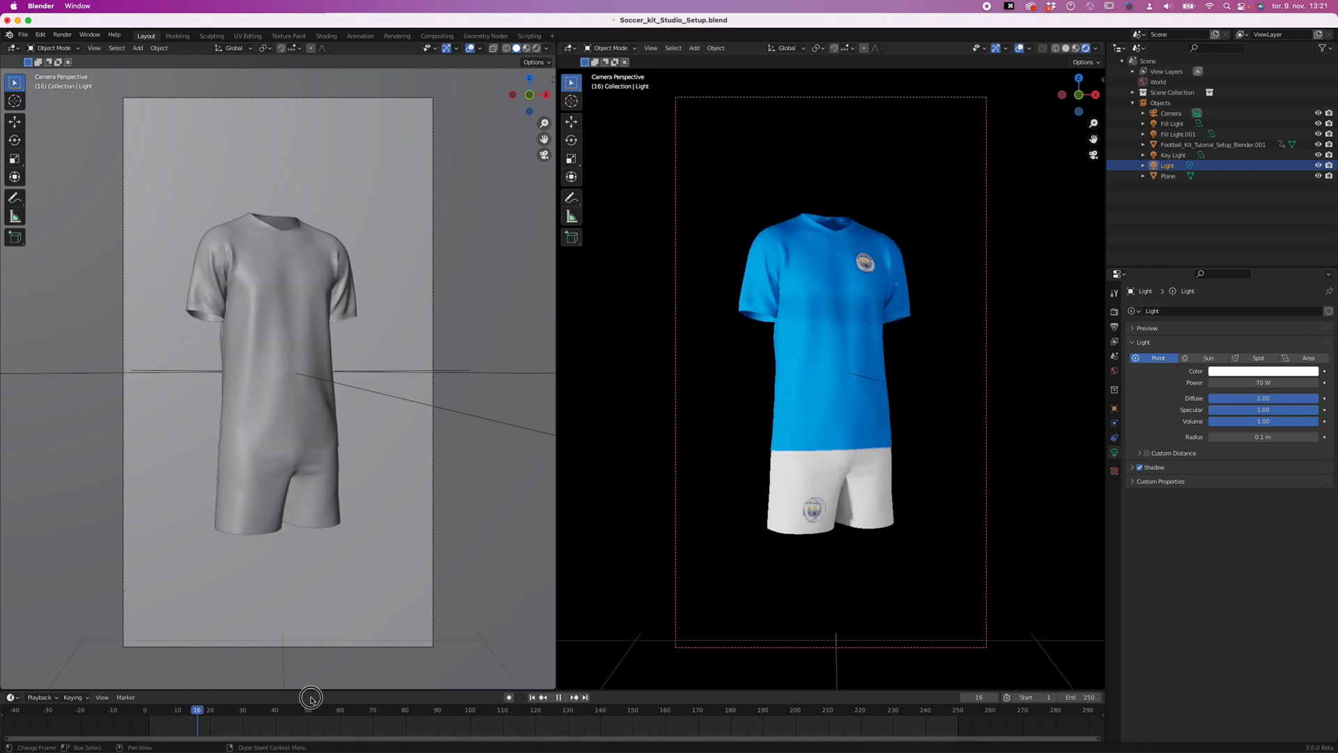
{"action": "left_click", "coordinate": [145, 709]}
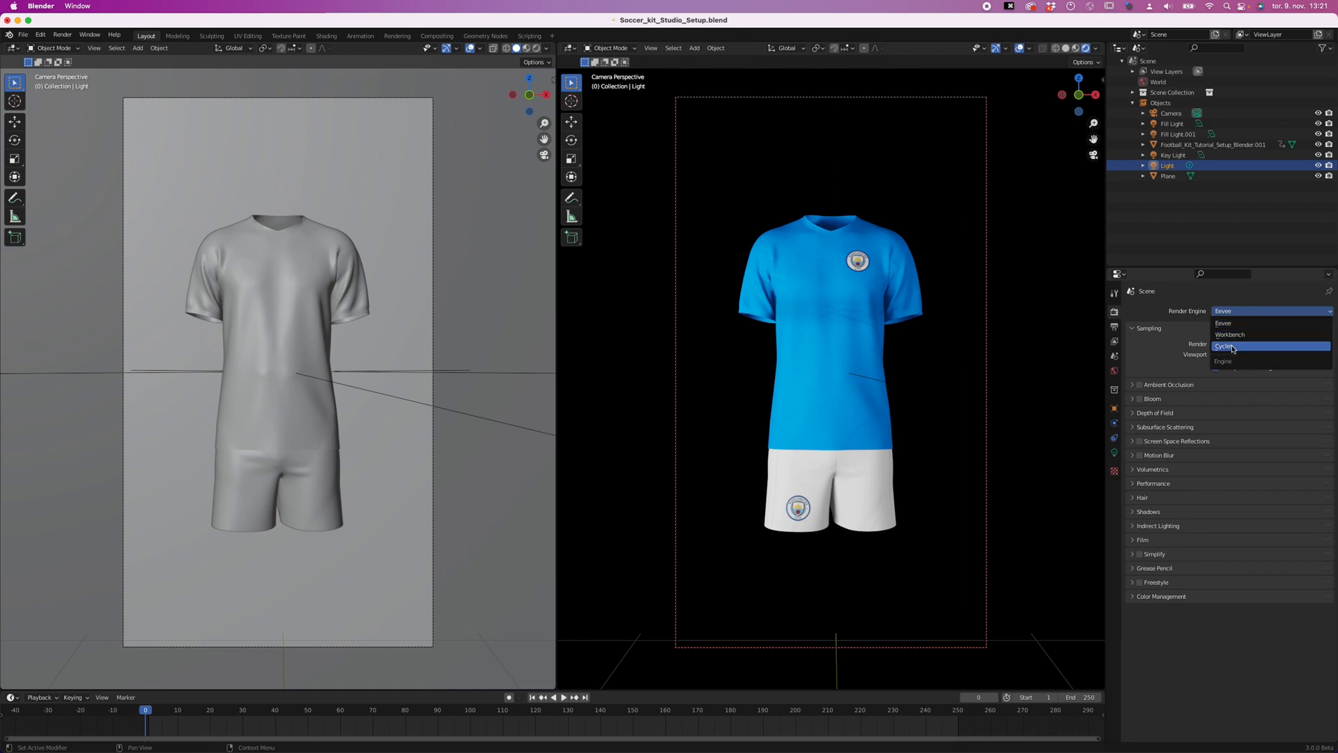
- Switch the render engine to Cycles, then return it to Eevee
{"action": "left_click", "coordinate": [1227, 347]}
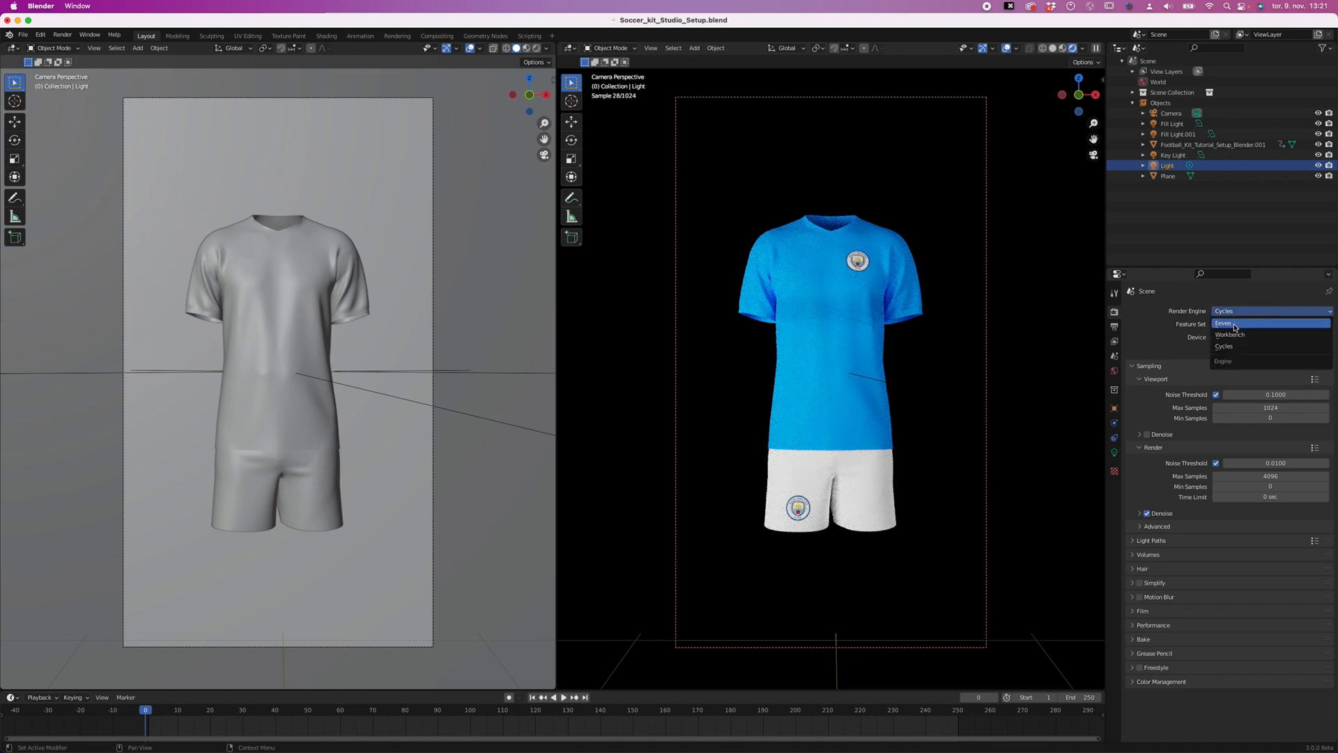
{"action": "left_click", "coordinate": [1230, 325]}
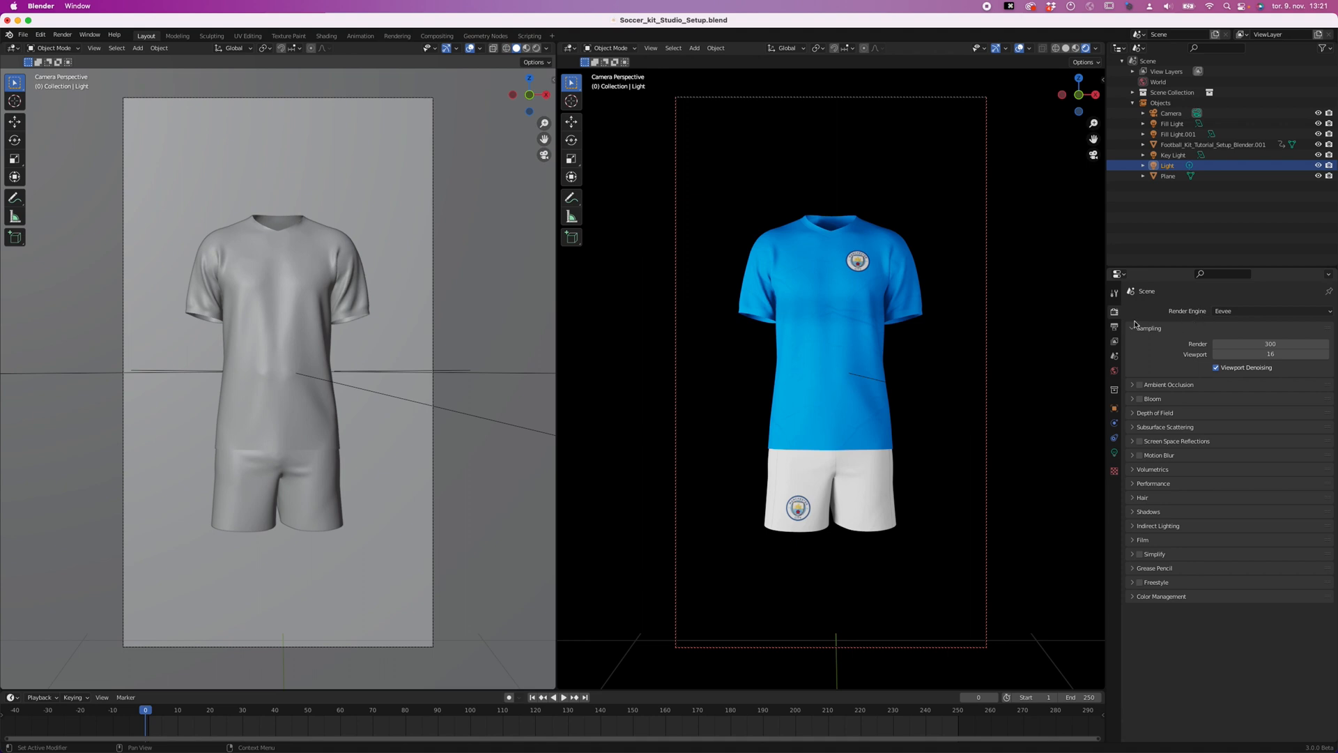
{"action": "left_click", "coordinate": [1113, 329]}
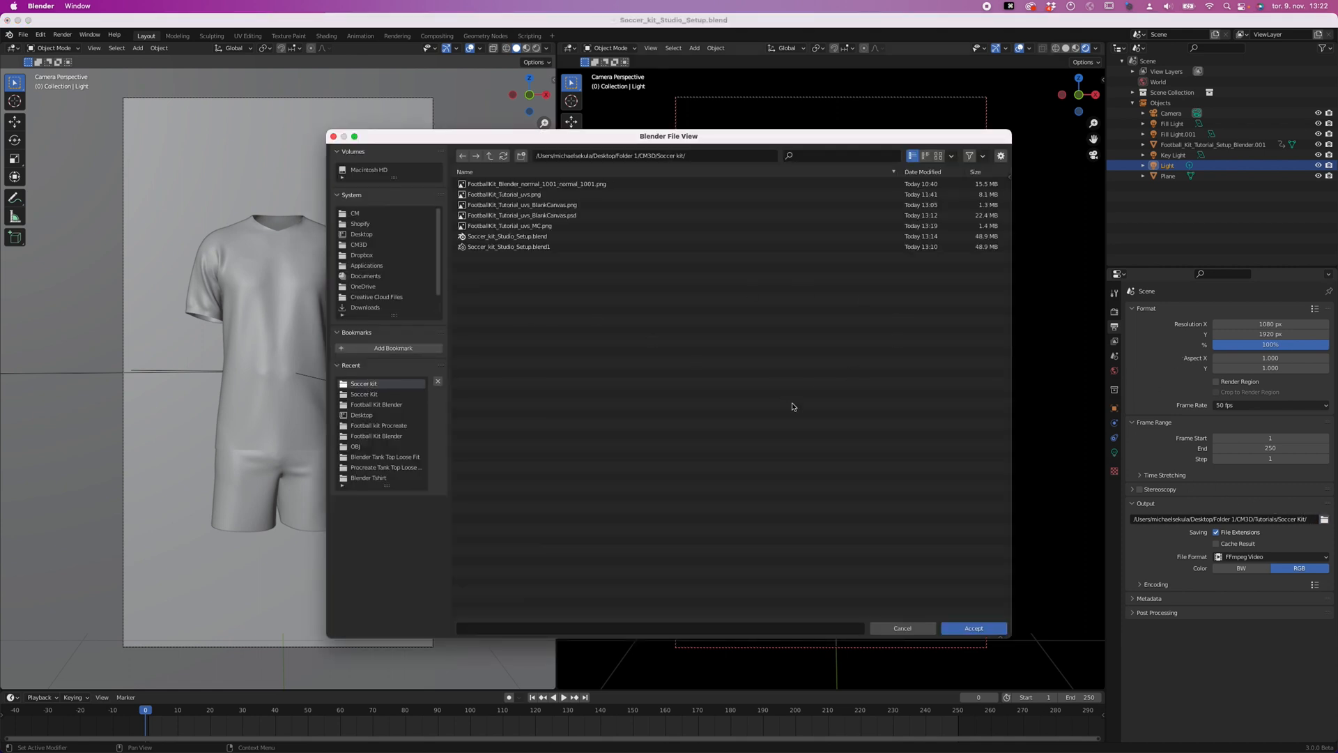
- Accept the Soccer kit folder as the FFmpeg video output location
{"action": "left_click", "coordinate": [971, 629]}
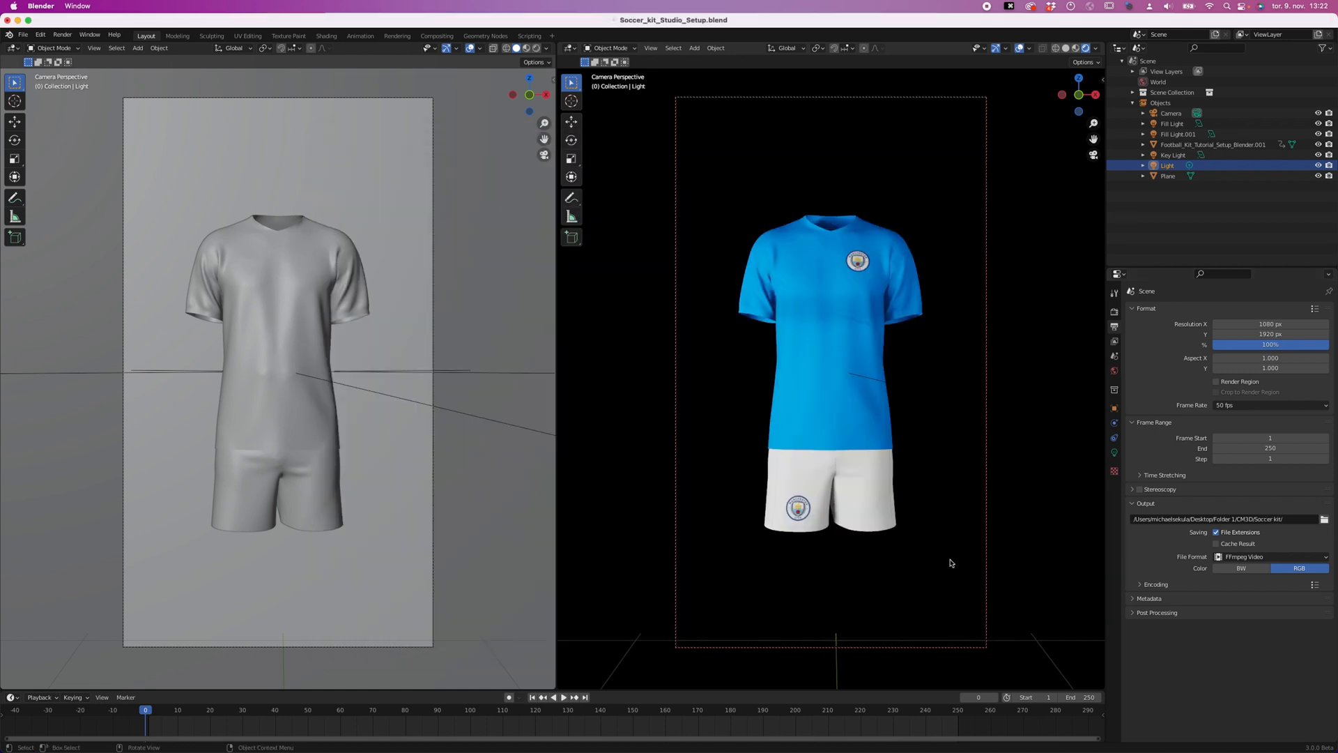
{"action": "left_click", "coordinate": [24, 33]}
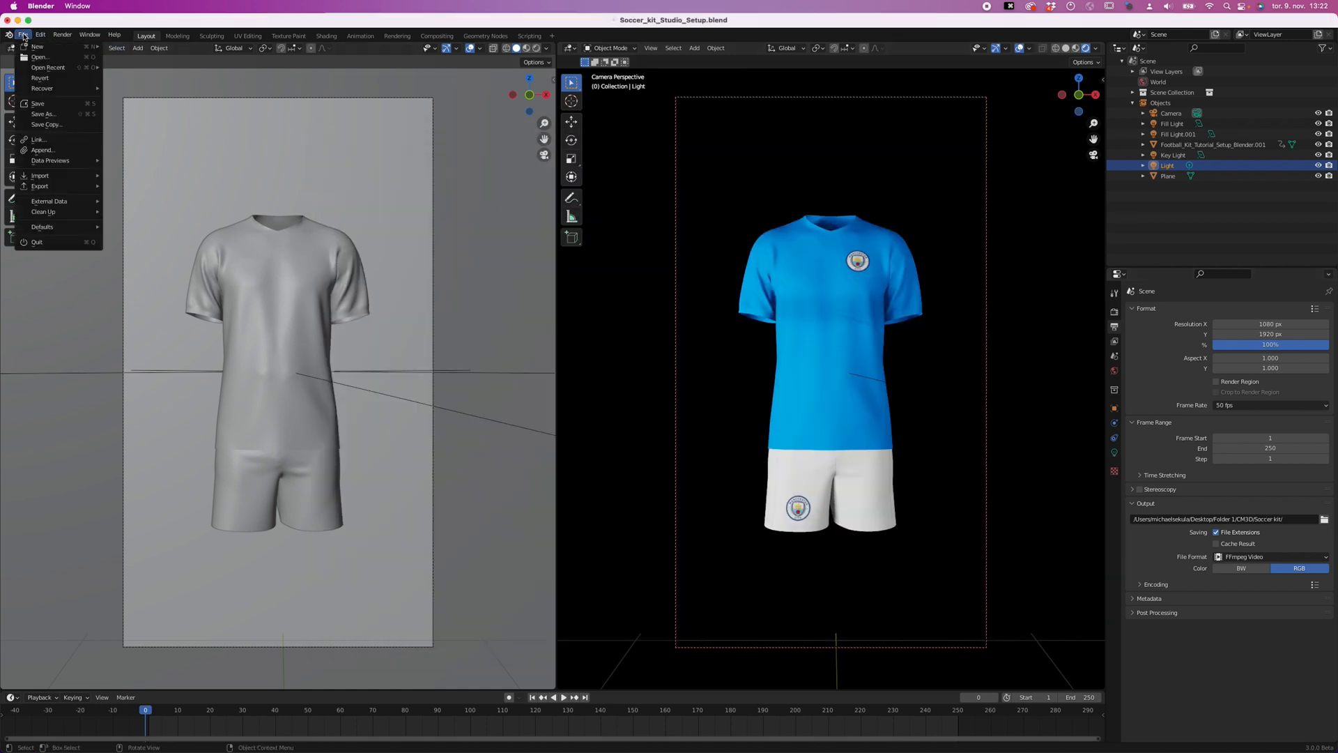
- Render a still image of the current frame via Render Image
{"action": "left_click", "coordinate": [61, 34]}
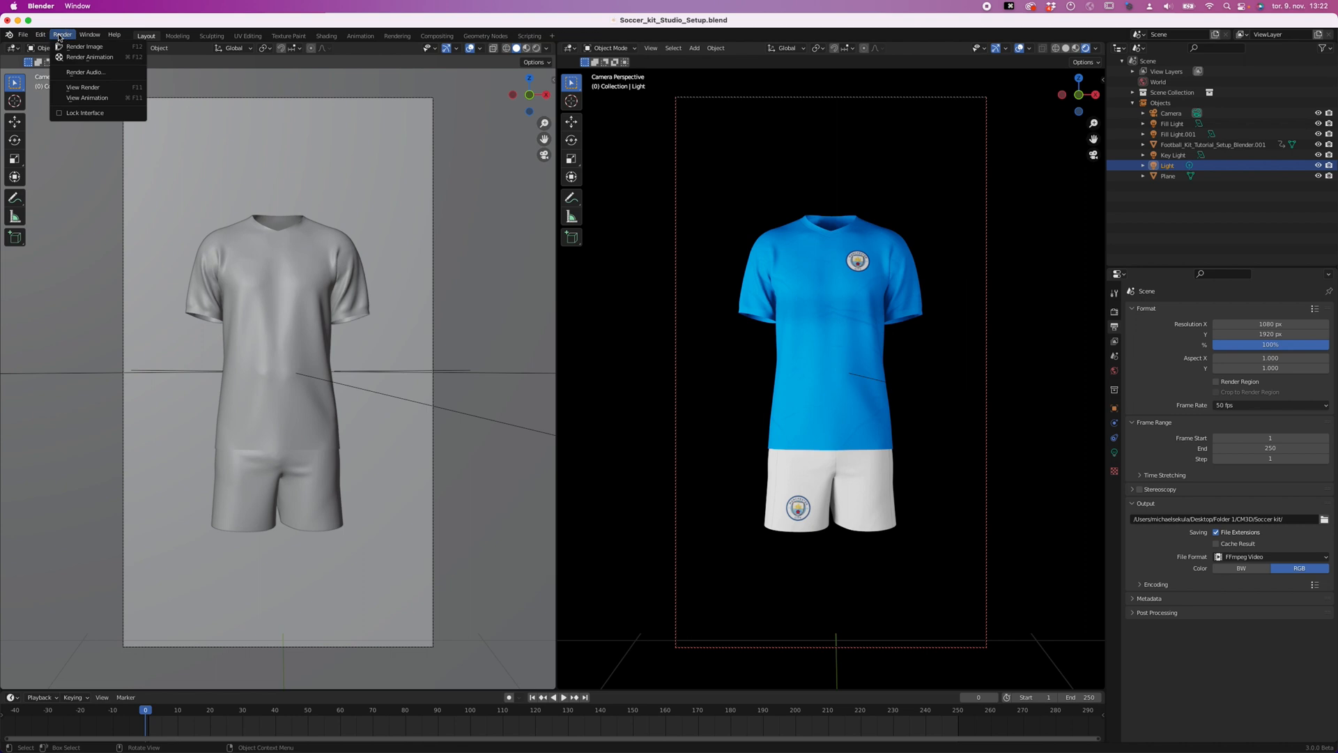
{"action": "mouse_move", "coordinate": [83, 46]}
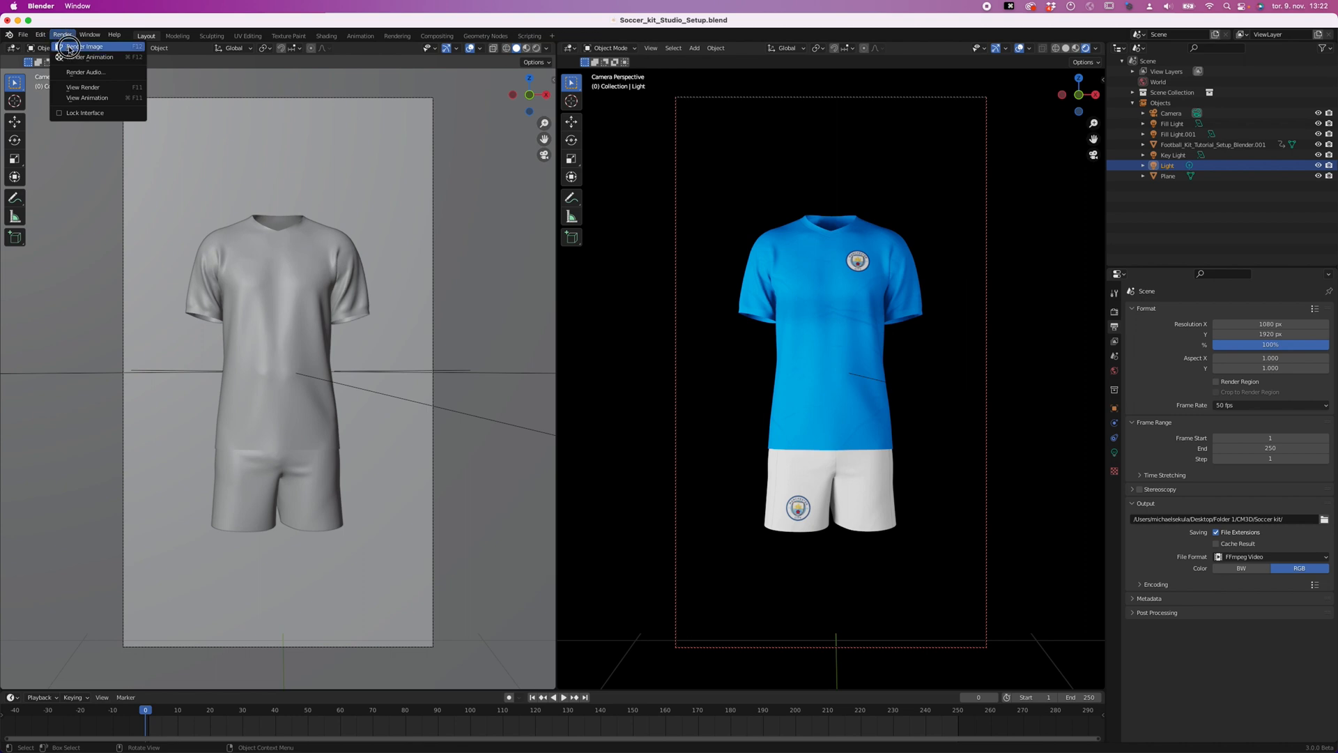
{"action": "left_click", "coordinate": [82, 46]}
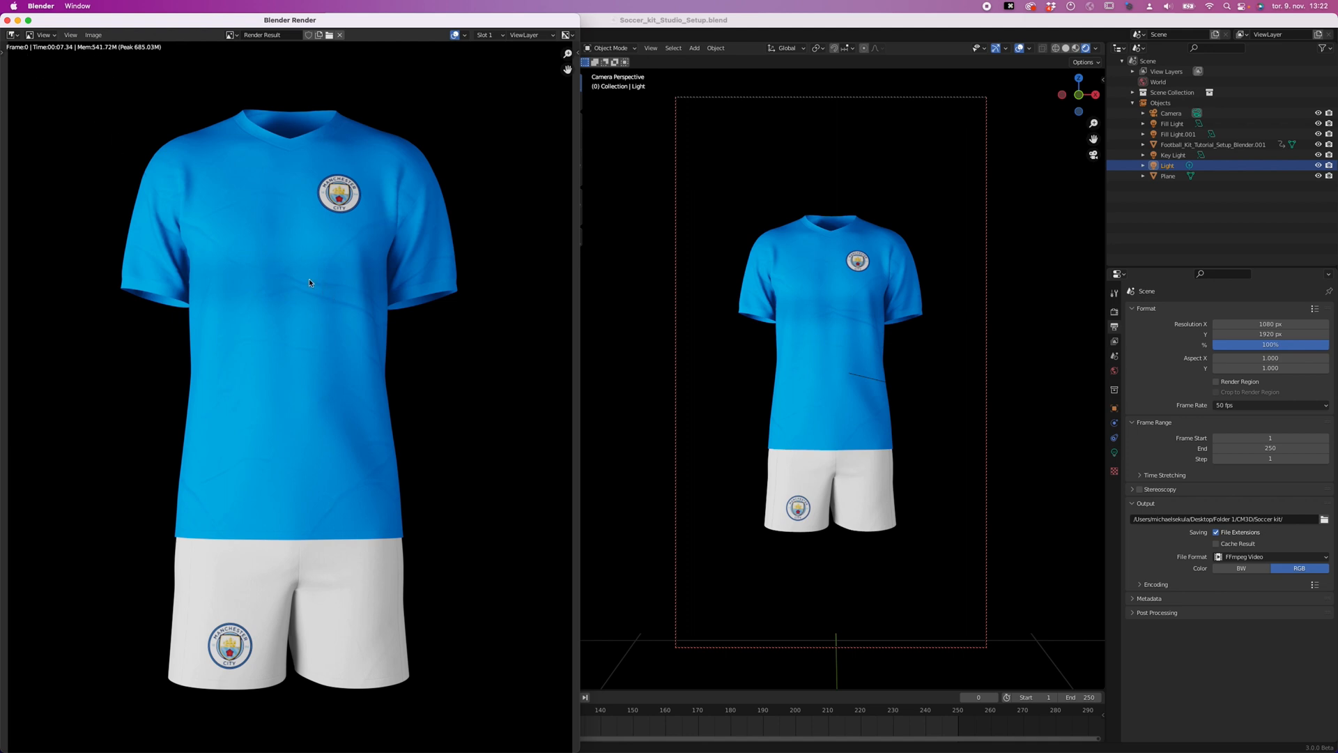
{"action": "mouse_move", "coordinate": [332, 312]}
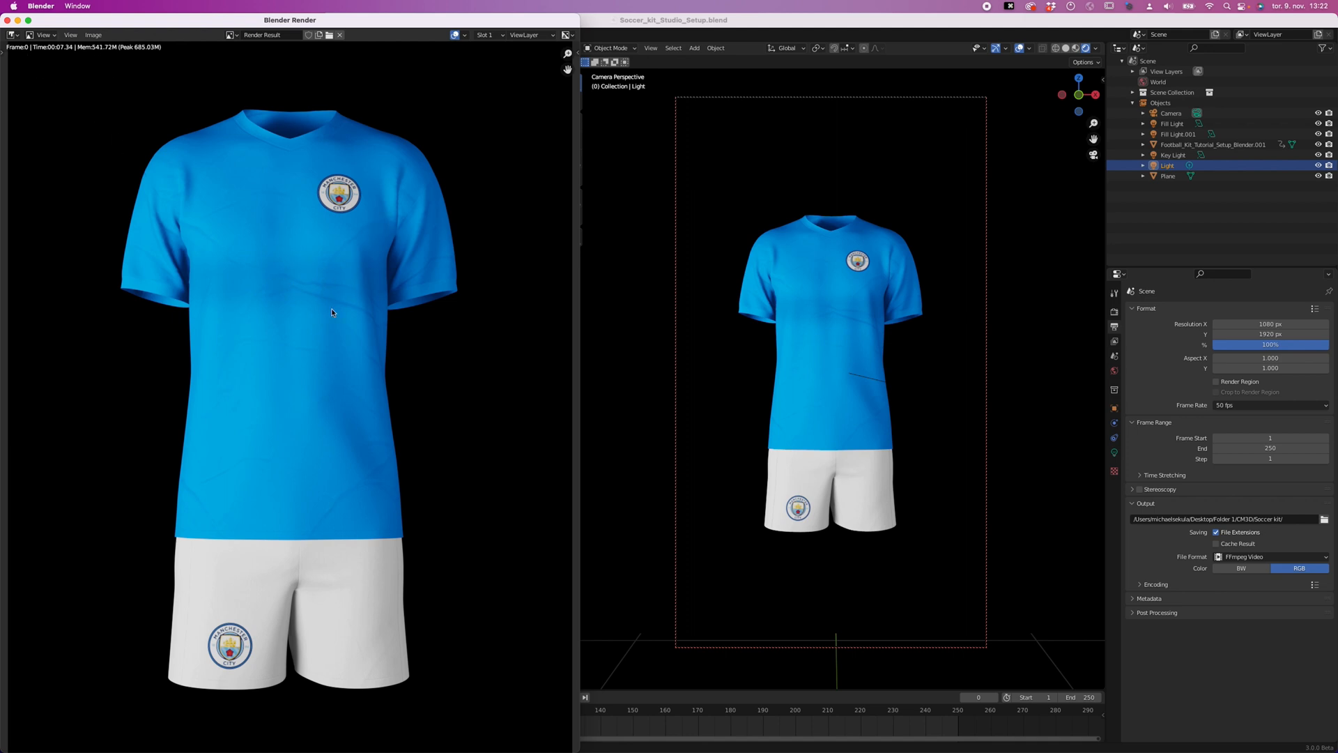
{"action": "mouse_move", "coordinate": [306, 322]}
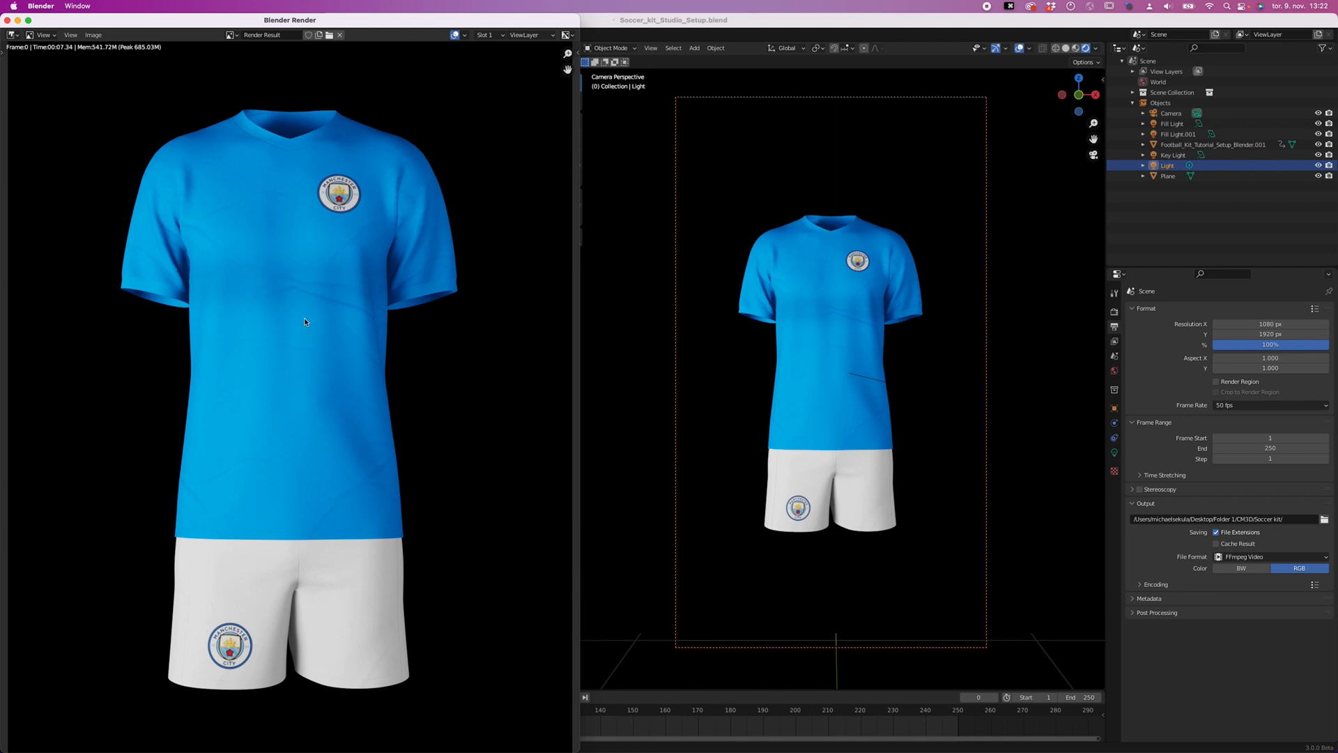
{"action": "mouse_move", "coordinate": [342, 344]}
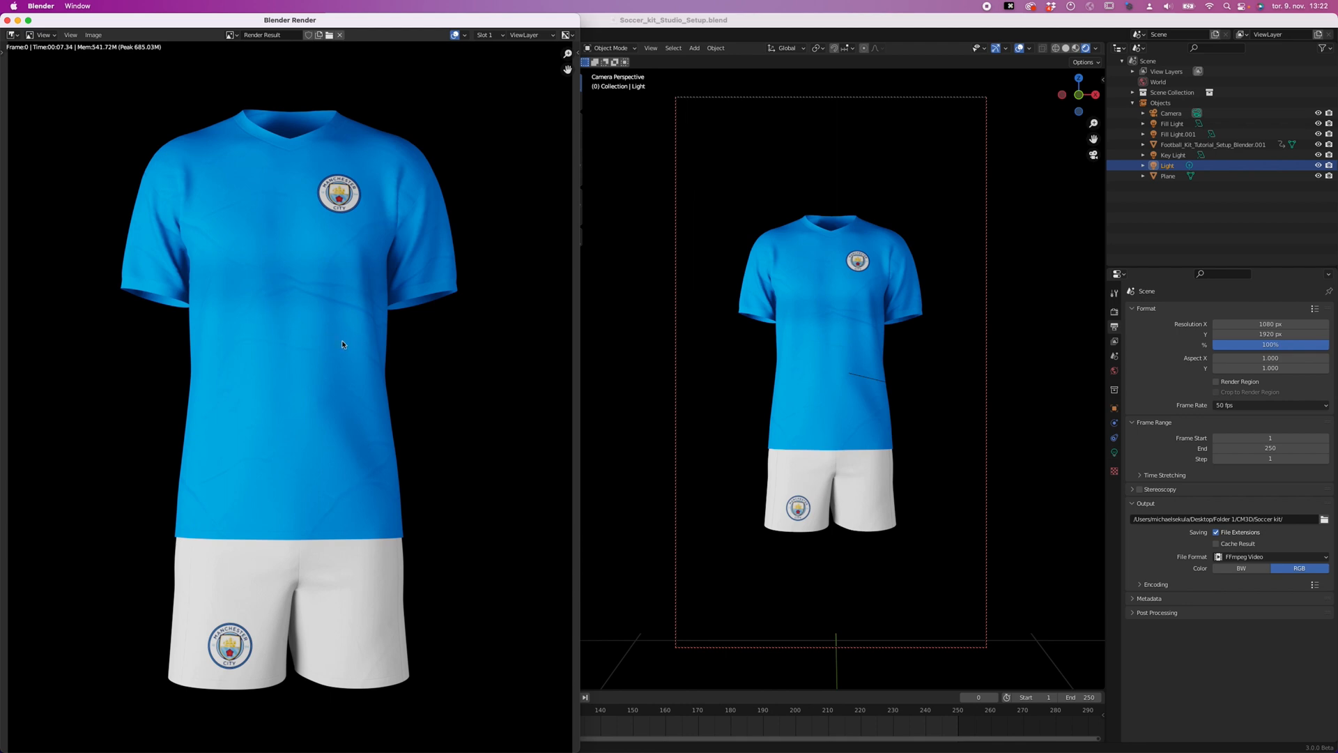
{"action": "mouse_move", "coordinate": [182, 75]}
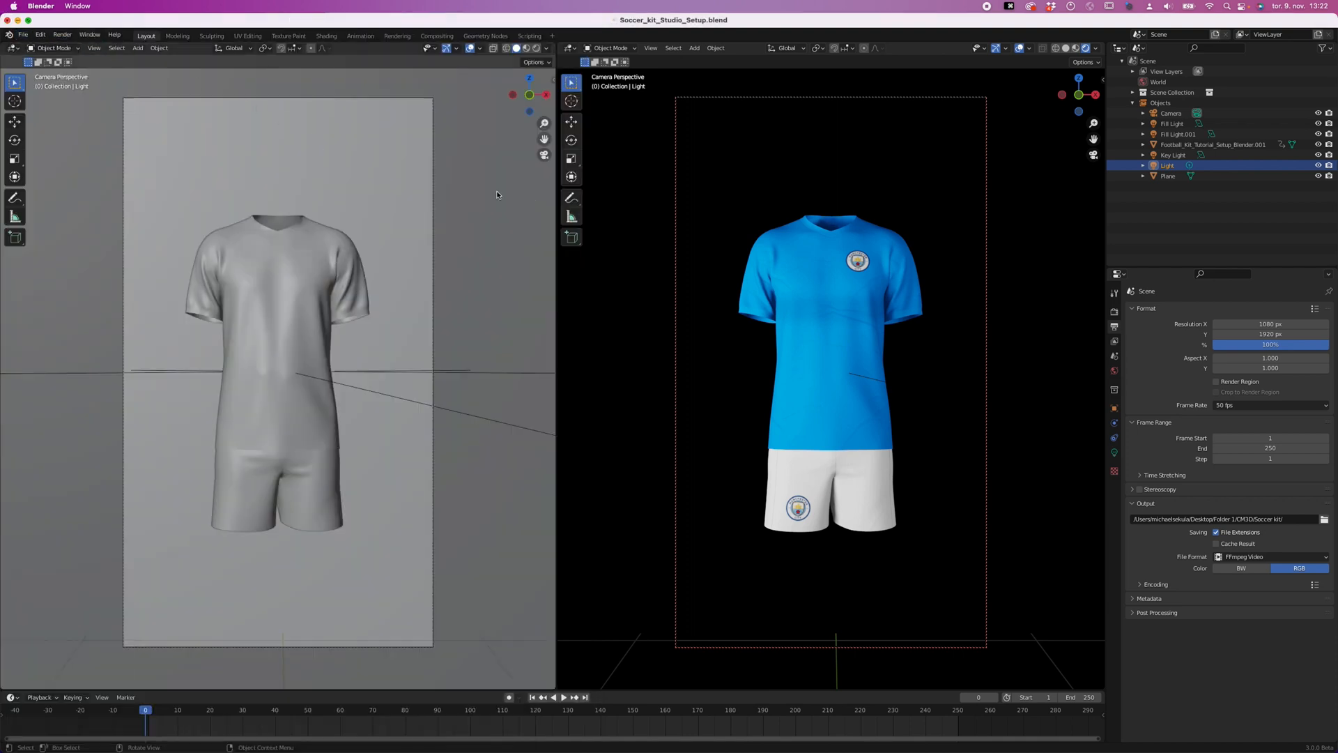
{"action": "mouse_move", "coordinate": [1020, 314]}
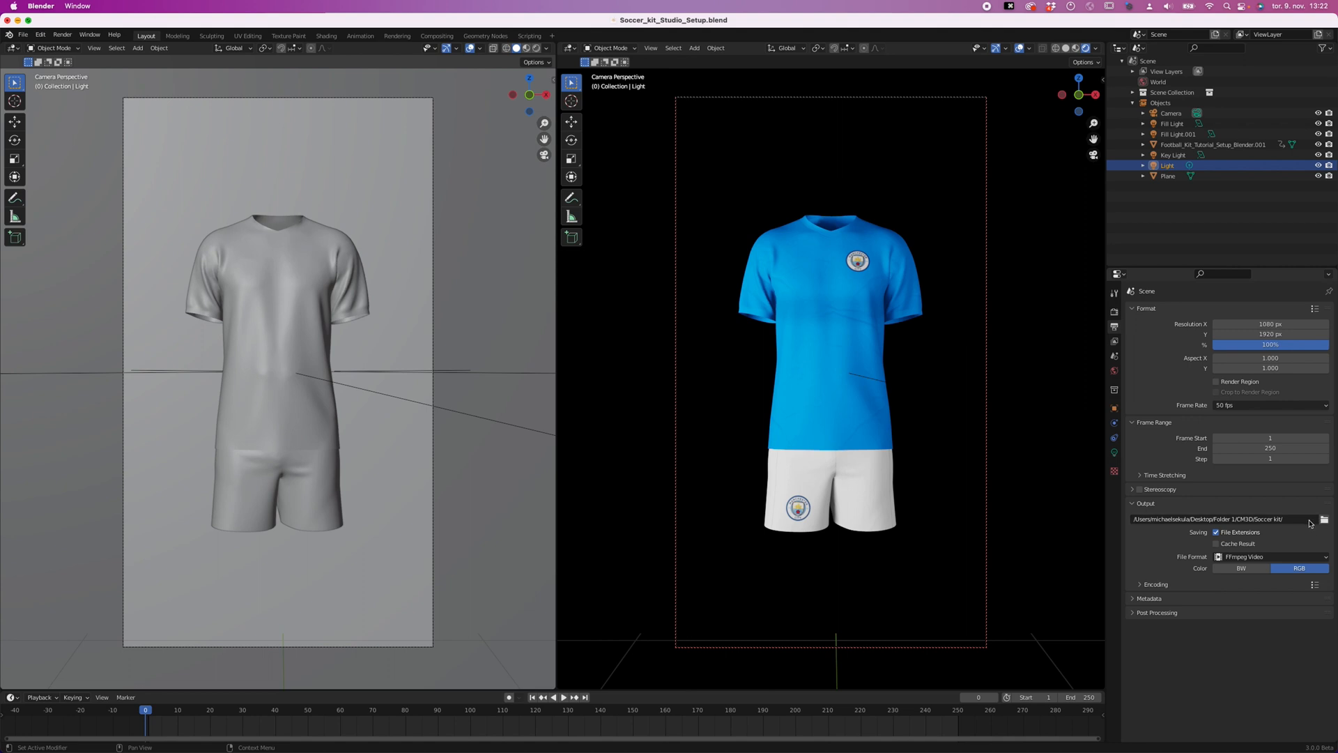
- Scrub the playhead through to about frame 248 and back to frame 1
{"action": "left_click", "coordinate": [147, 709]}
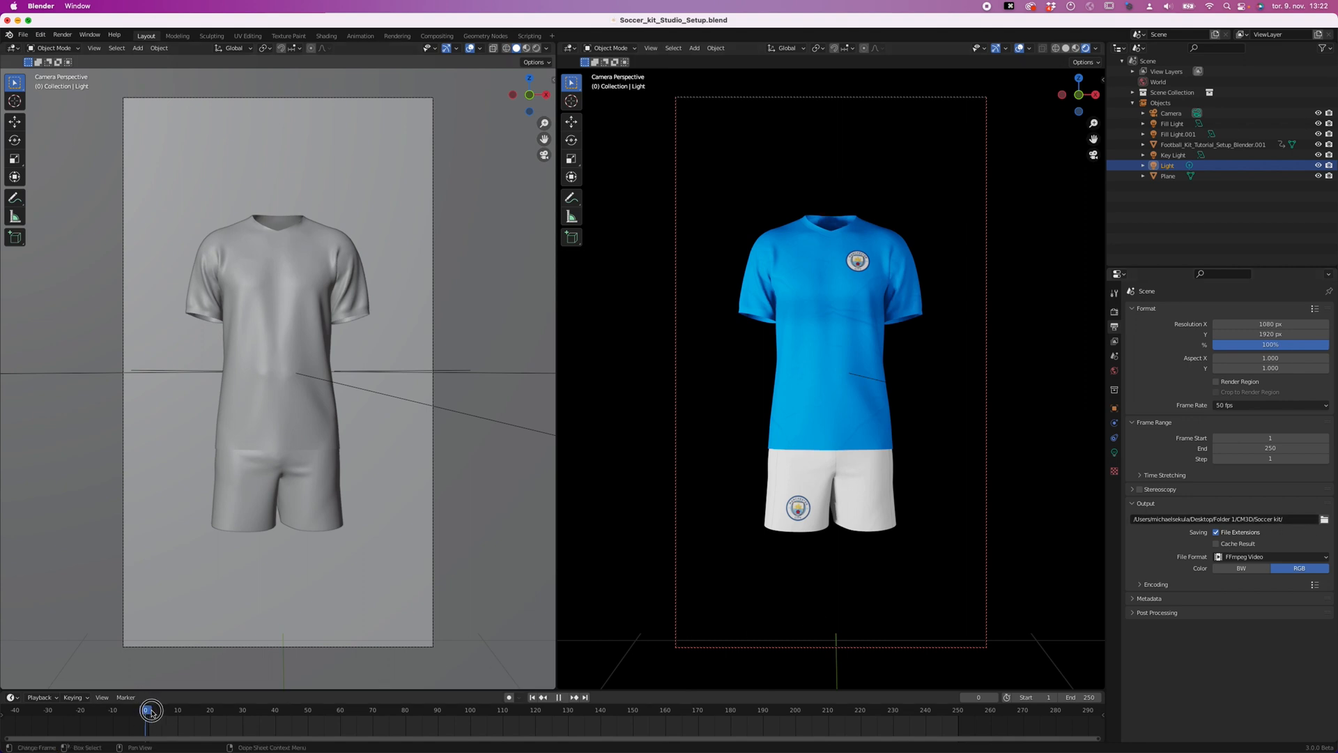
{"action": "left_click_drag", "start_coordinate": [149, 711], "coordinate": [937, 711]}
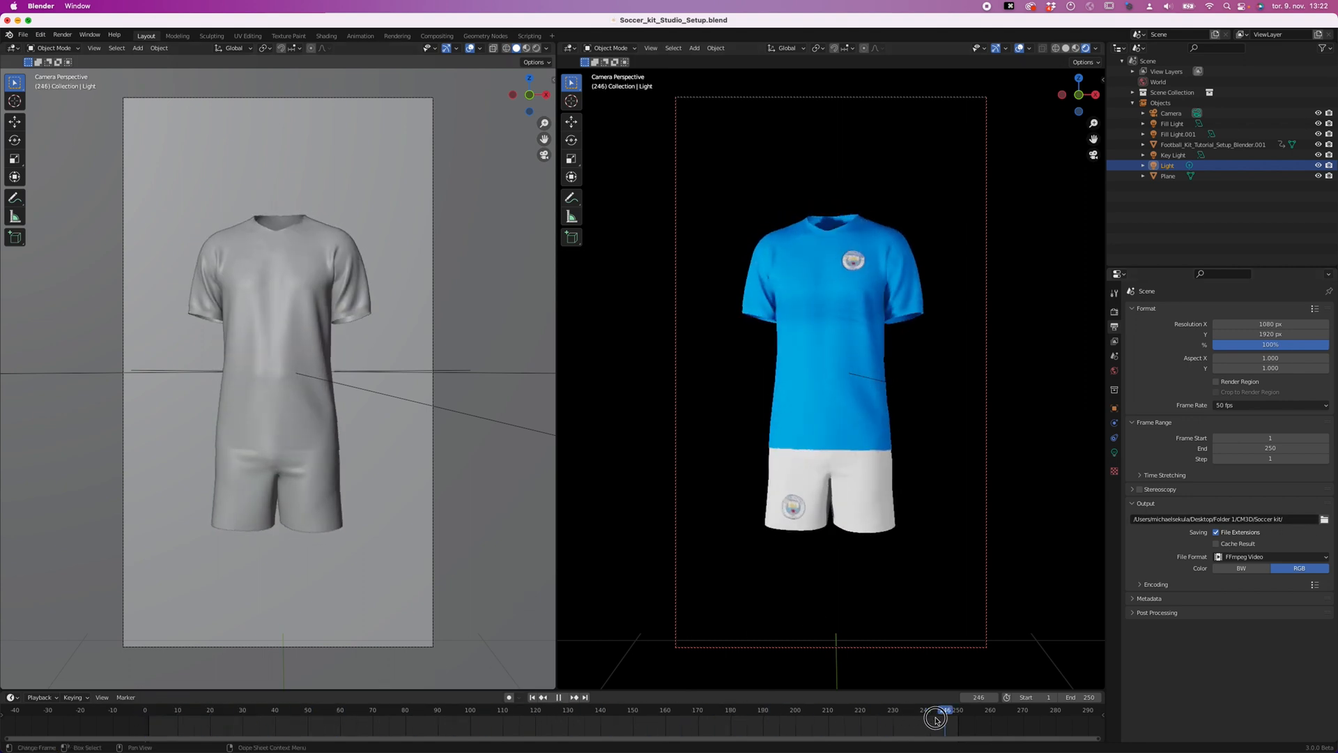
{"action": "left_click_drag", "start_coordinate": [937, 716], "coordinate": [145, 717]}
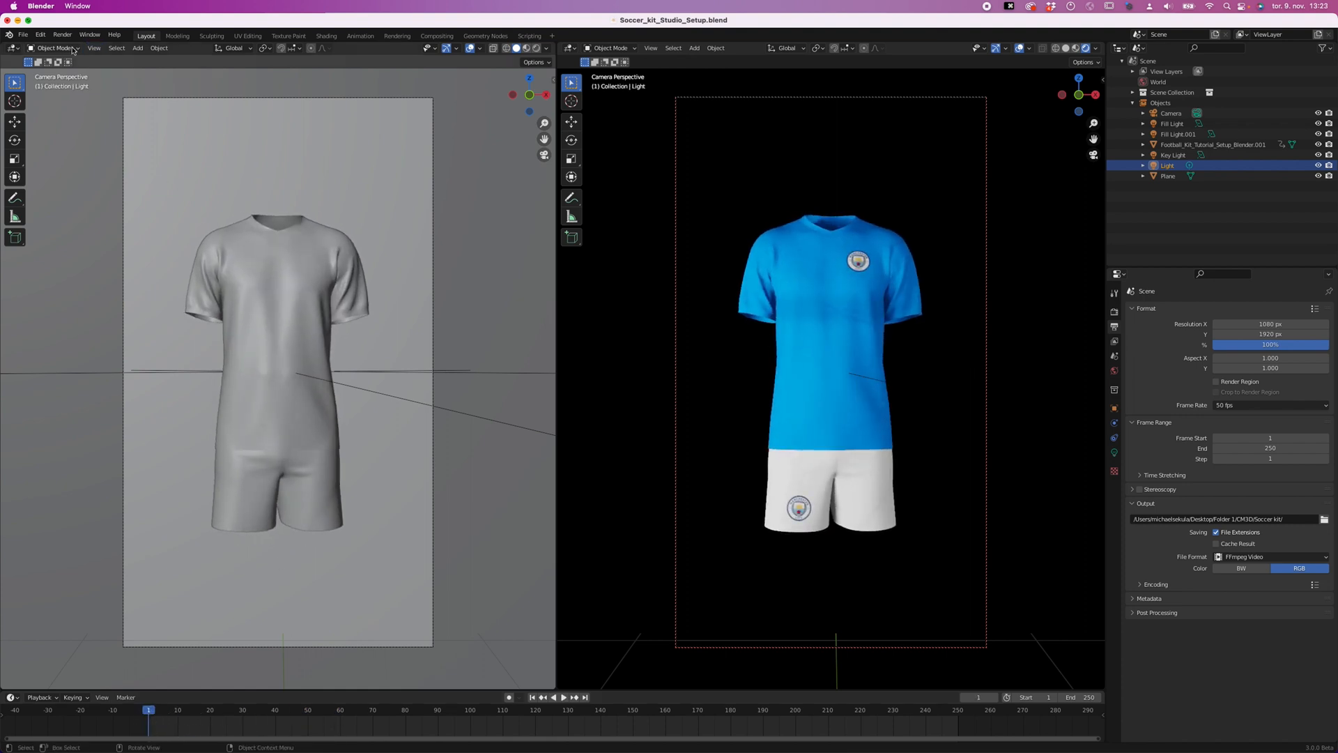
- Start Render Animation for the full 250-frame video
{"action": "left_click", "coordinate": [61, 33]}
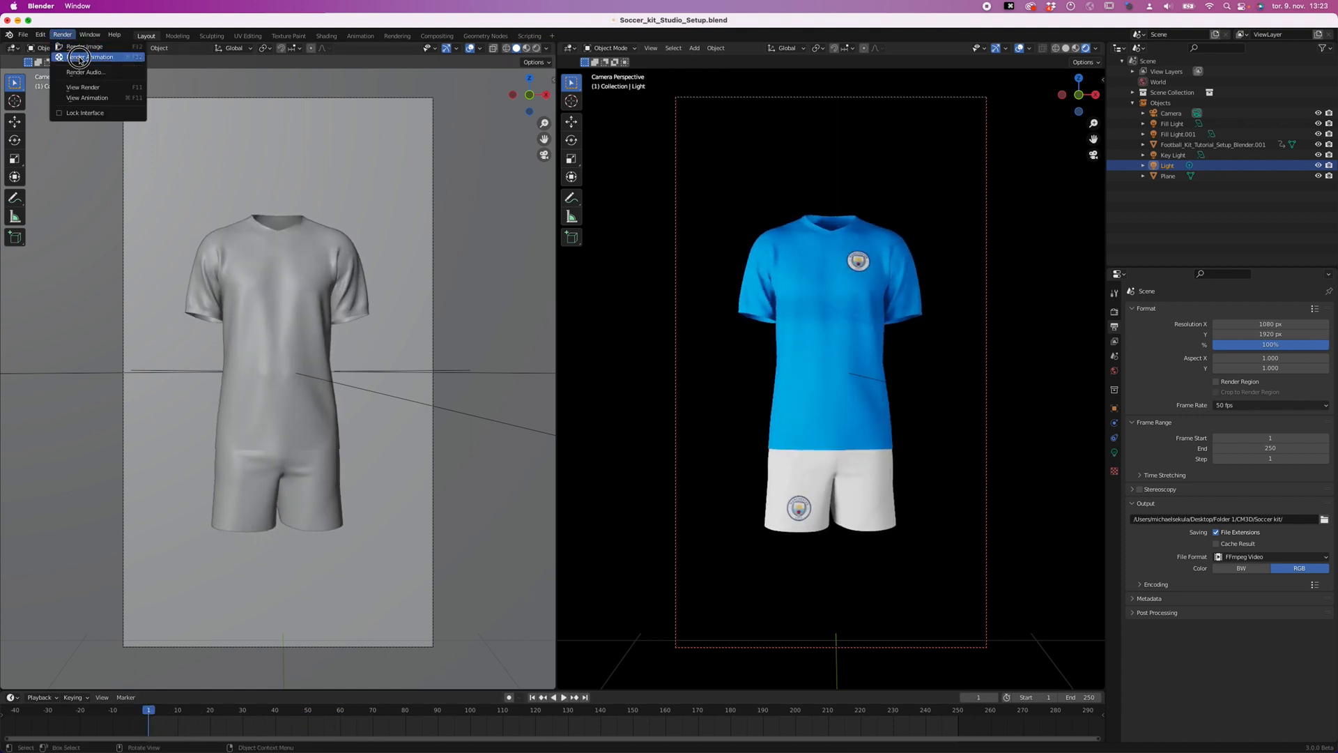
{"action": "left_click", "coordinate": [94, 56]}
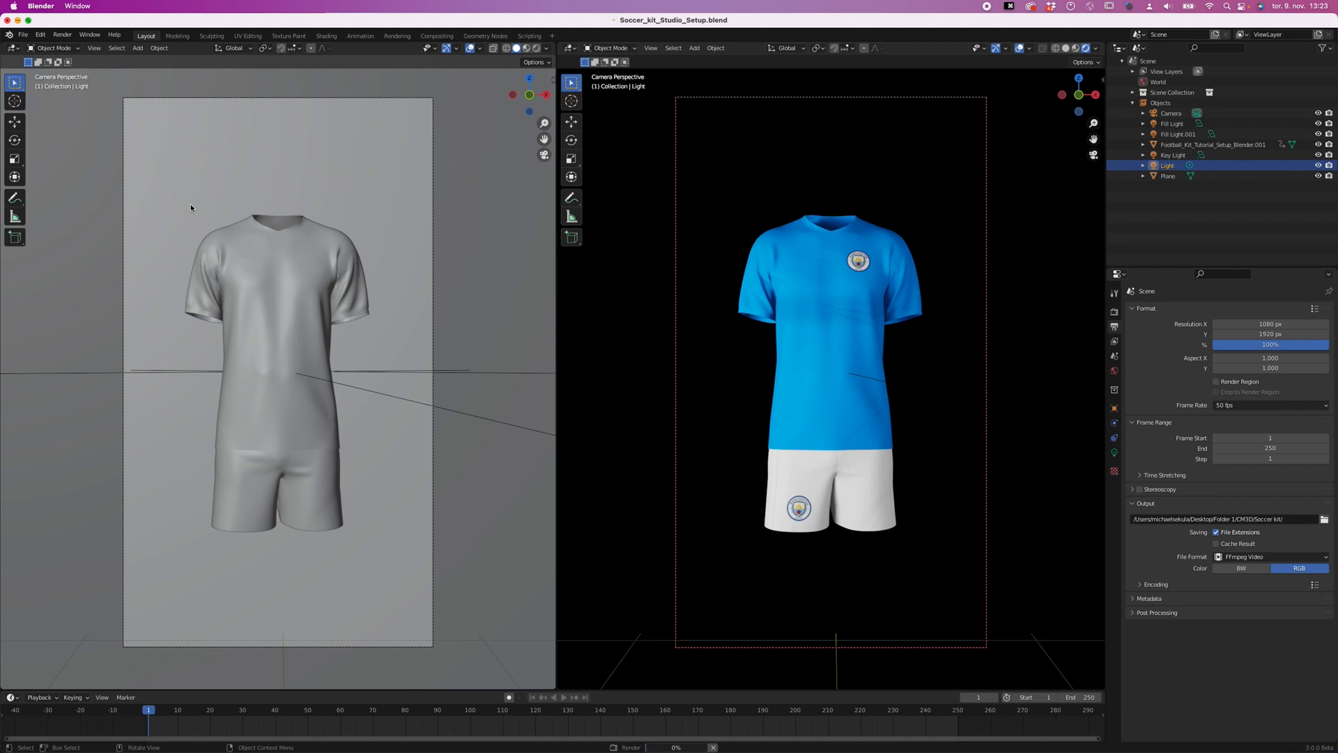
{"action": "mouse_move", "coordinate": [343, 366]}
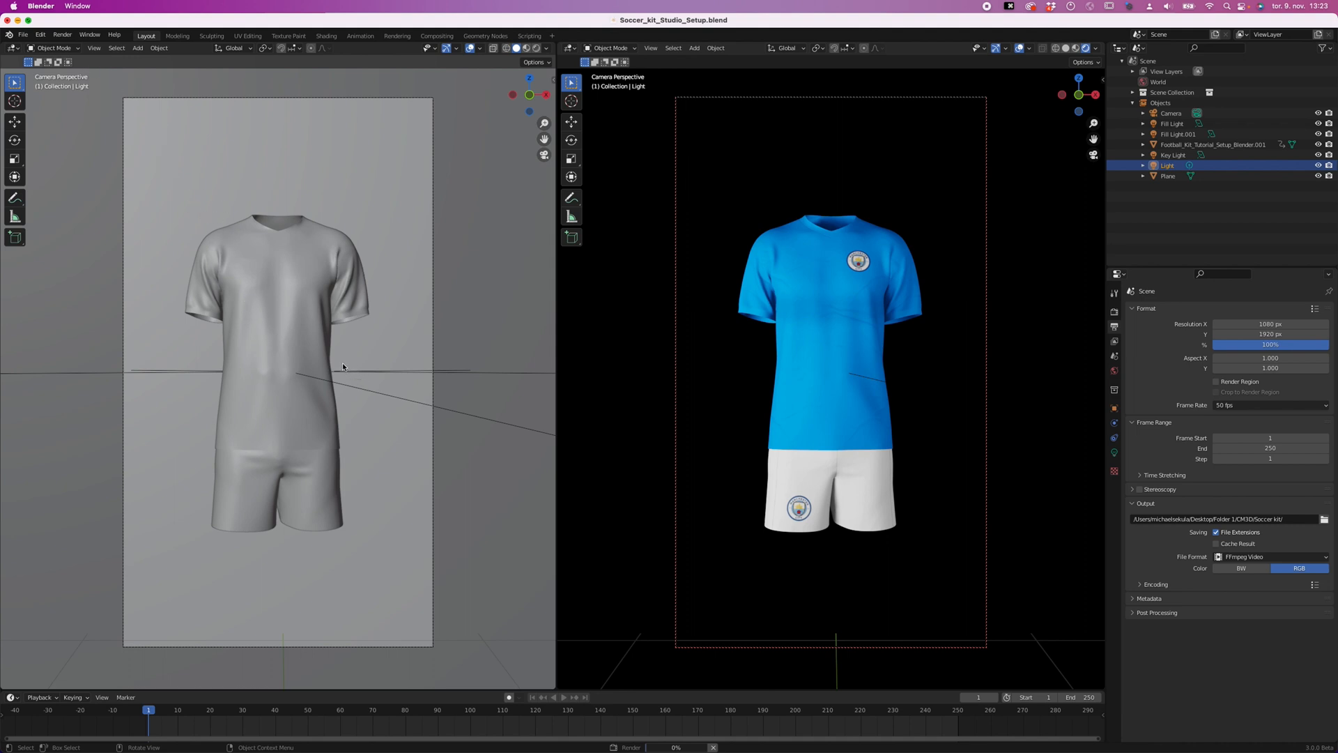
{"action": "mouse_move", "coordinate": [352, 364]}
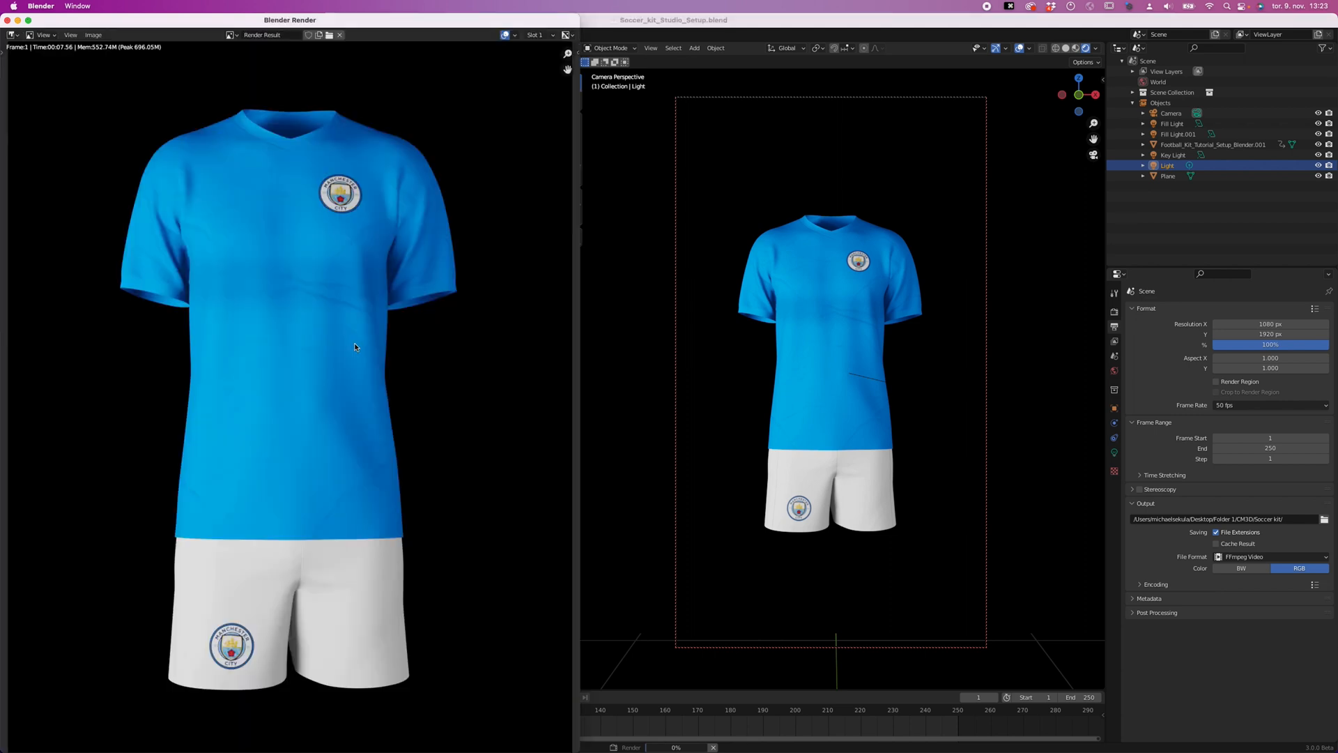
{"action": "mouse_move", "coordinate": [291, 206]}
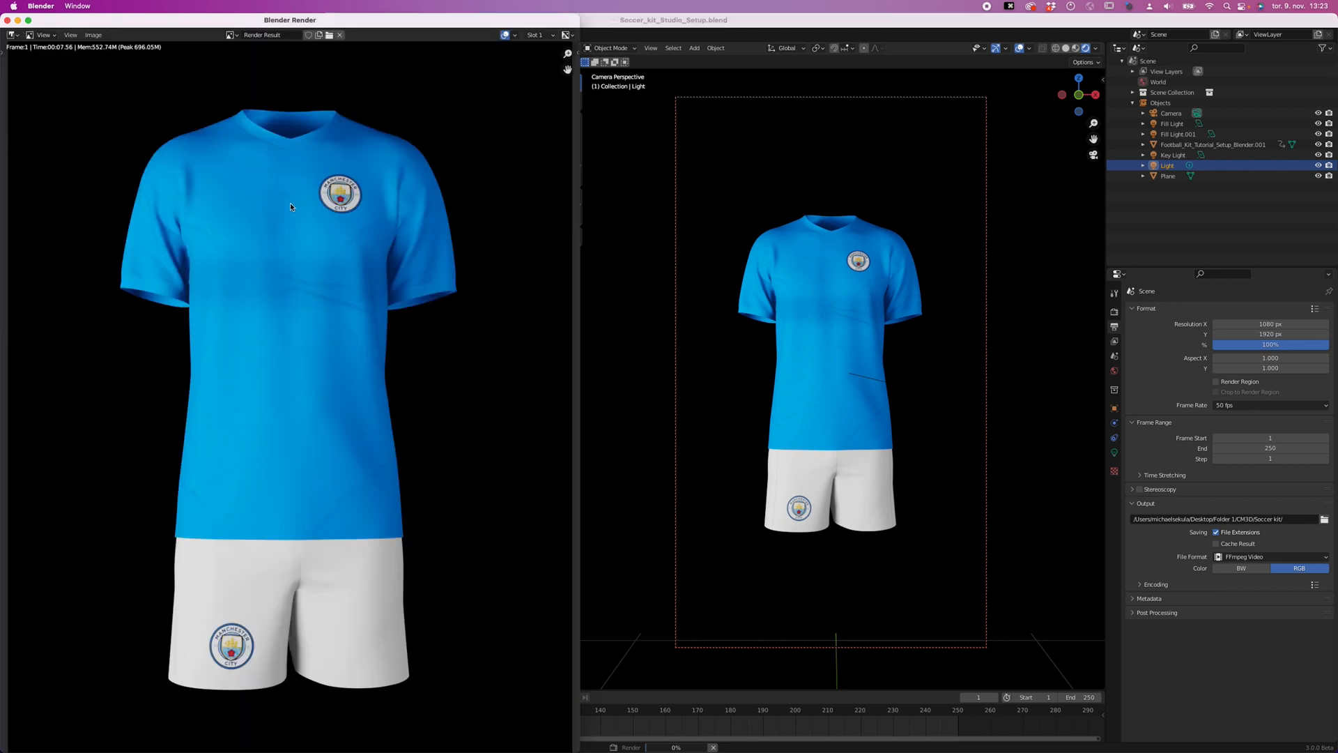
{"action": "mouse_move", "coordinate": [305, 234]}
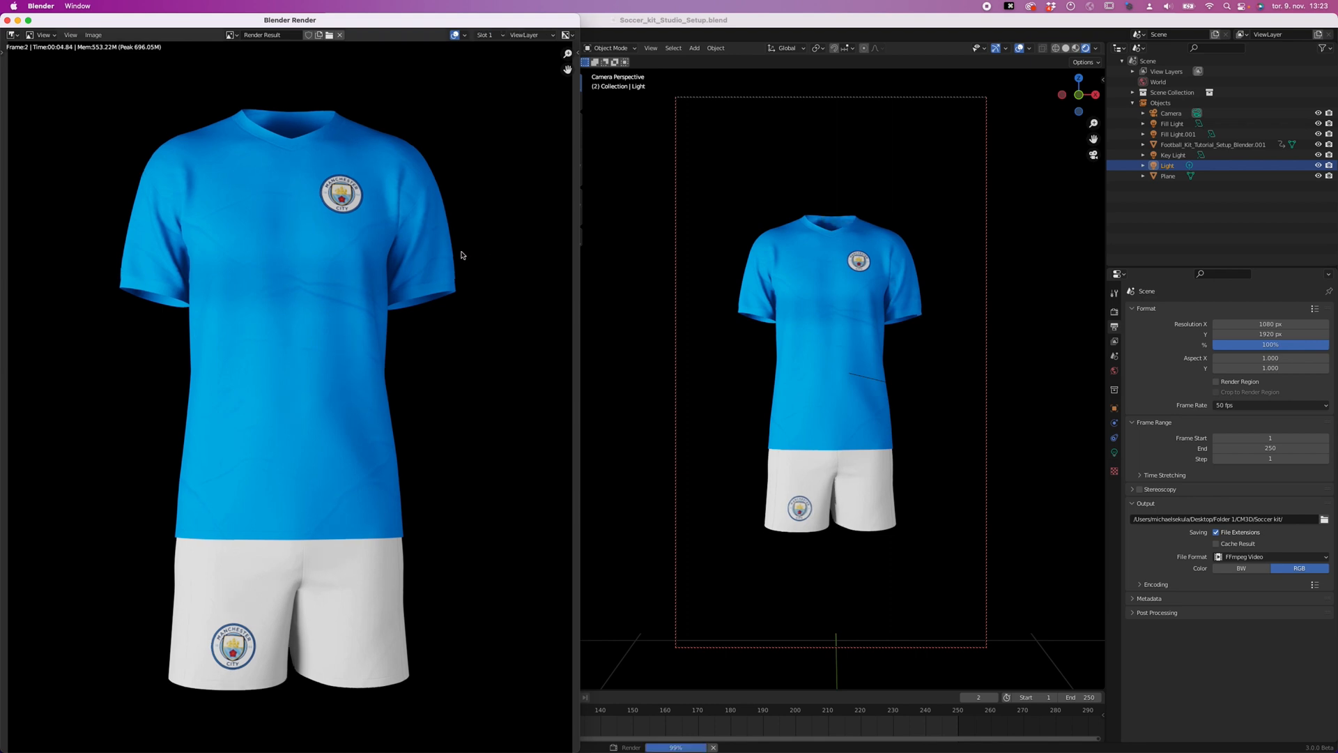
{"action": "mouse_move", "coordinate": [779, 177]}
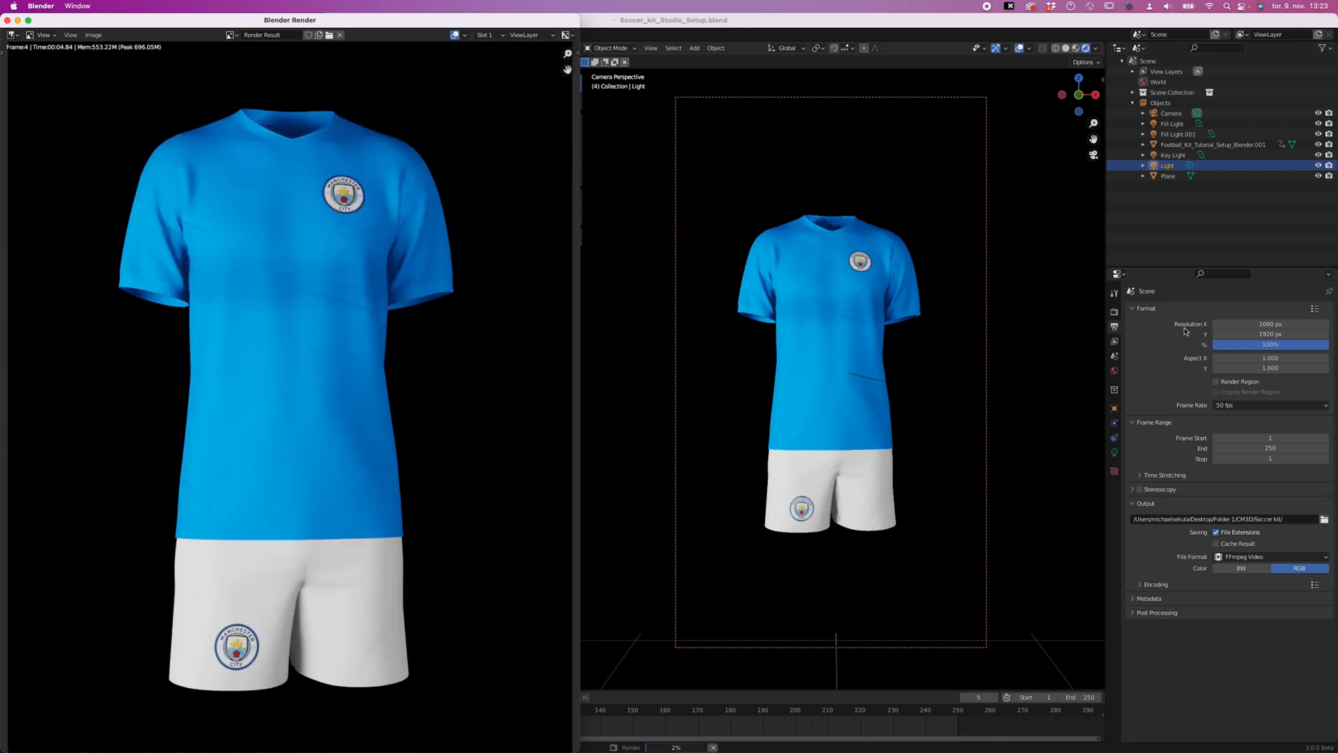
{"action": "mouse_move", "coordinate": [888, 261]}
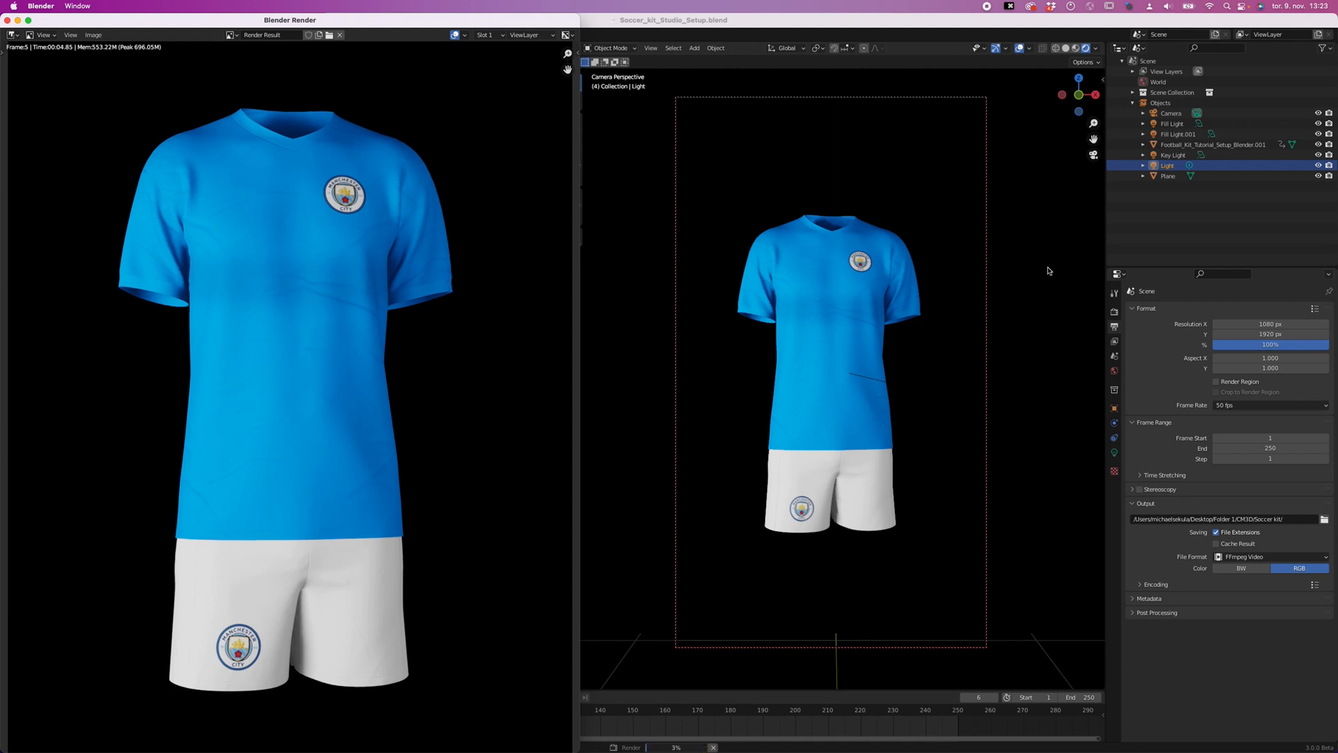
{"action": "mouse_move", "coordinate": [175, 519]}
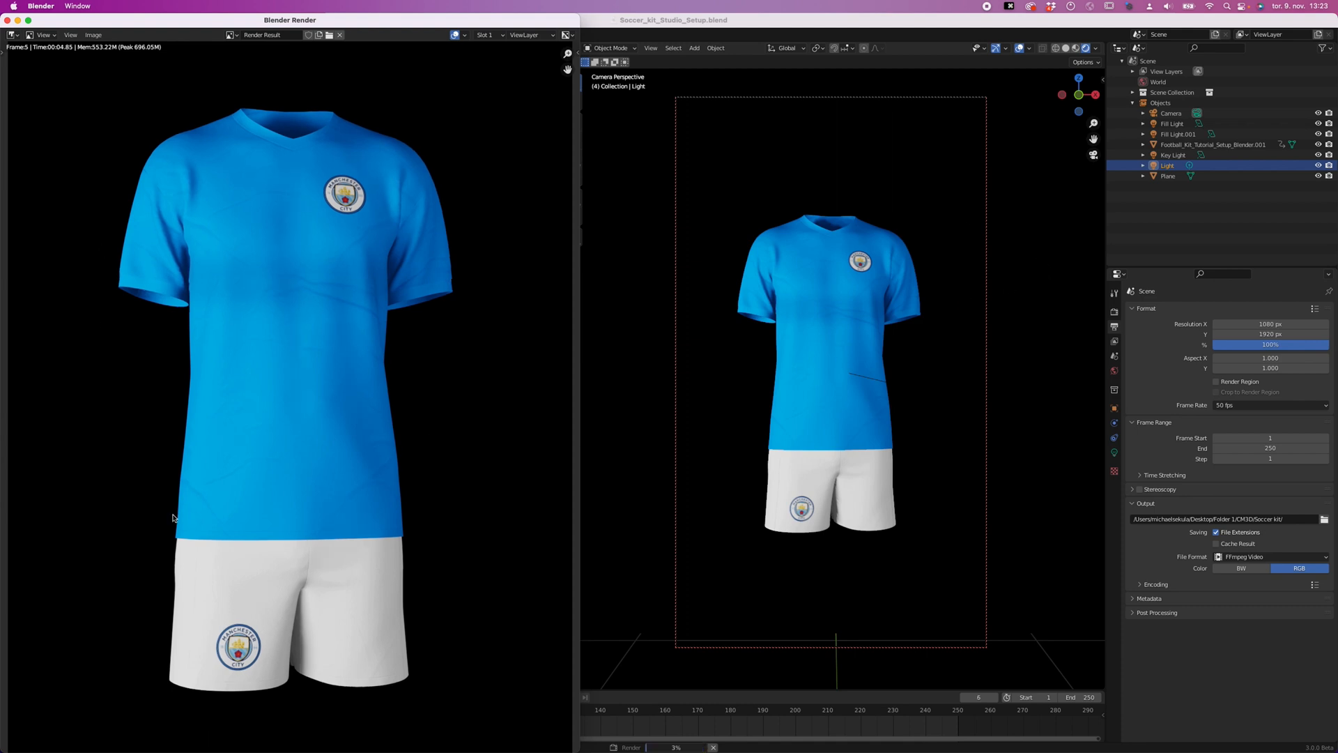
{"action": "mouse_move", "coordinate": [455, 360]}
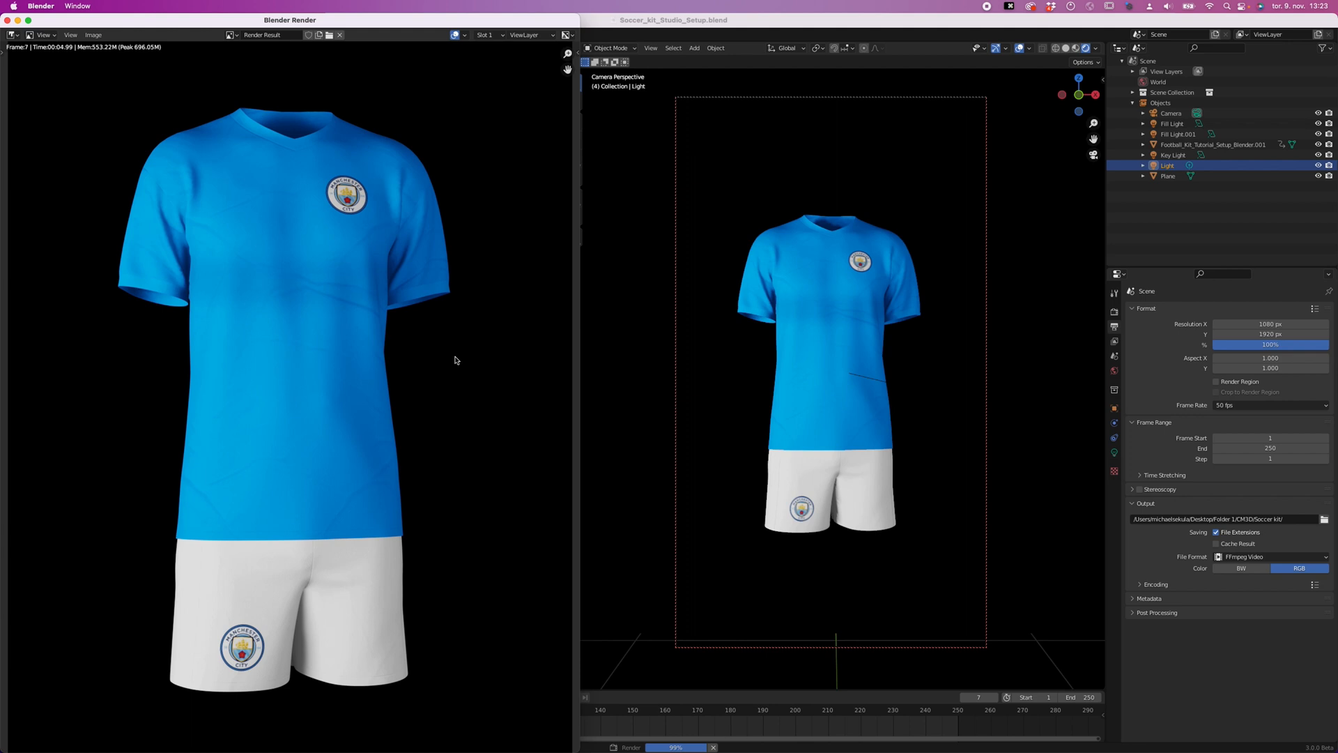
{"action": "mouse_move", "coordinate": [712, 361]}
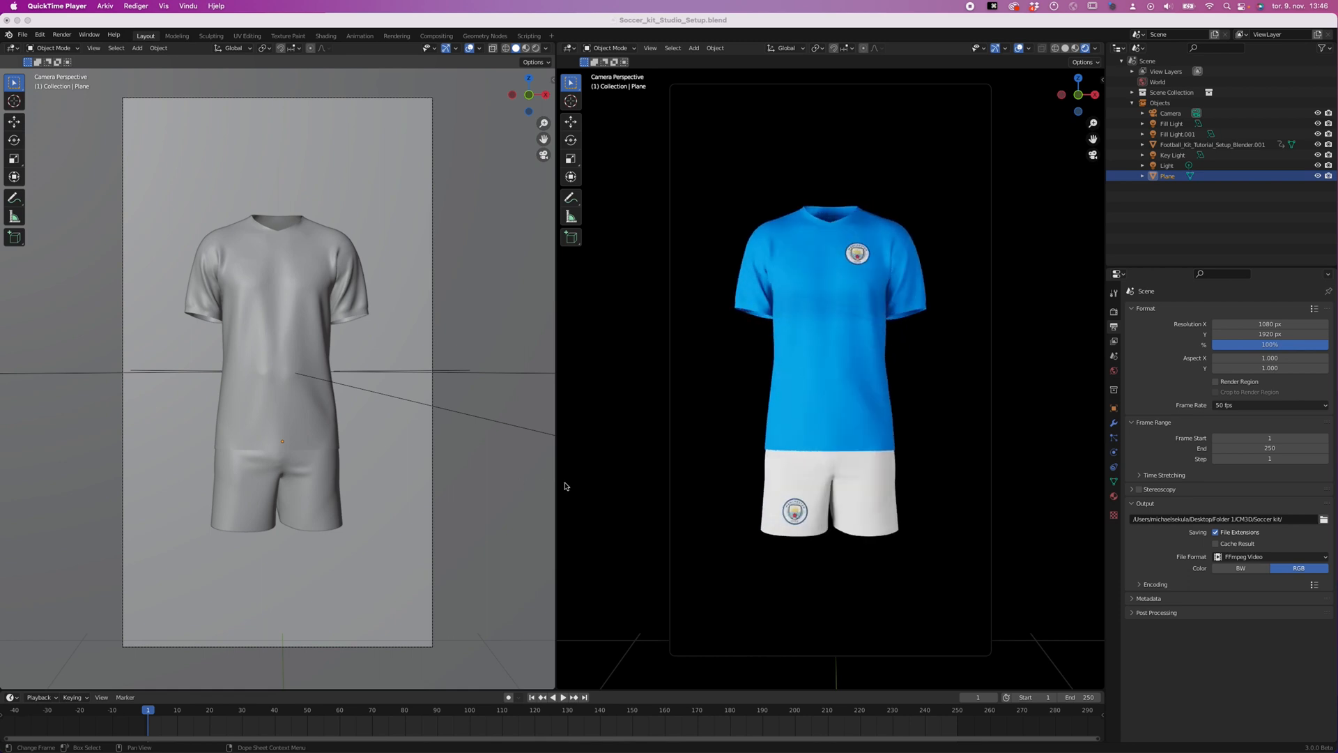
{"action": "mouse_move", "coordinate": [518, 432]}
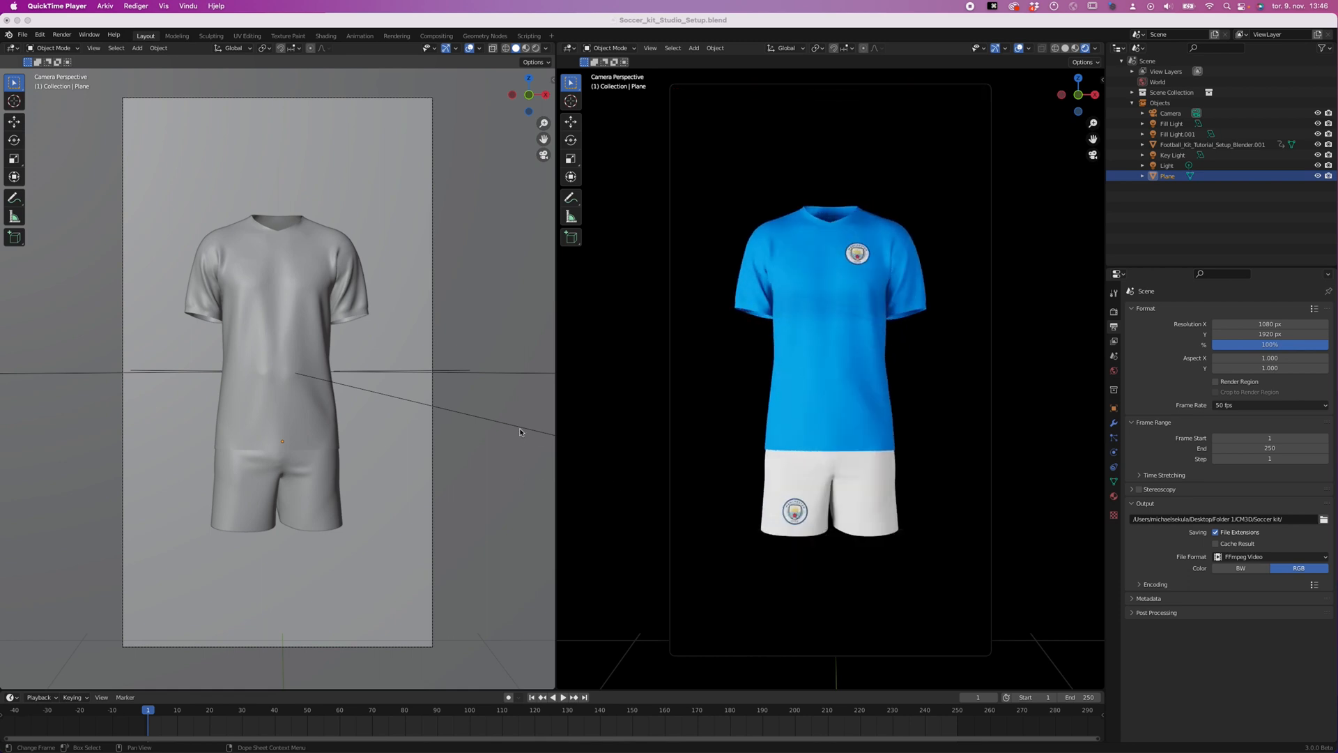